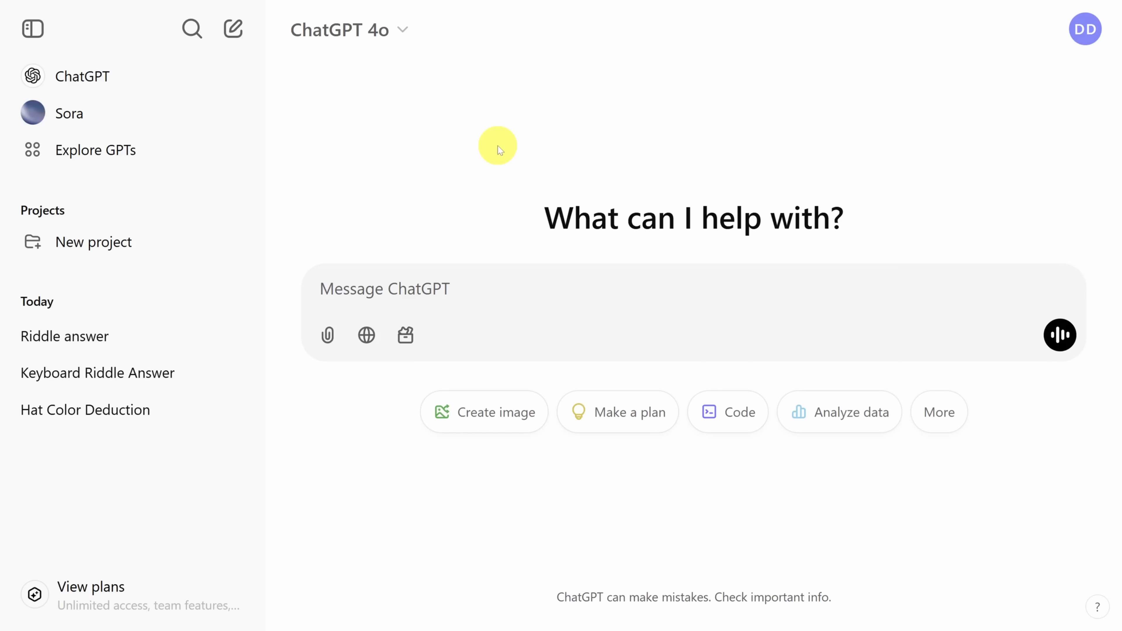
Step: Create a project named Riddles and move the Hat Color Deduction chat into it
left_click(1085, 30)
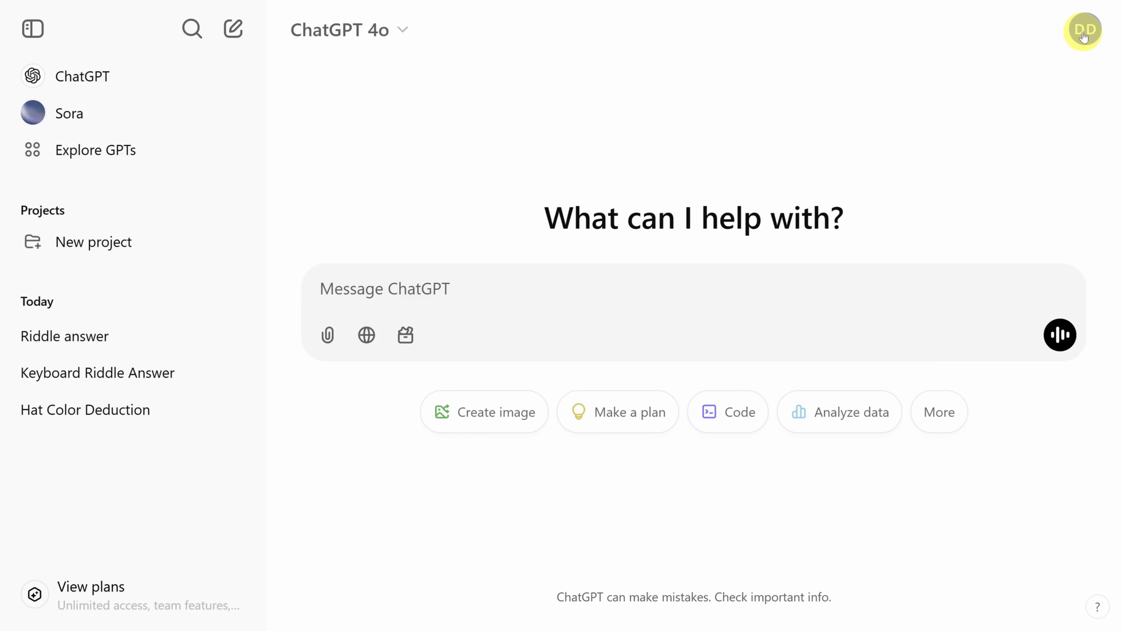
mouse_move(134, 197)
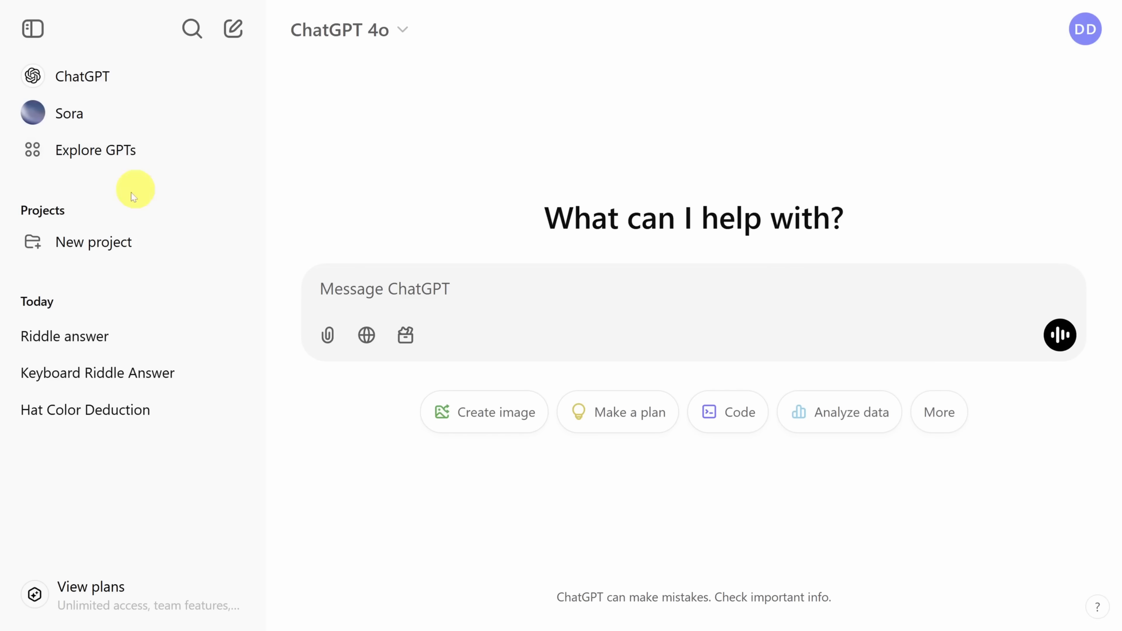
left_click(93, 242)
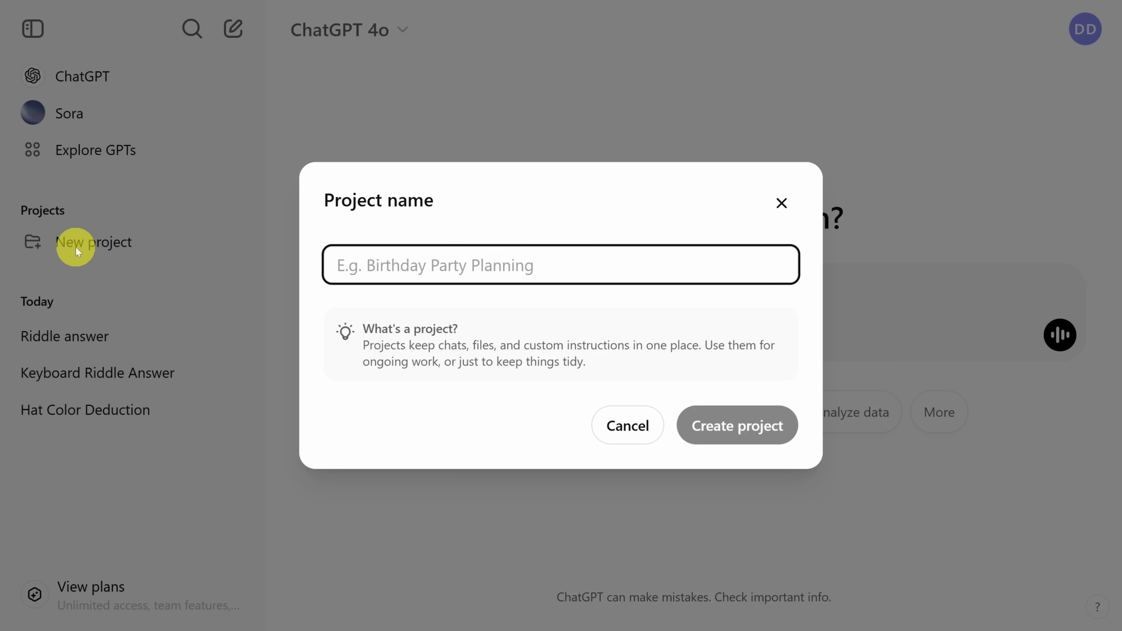
type("Riddles")
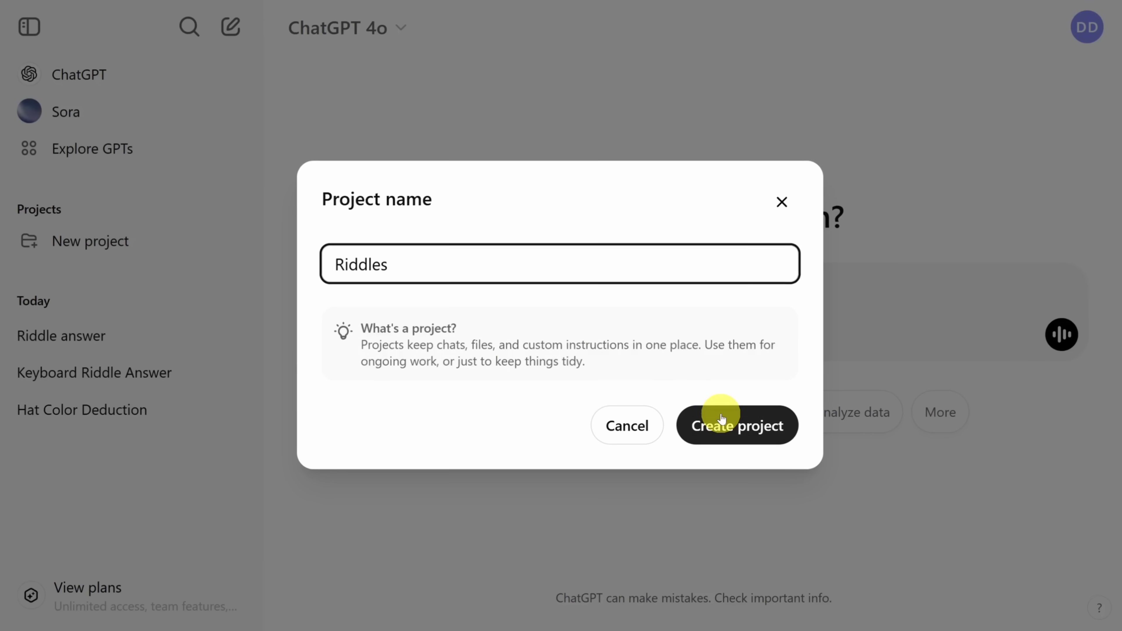
left_click(736, 425)
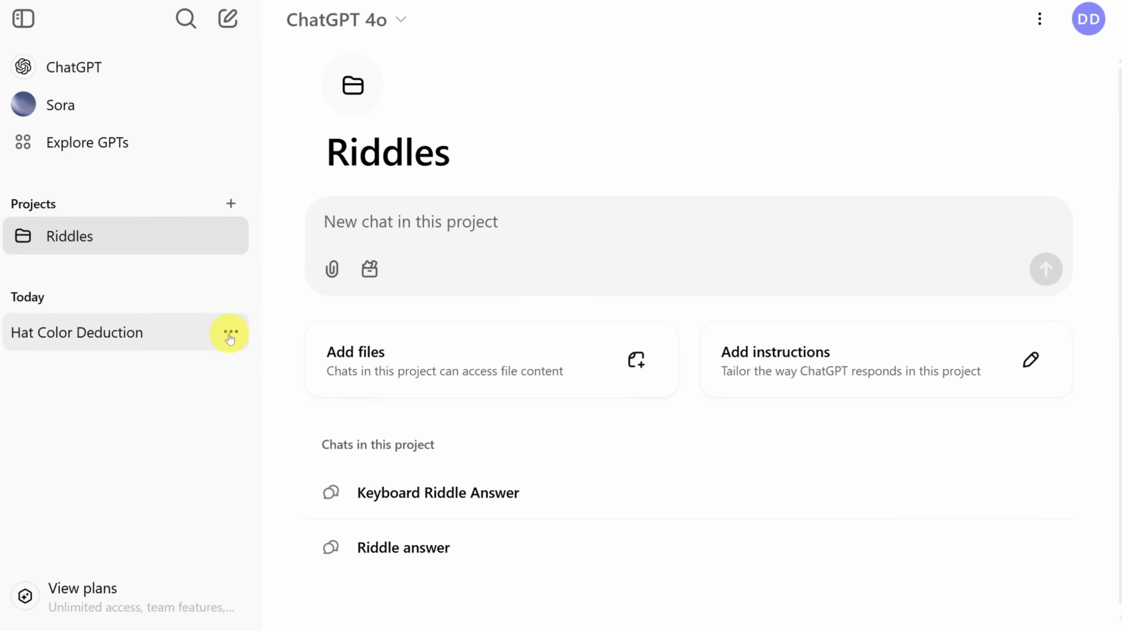
left_click(229, 332)
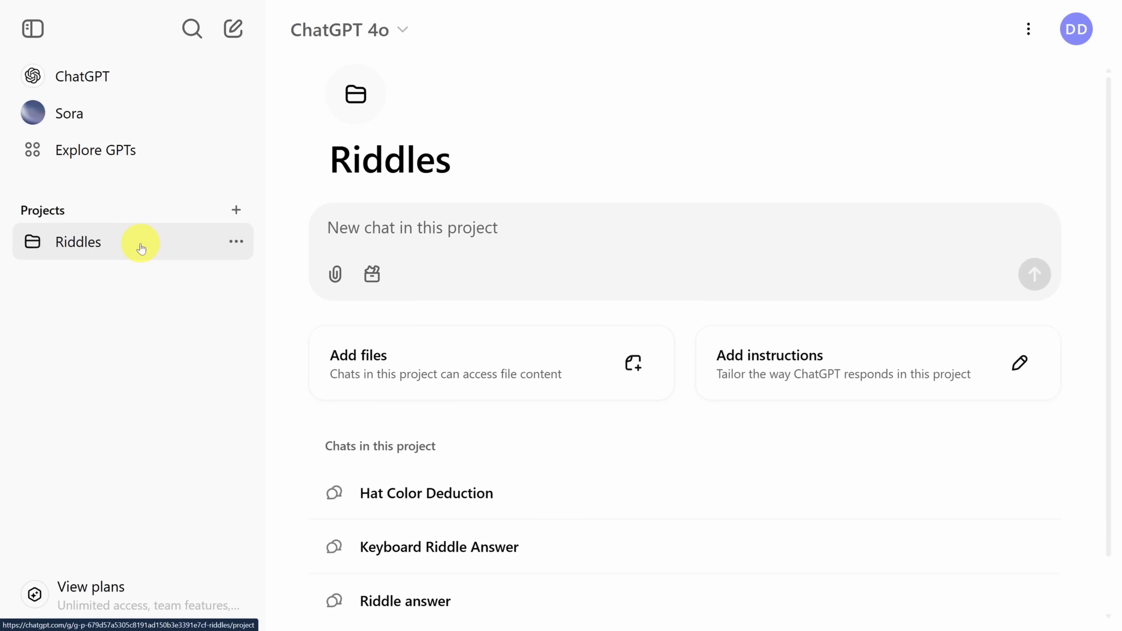
Step: Ask 'I'm tall when I'm young, short when I'm old' in Riddles, then return to the project page
type("I'm tall when I'm young, and I'm short when I'm old. What am I?")
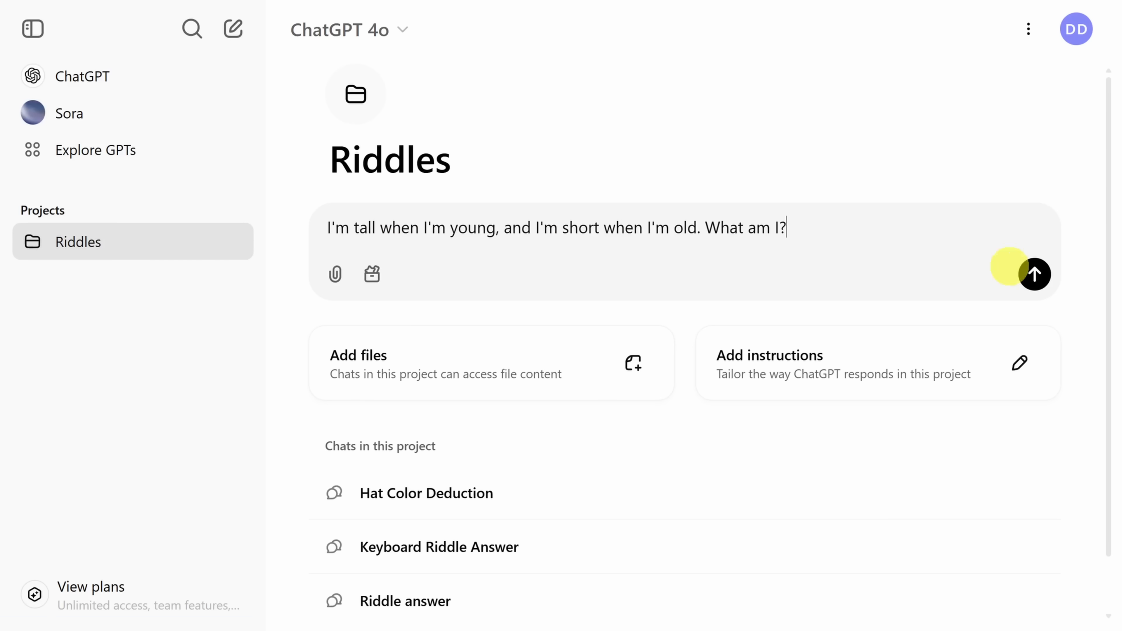
left_click(1034, 274)
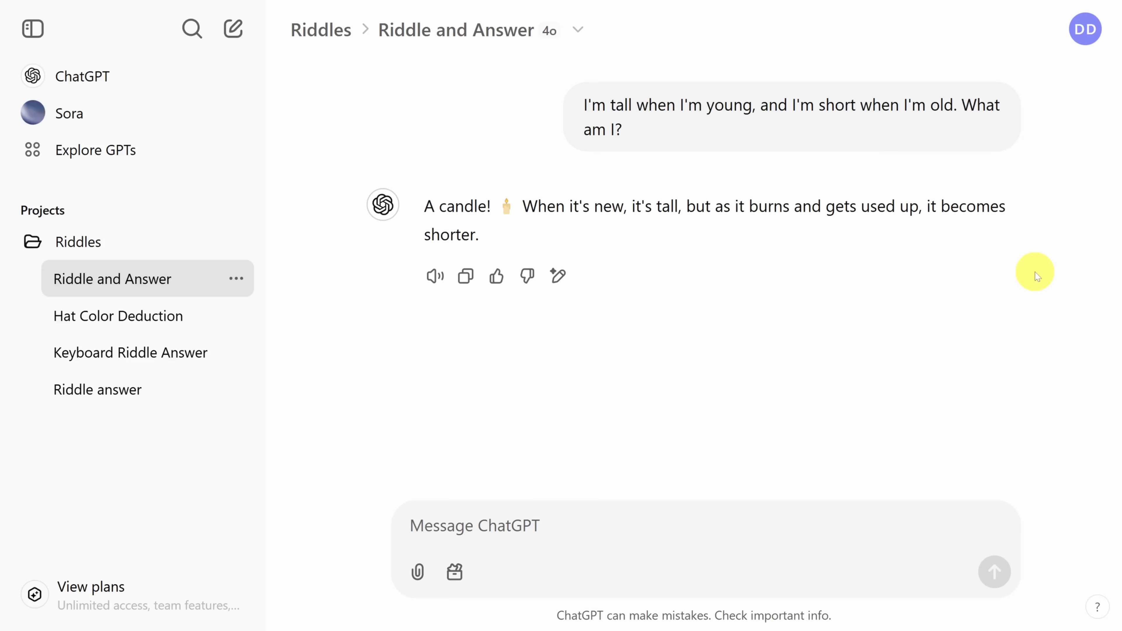
mouse_move(328, 230)
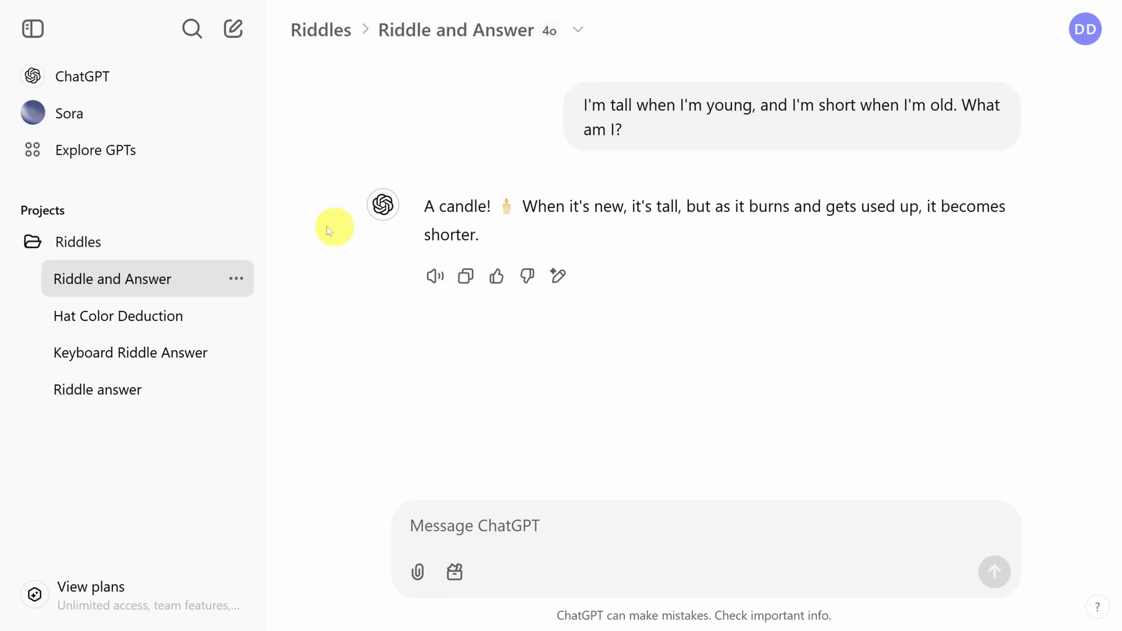
left_click(79, 242)
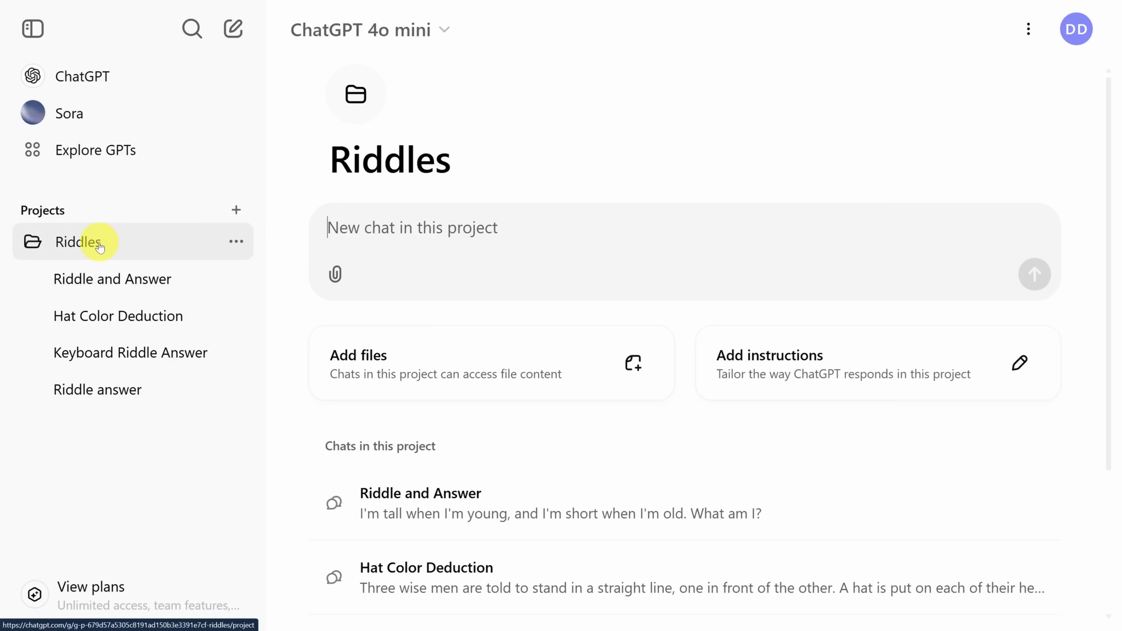
left_click(370, 30)
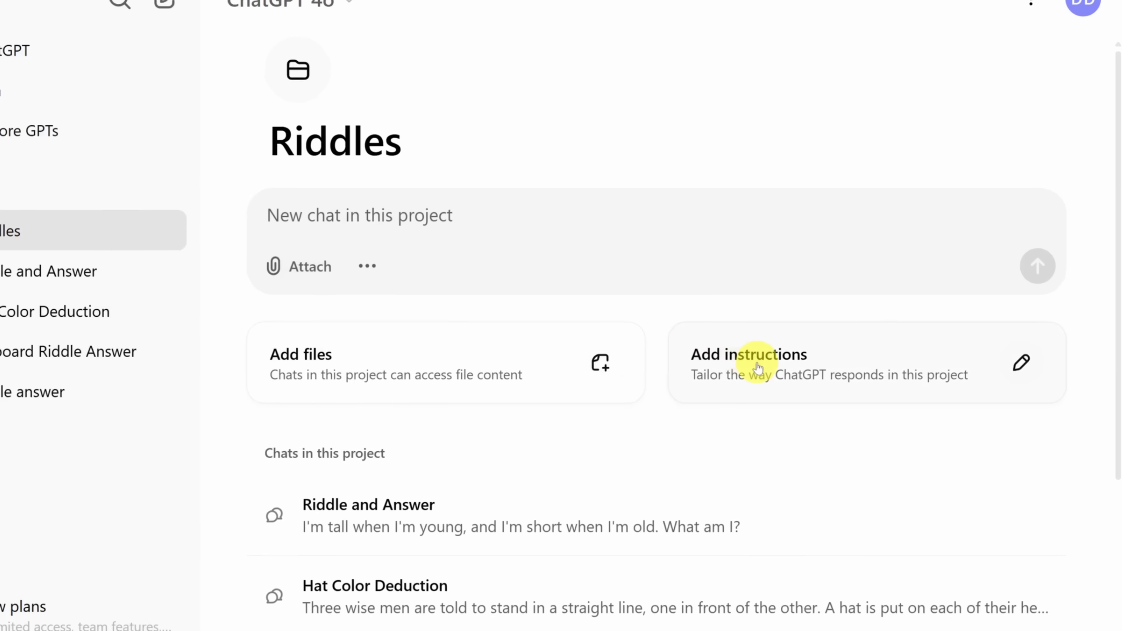
Step: Save Riddles instructions: bullet-point answers at 6th-grade reading level, starting with a fun emoji
left_click(748, 362)
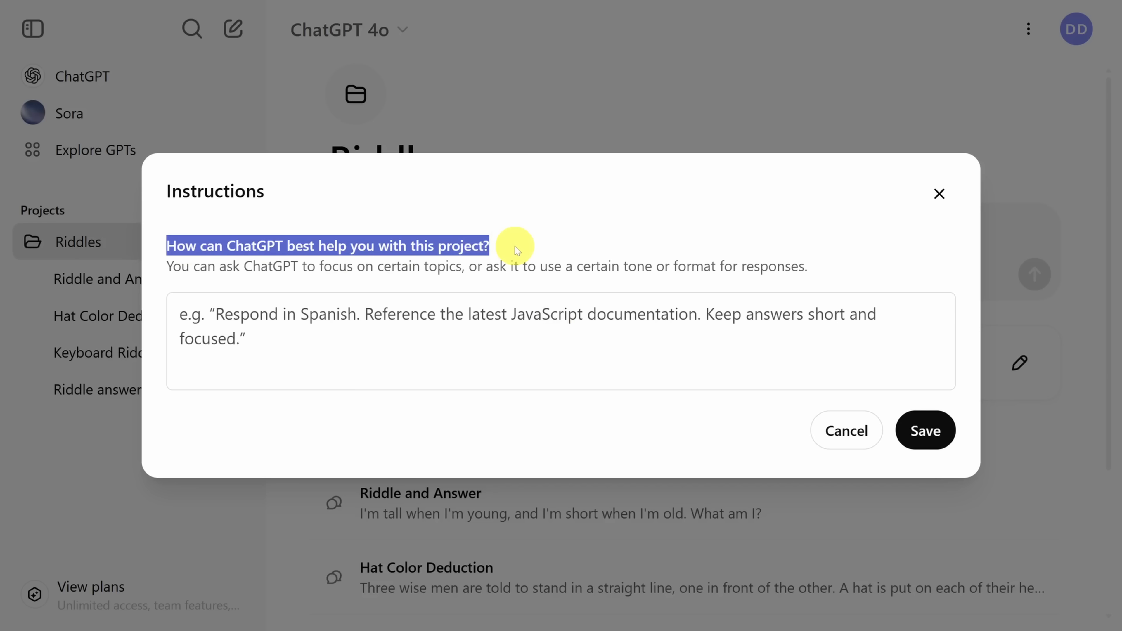
mouse_move(446, 308)
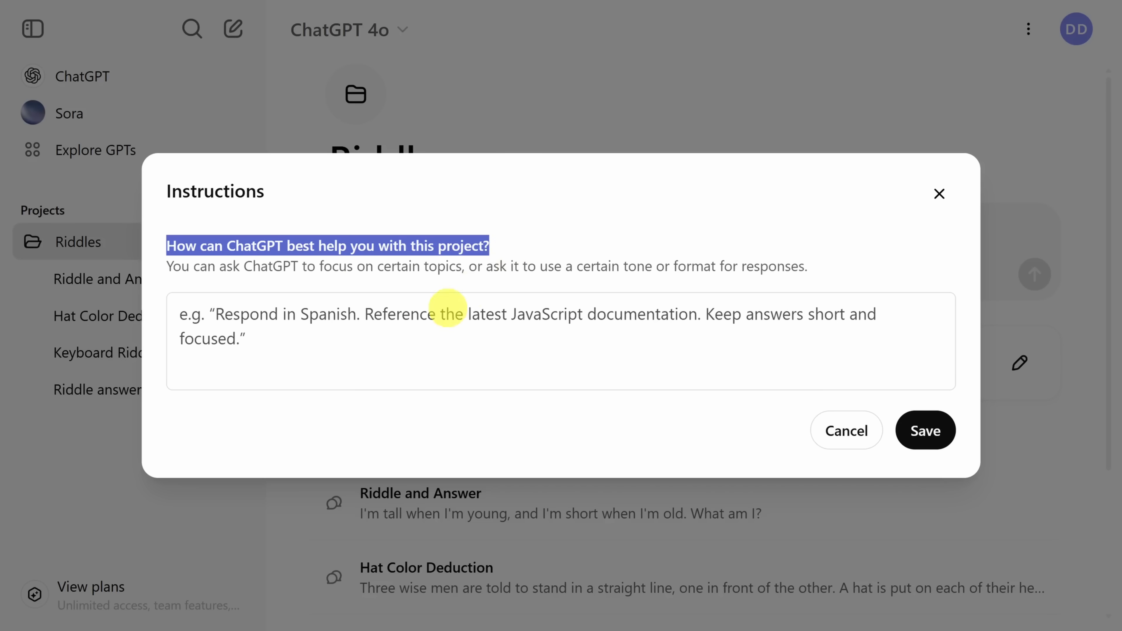
left_click(443, 329)
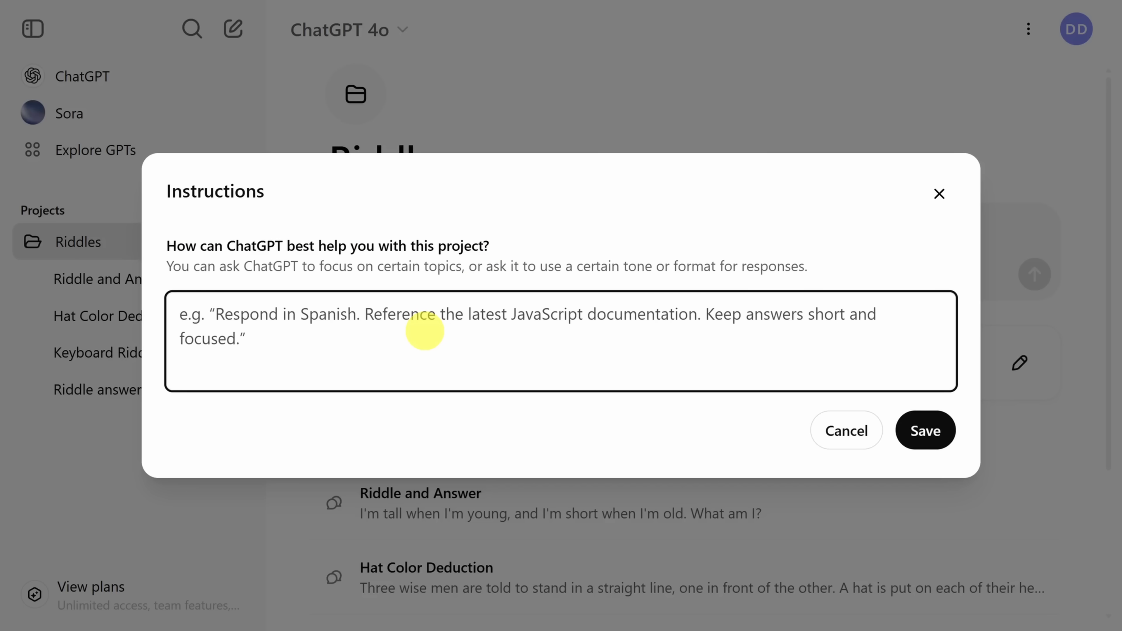
type("Responses must be formatted in bullet points suitable for a 6th grade reading level. Start each response with a fun emoji.")
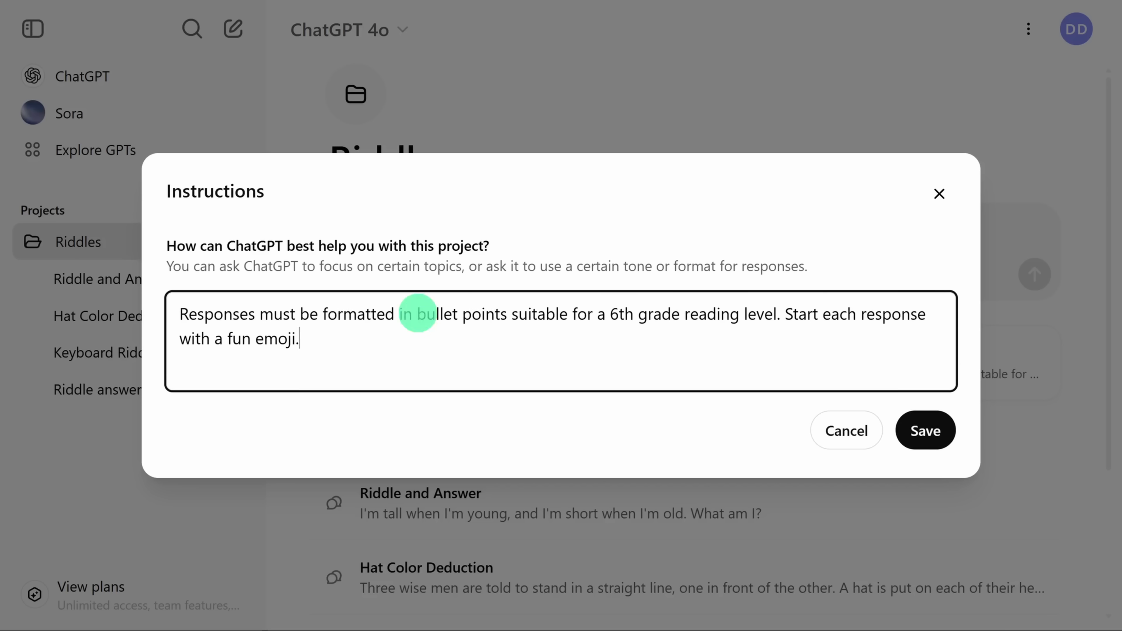
left_click_drag(418, 314, 565, 315)
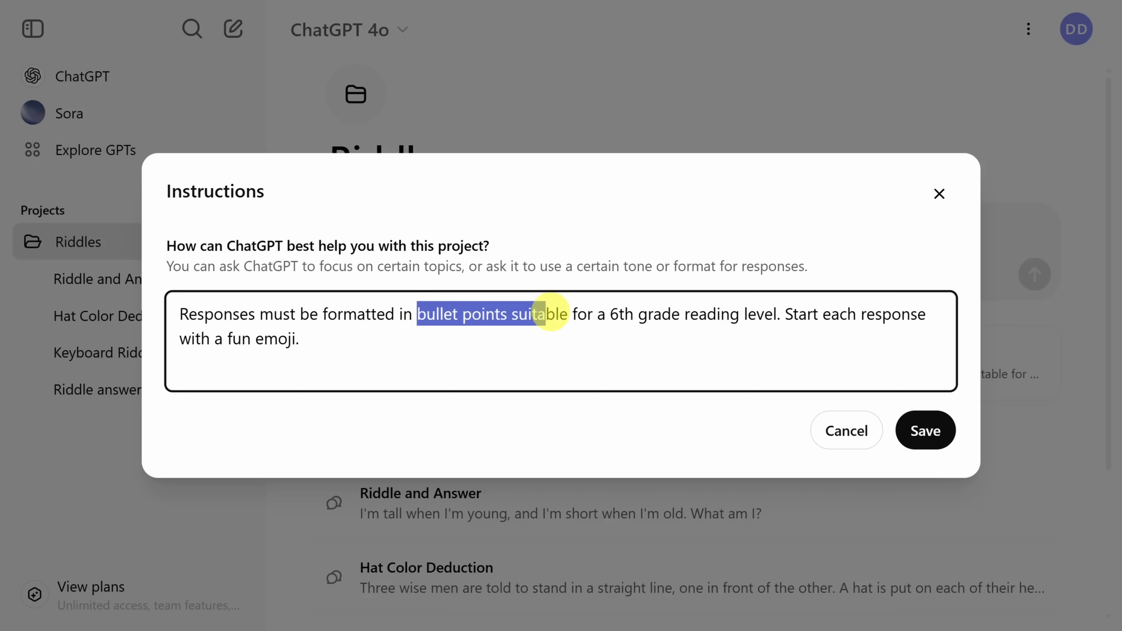
left_click_drag(551, 314, 784, 315)
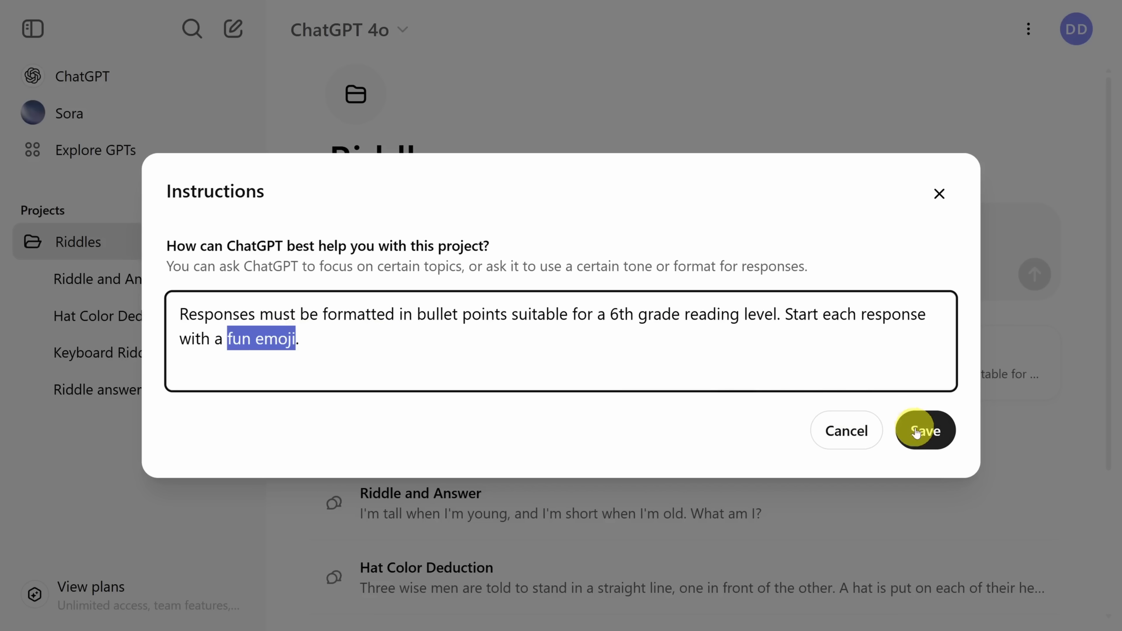
left_click(926, 430)
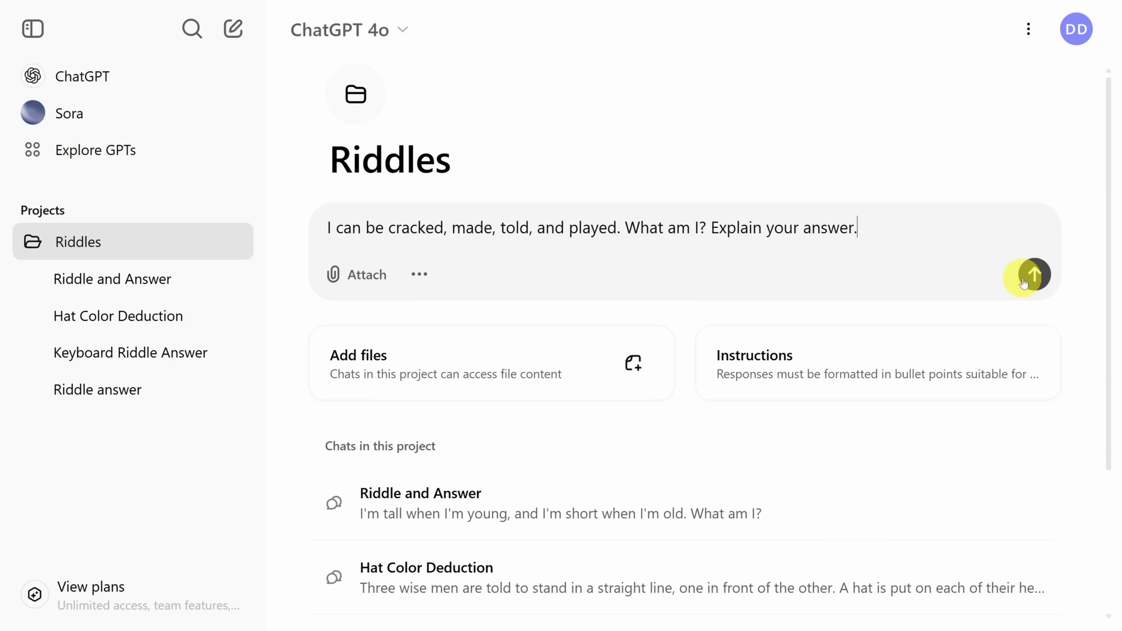
Step: Send the cracked, made, told, played riddle to get an answer in that format
left_click(1029, 275)
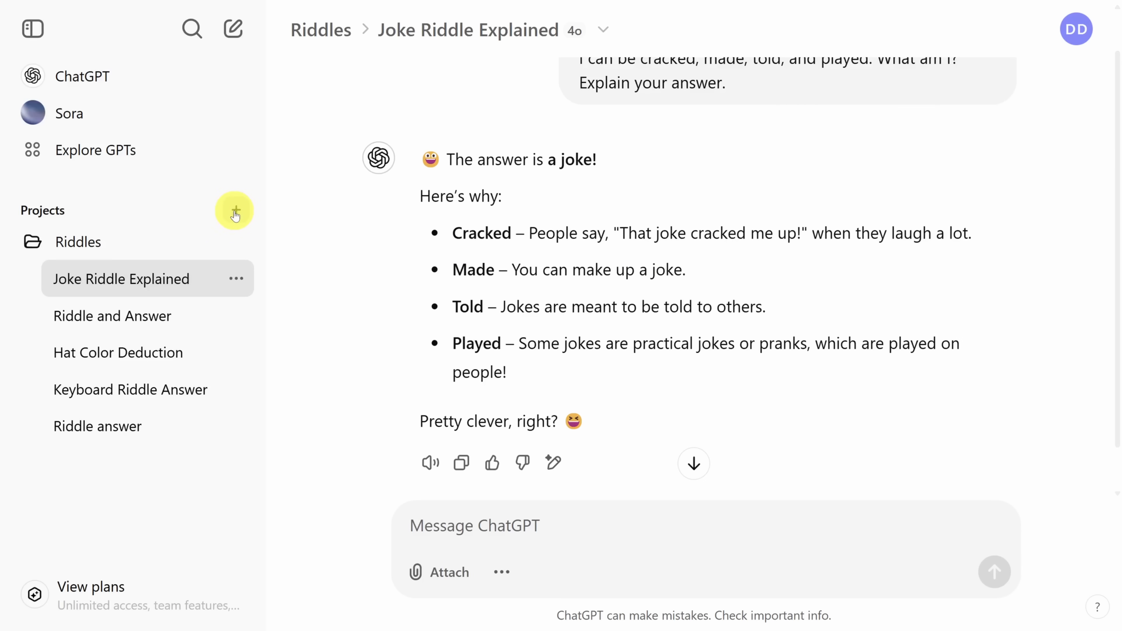
Step: Create a new project named Mentorship
left_click(235, 211)
type("Mentorship")
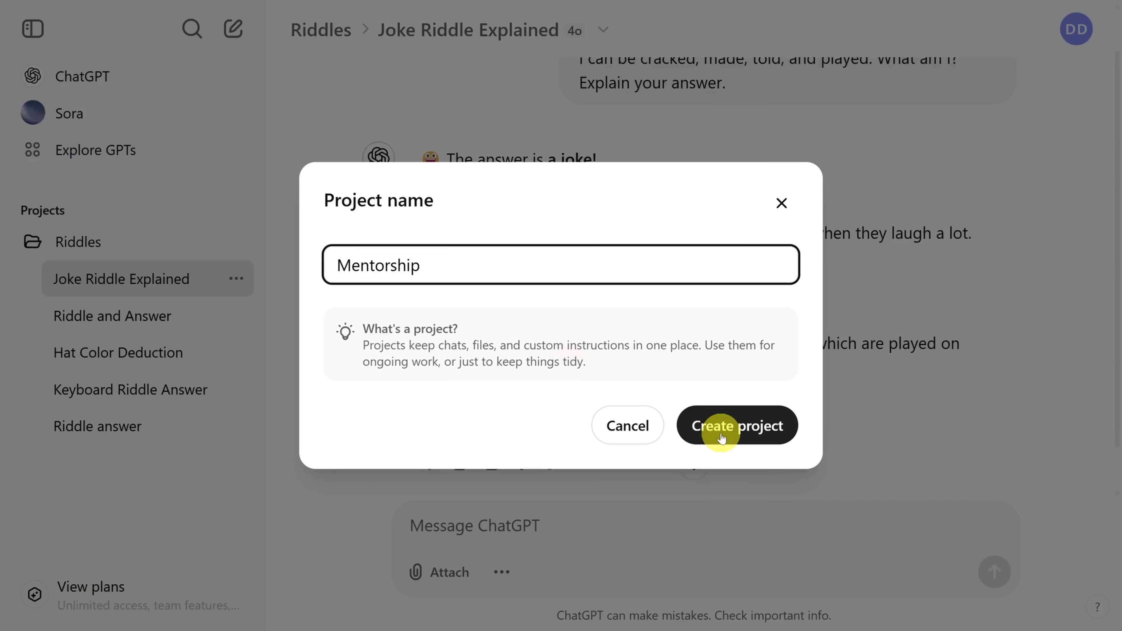
left_click(736, 425)
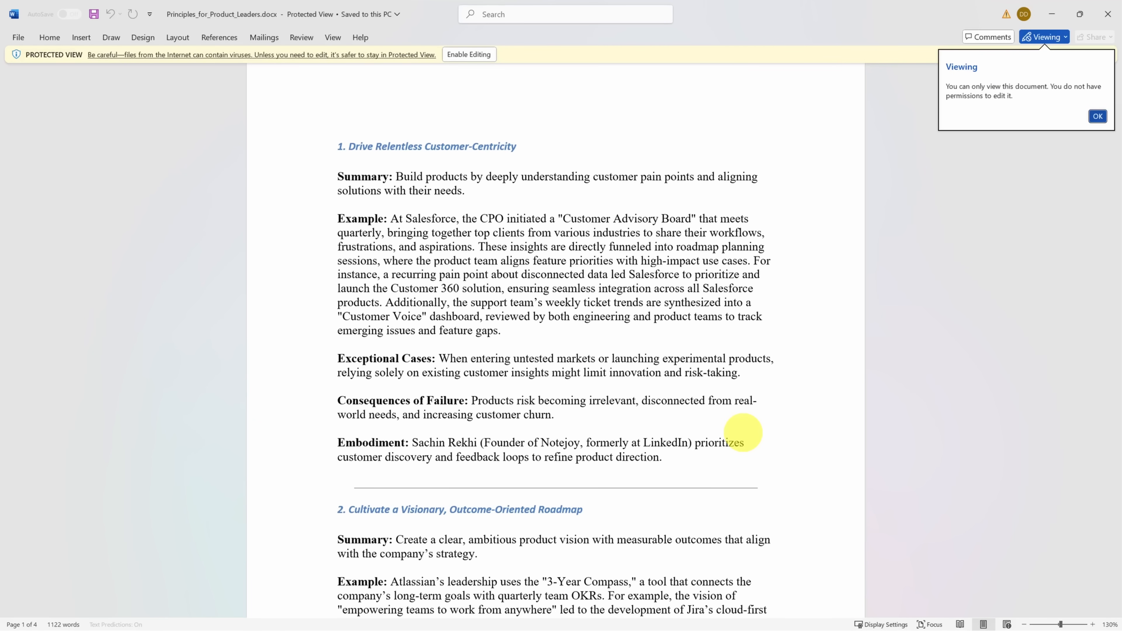
scroll("down", 3)
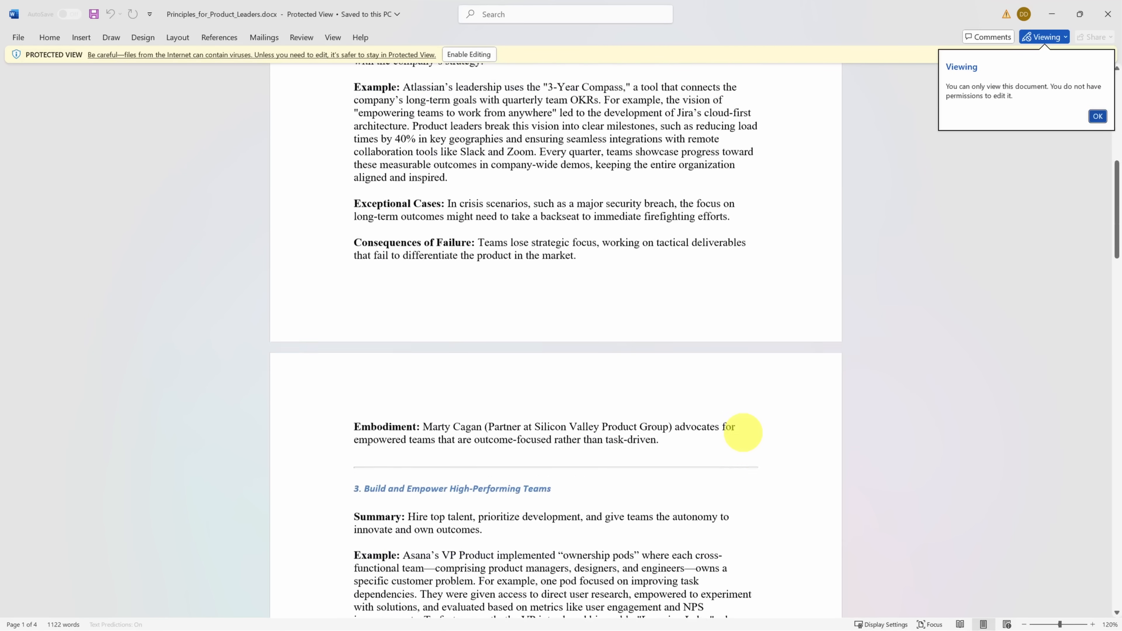
scroll("down", 3)
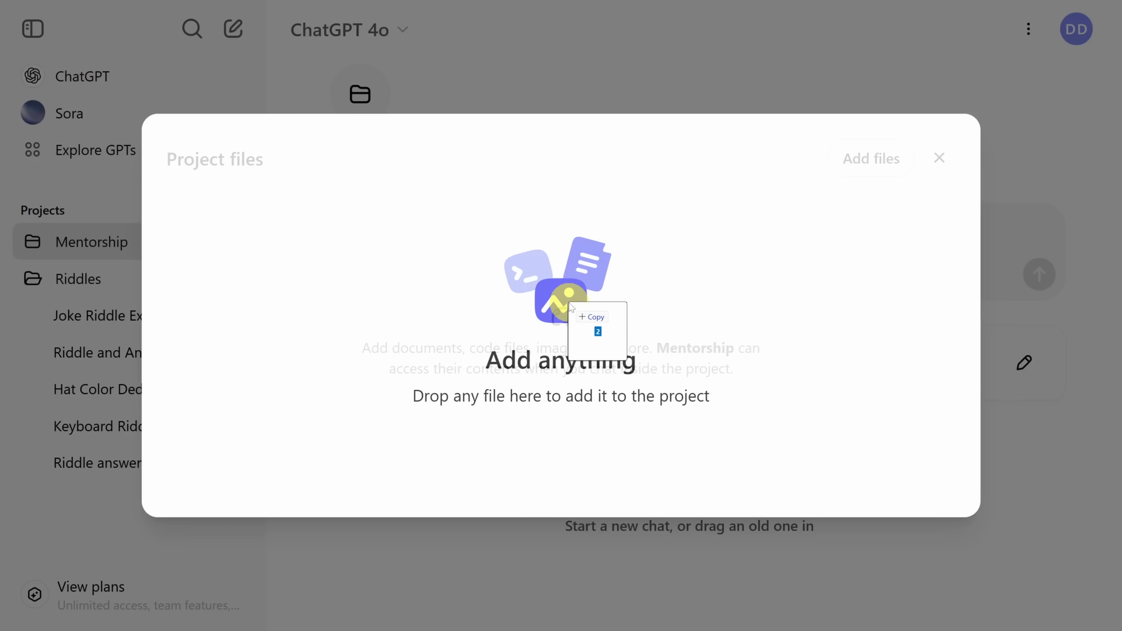
Step: Add the two principles .docx files to Mentorship and save instructions grounding advice in them
left_click_drag(565, 304, 566, 304)
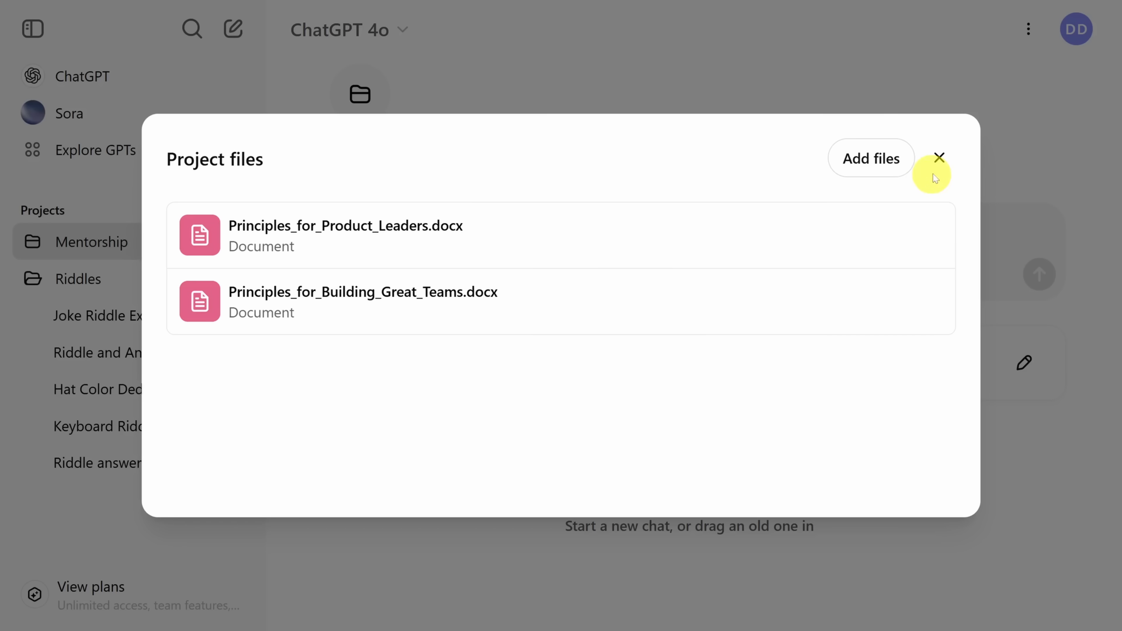
left_click(938, 157)
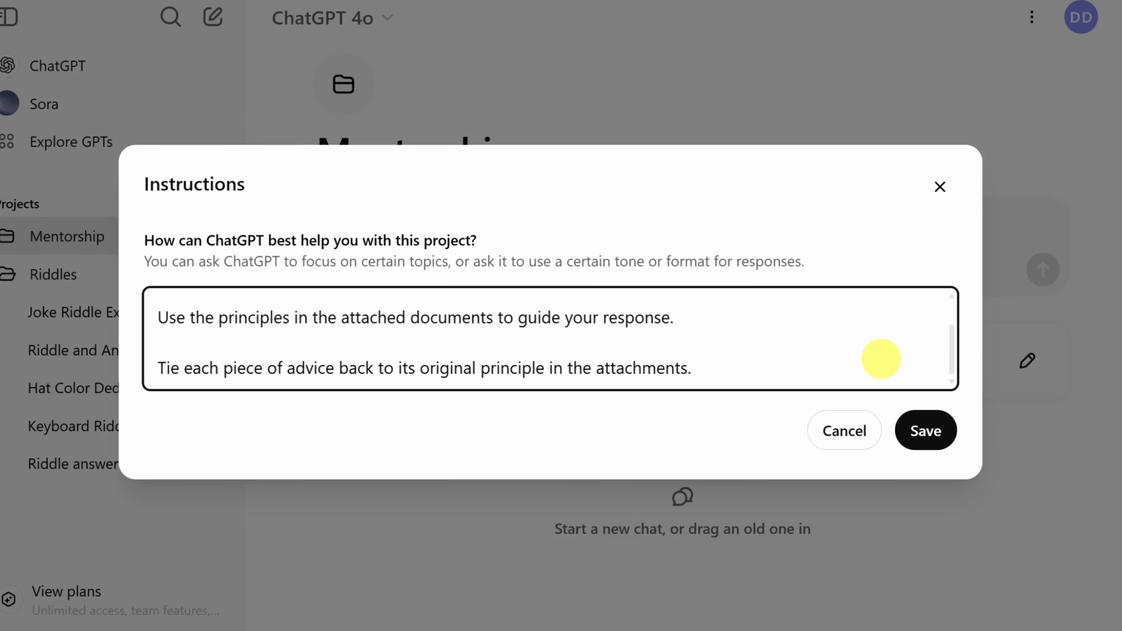
left_click(925, 430)
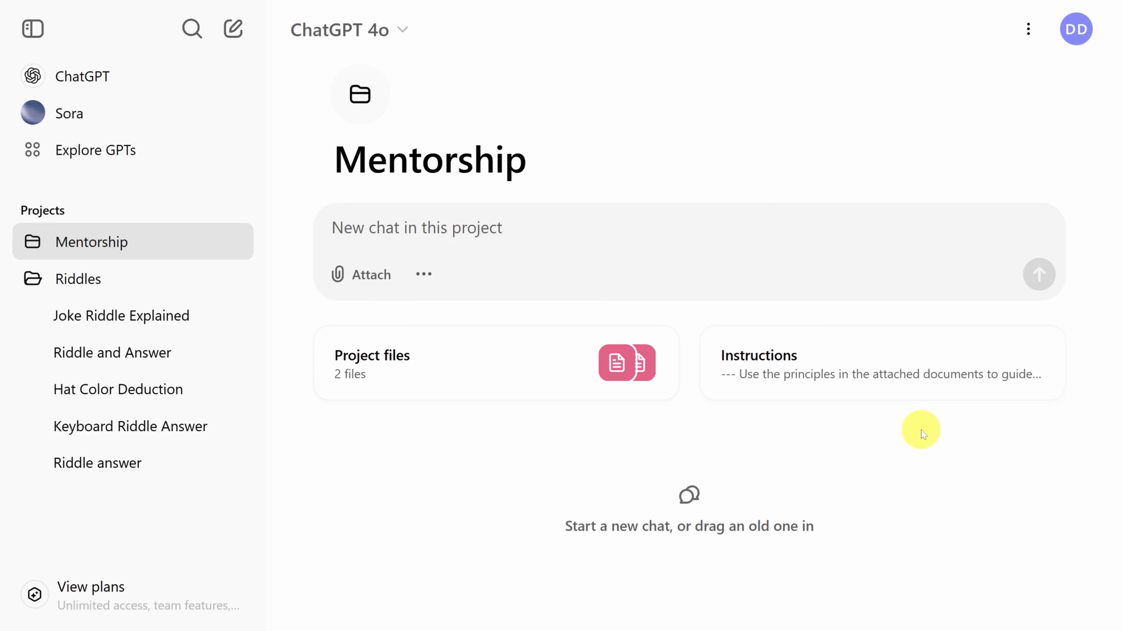
mouse_move(622, 223)
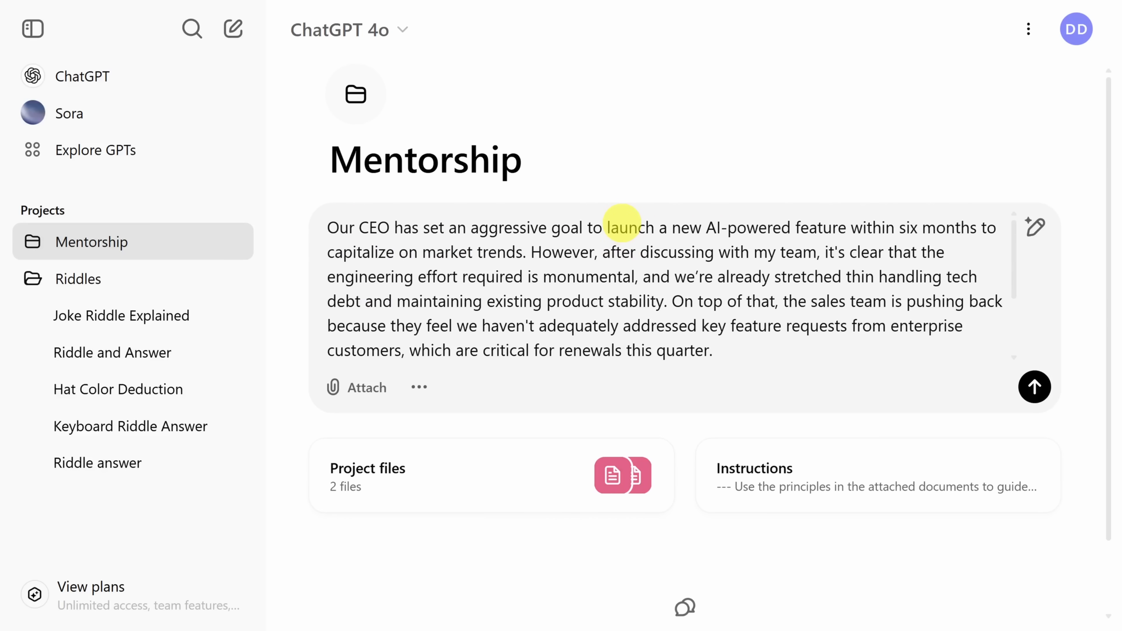
Step: Send the CEO AI goal, customer feature requests and team burnout question to the Mentorship project
left_click_drag(705, 227, 843, 227)
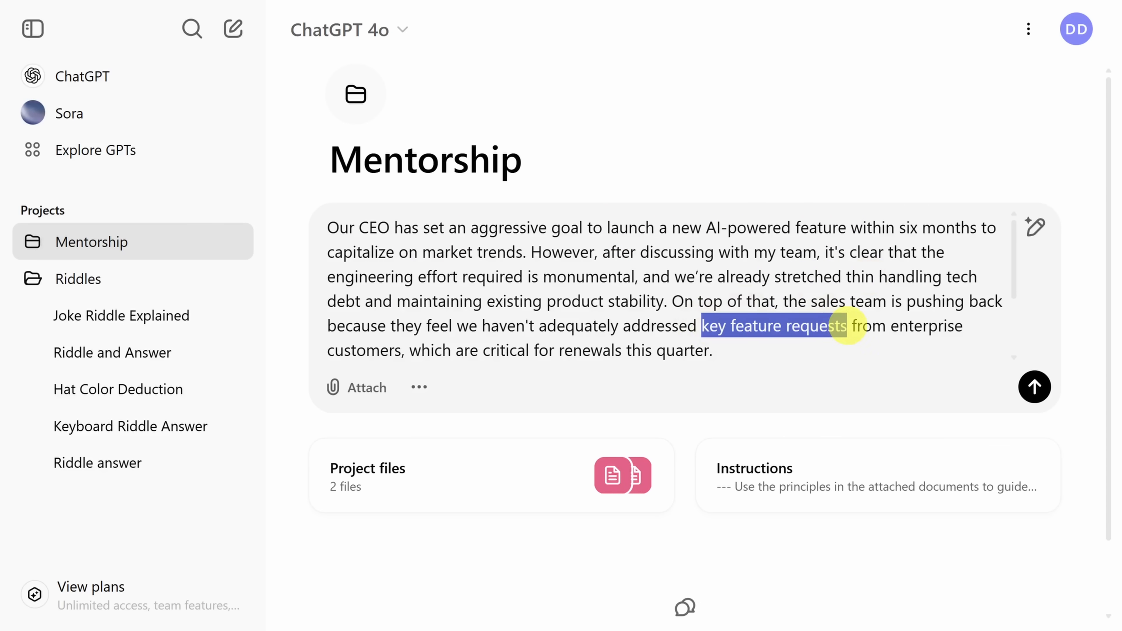
scroll("down", 3)
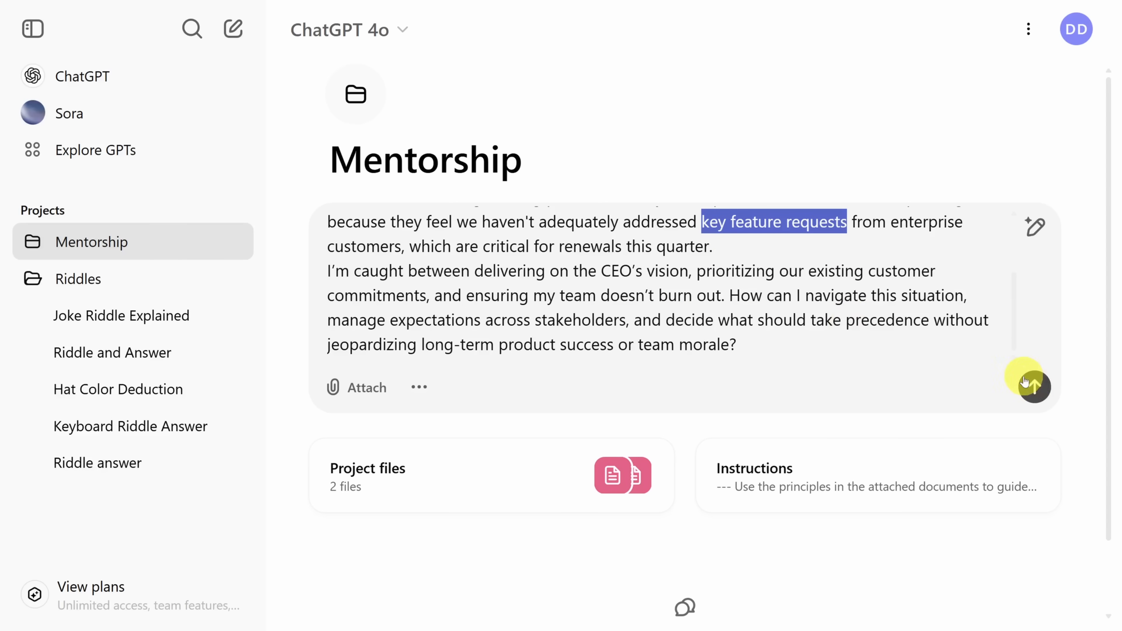
left_click(1033, 386)
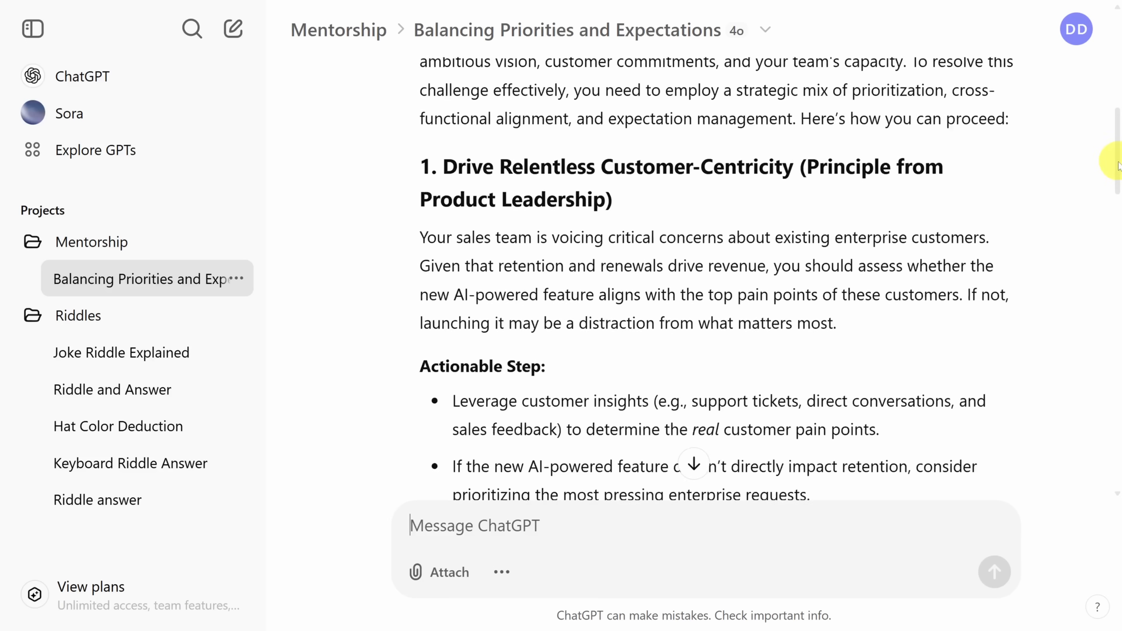
scroll("down", 3)
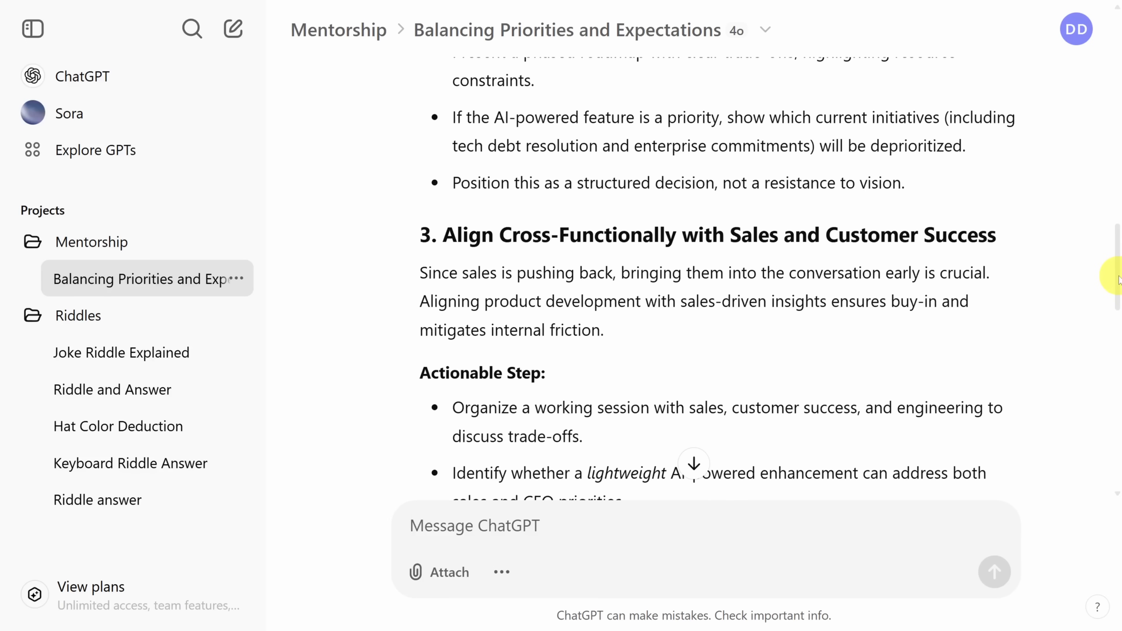
scroll("down", 3)
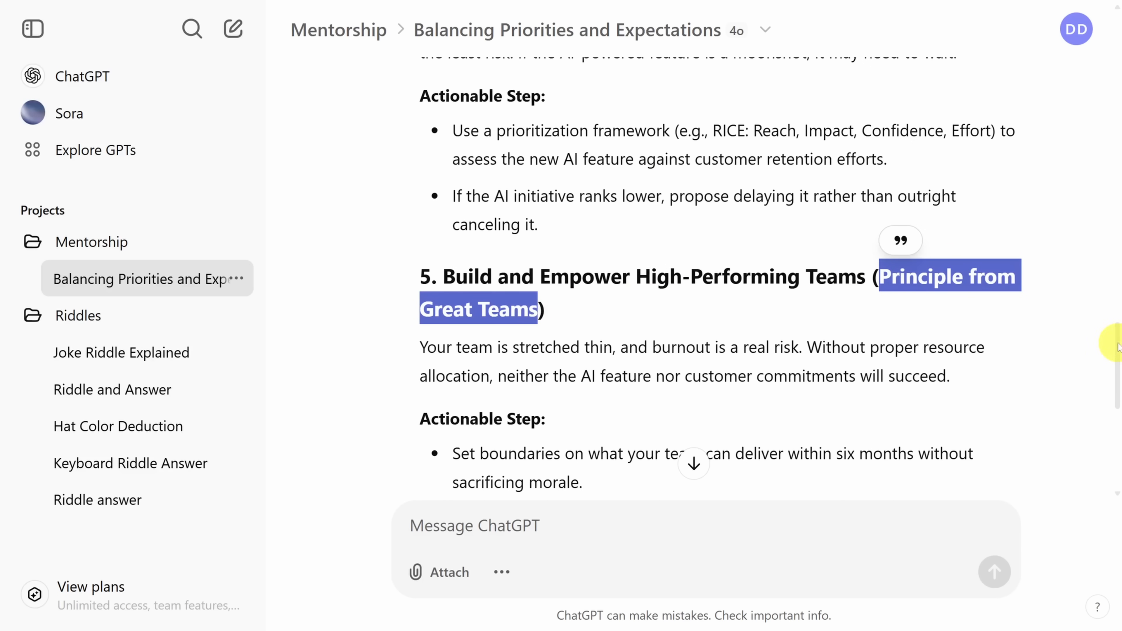
scroll("down", 3)
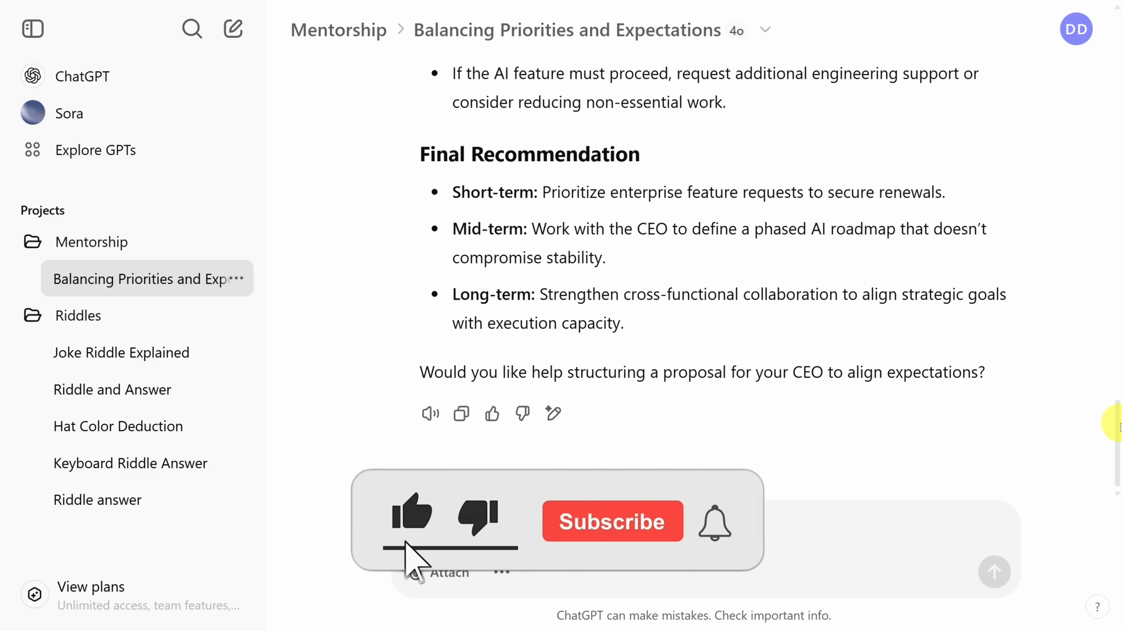
Step: Create a new project named Chart Builder
left_click(613, 521)
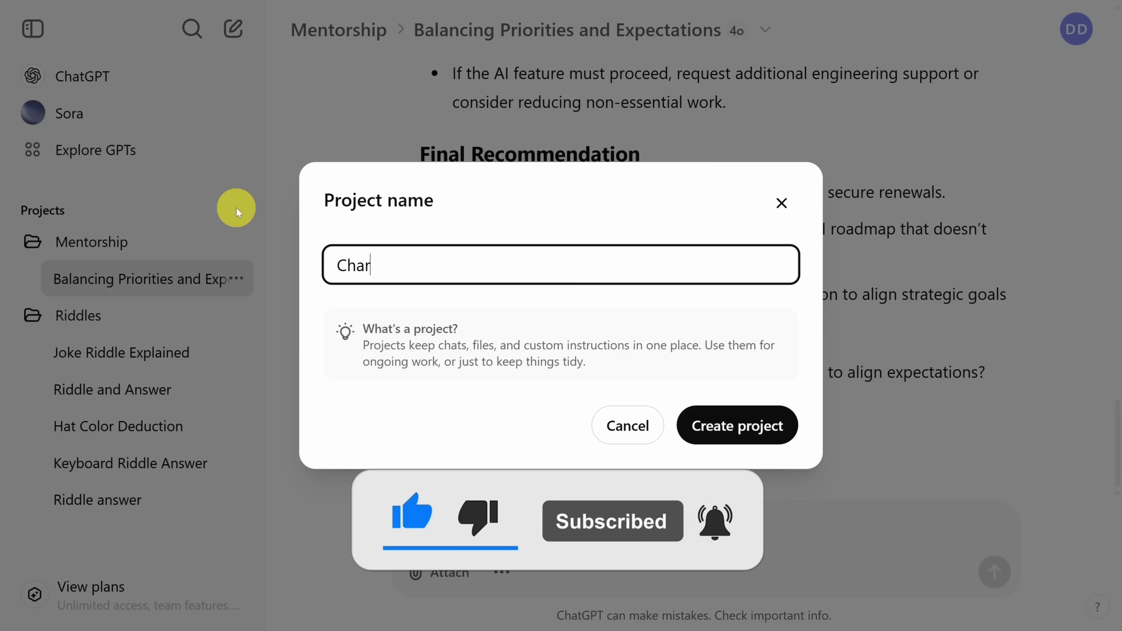
type("Chart Builder")
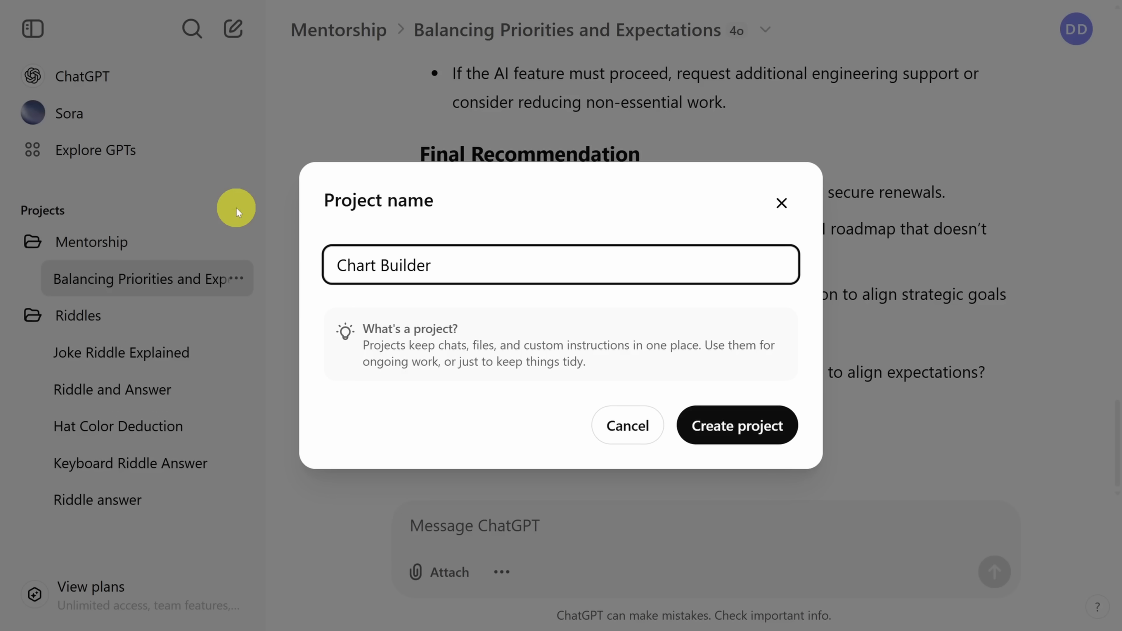
left_click(736, 425)
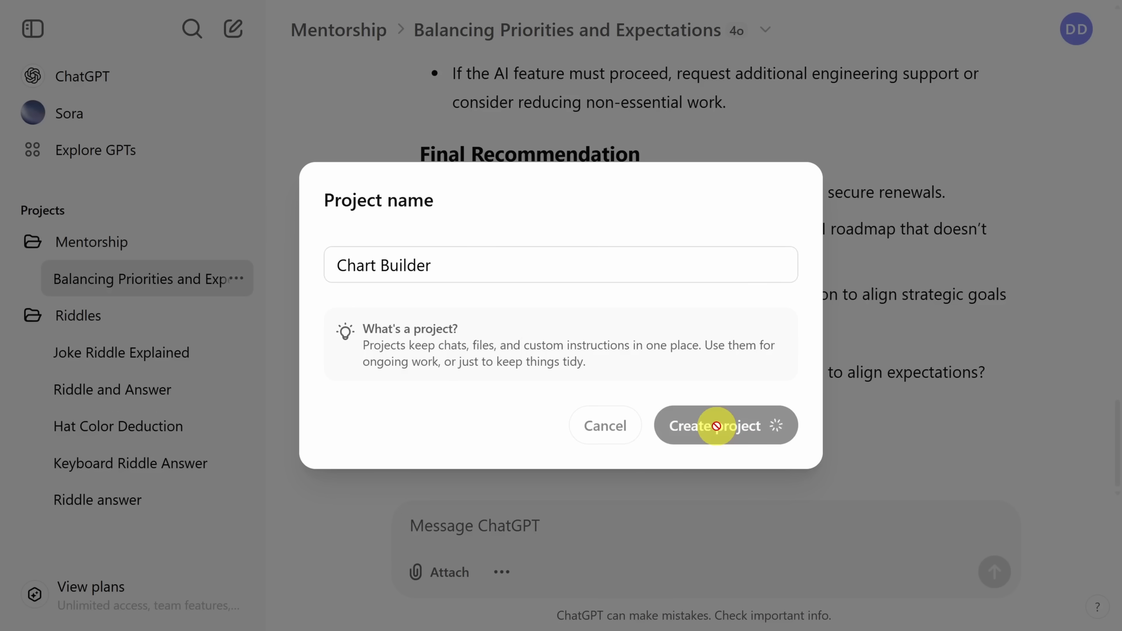
left_click(713, 425)
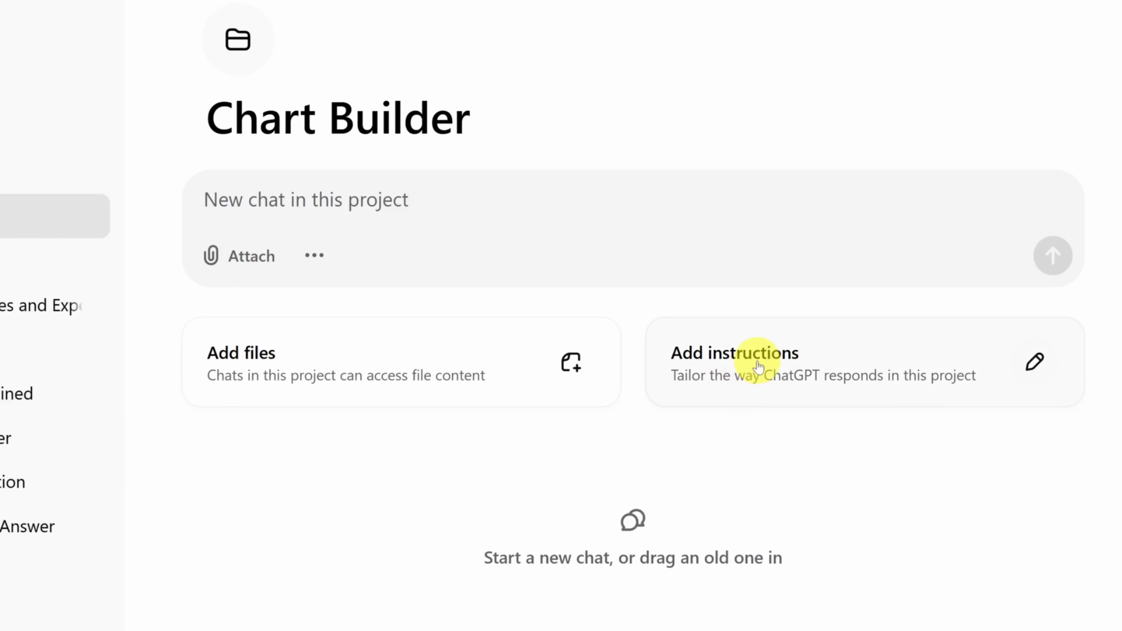
Step: Save Chart Builder instructions: weekly Total Revenue plus store and product horizontal bar graphs from the PDF
left_click(735, 353)
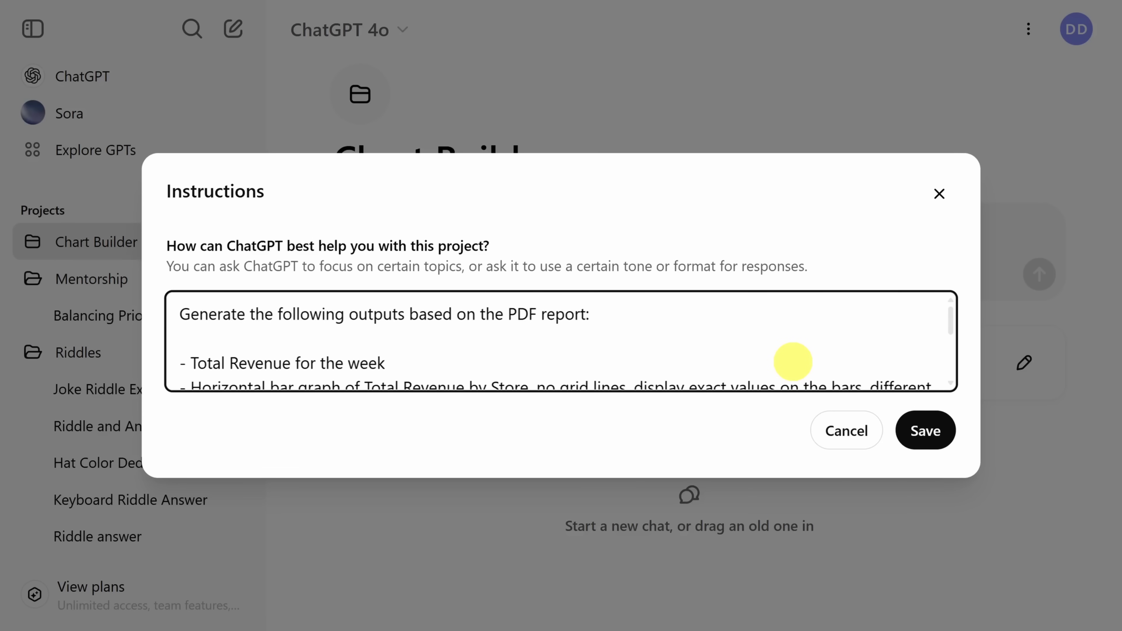
double_click(422, 314)
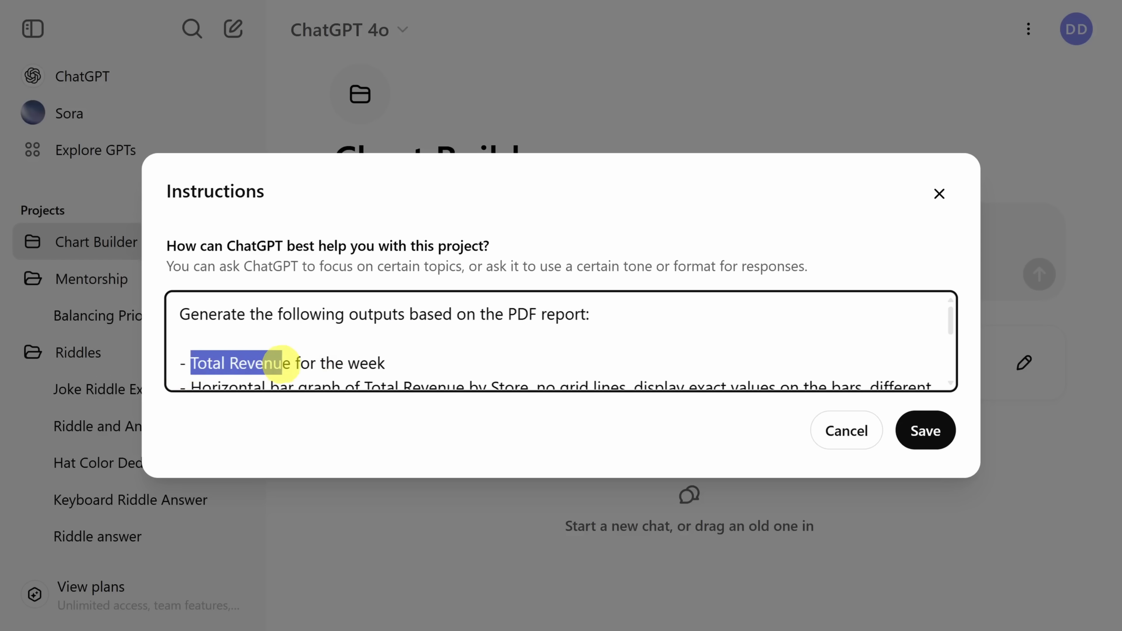
scroll("down", 3)
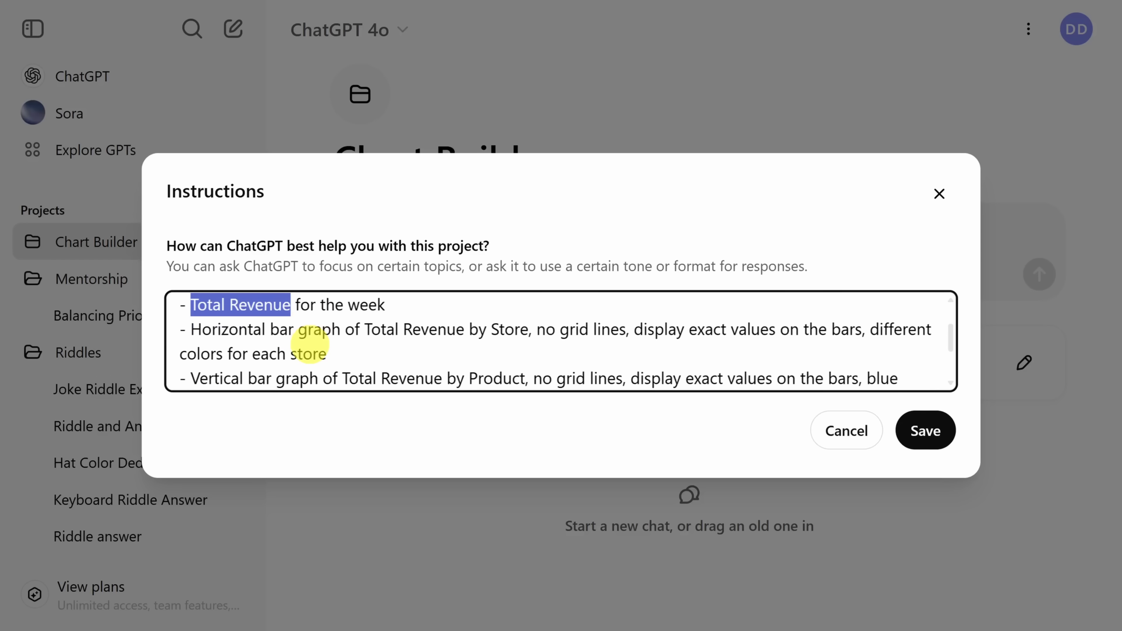
double_click(213, 329)
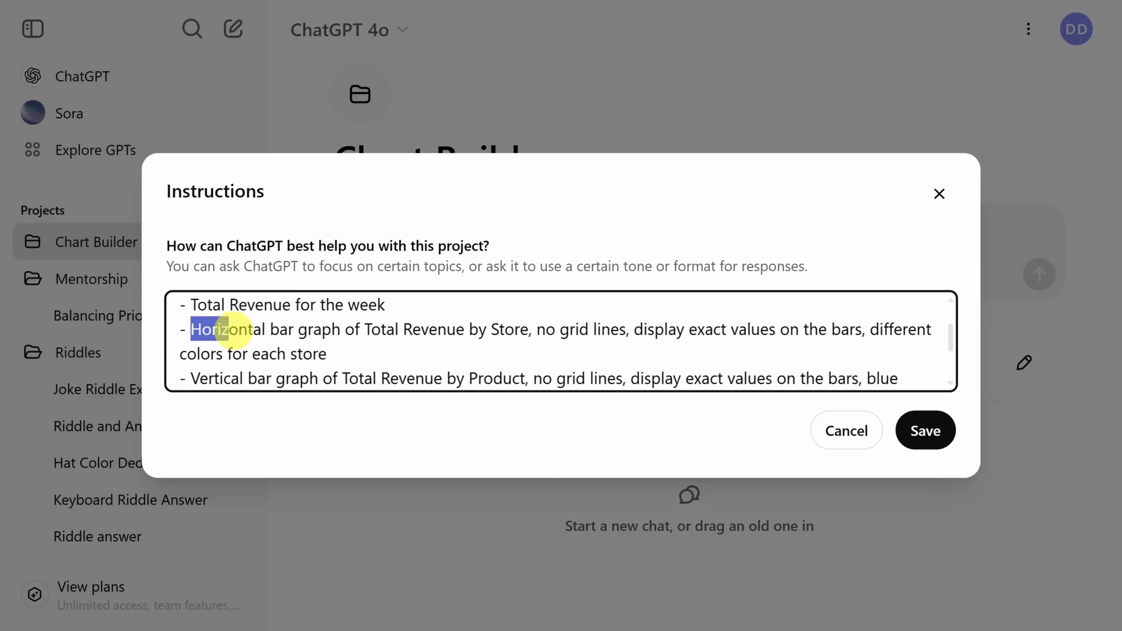
left_click_drag(191, 329, 532, 329)
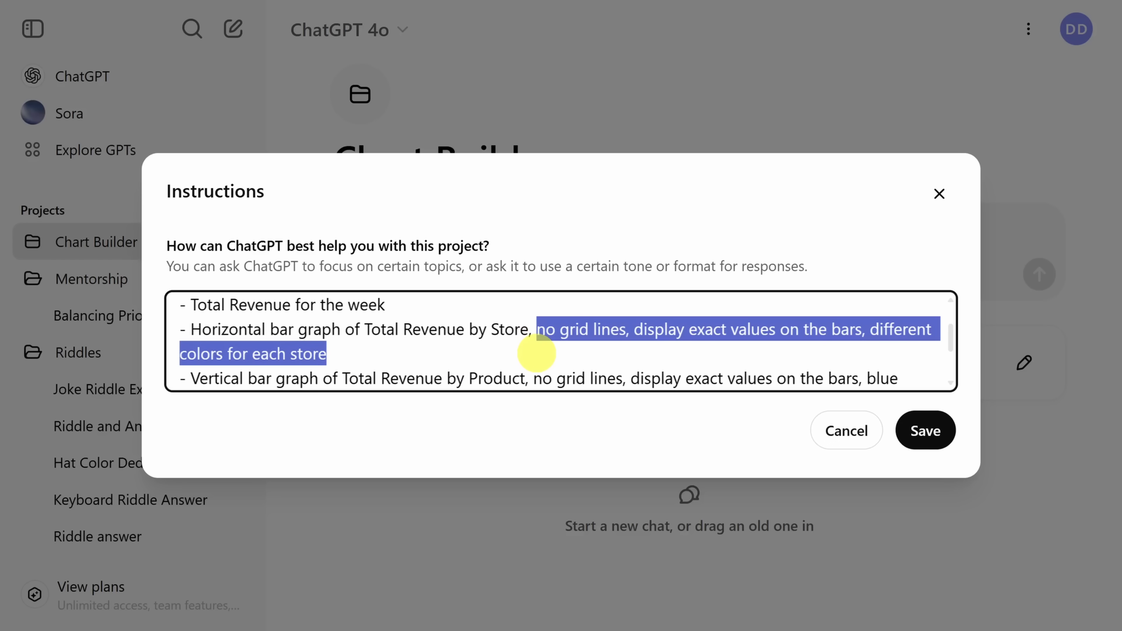
scroll("down", 3)
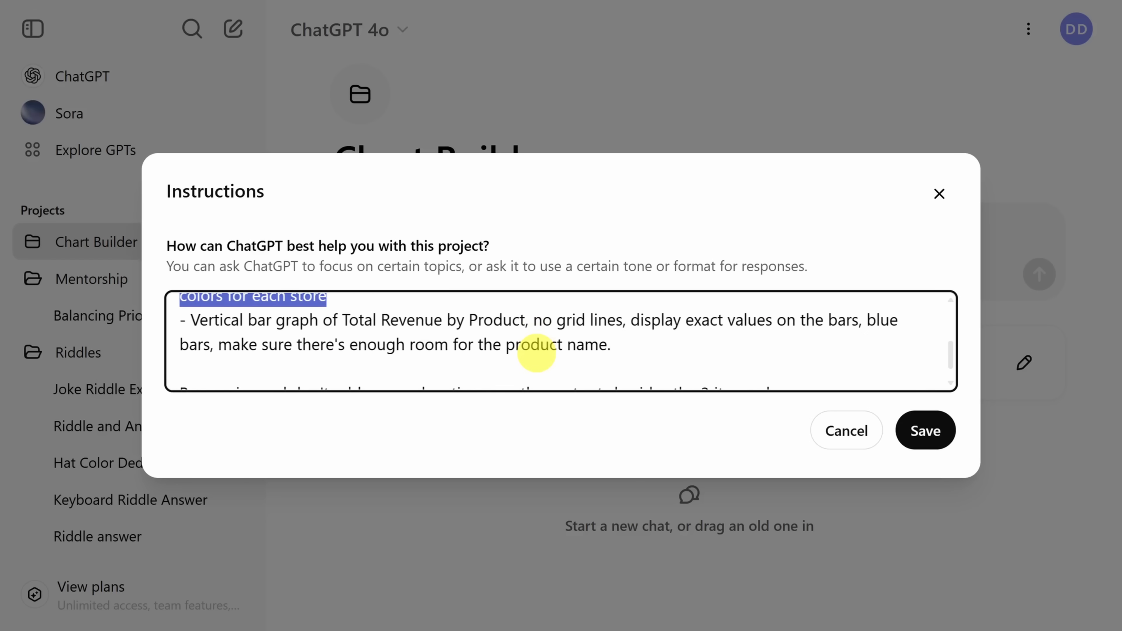
scroll("down", 3)
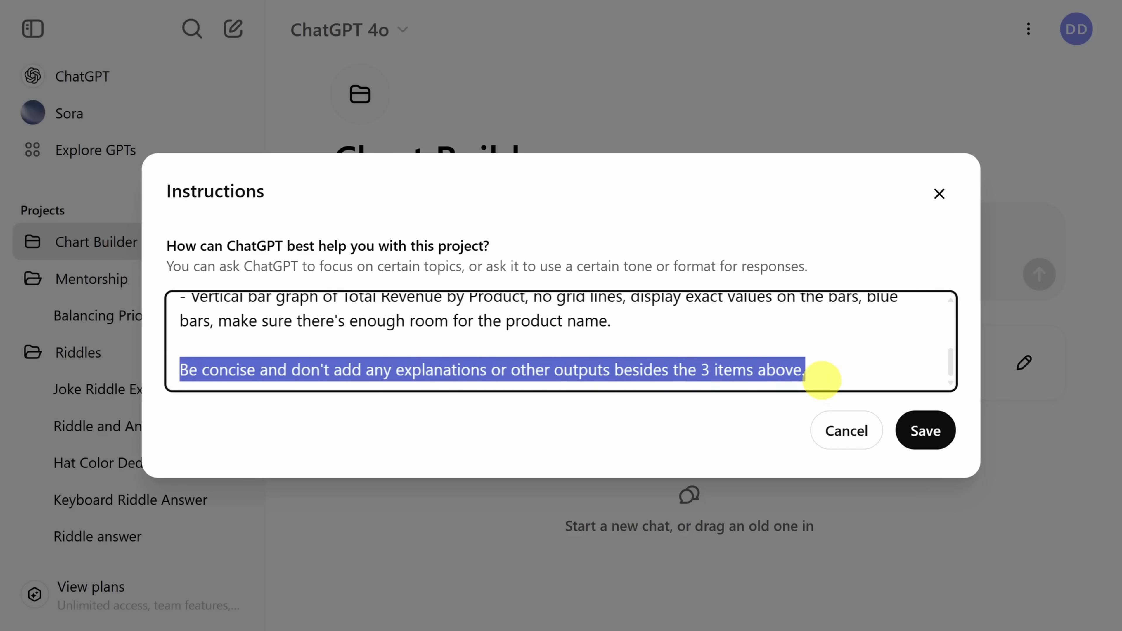
left_click(926, 430)
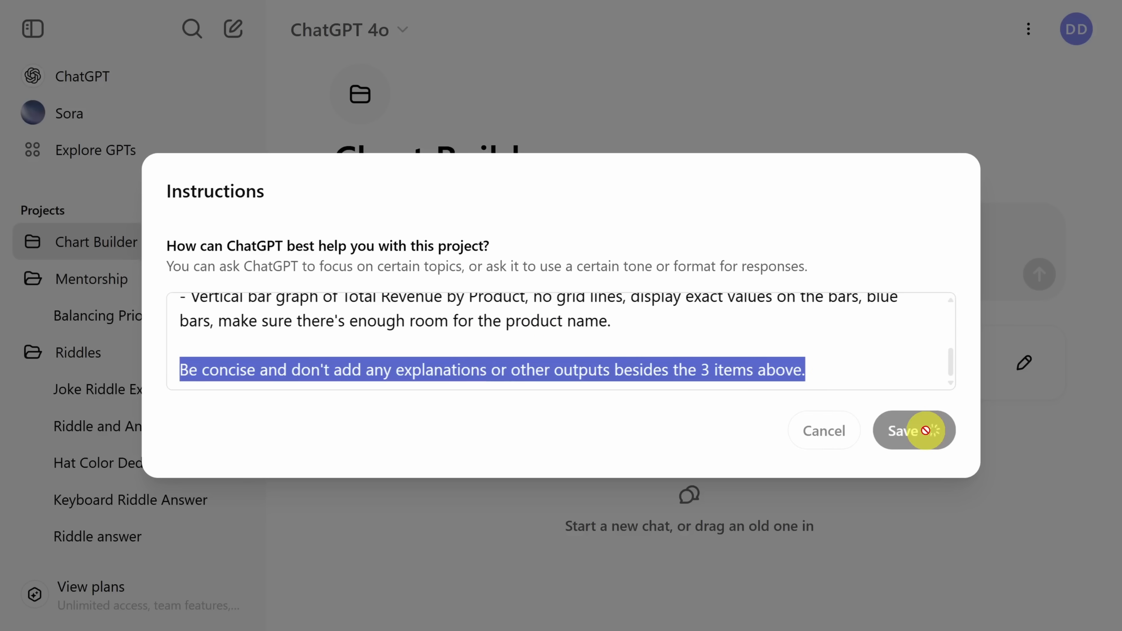
Step: Attach the donut den order report PDF and get store and product revenue charts with $13,480 weekly total
left_click(914, 430)
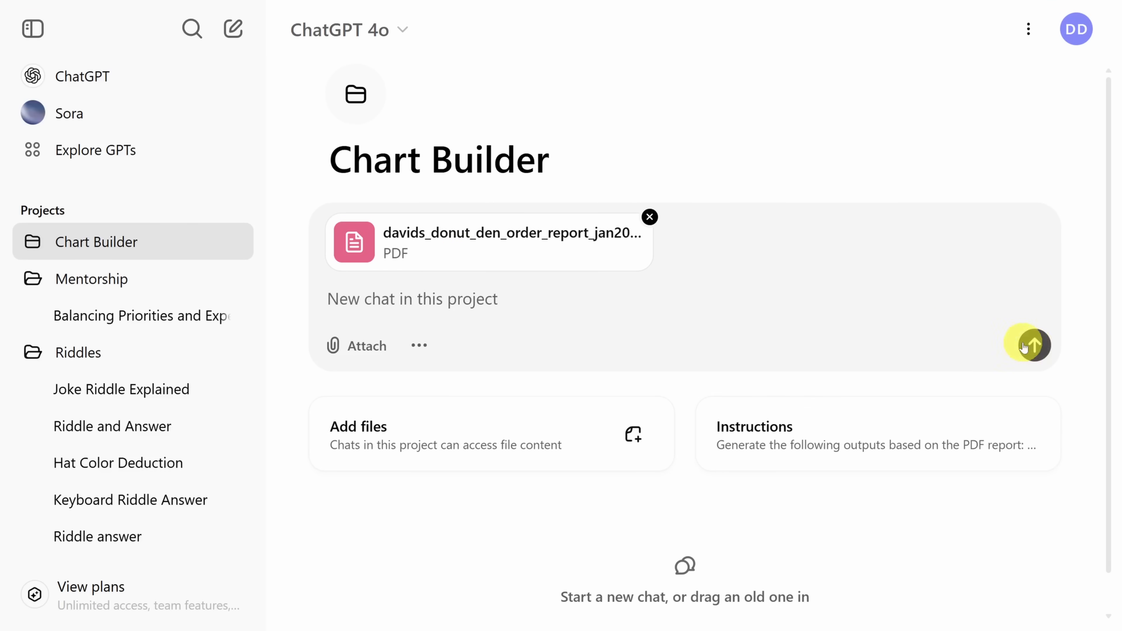
left_click(1030, 345)
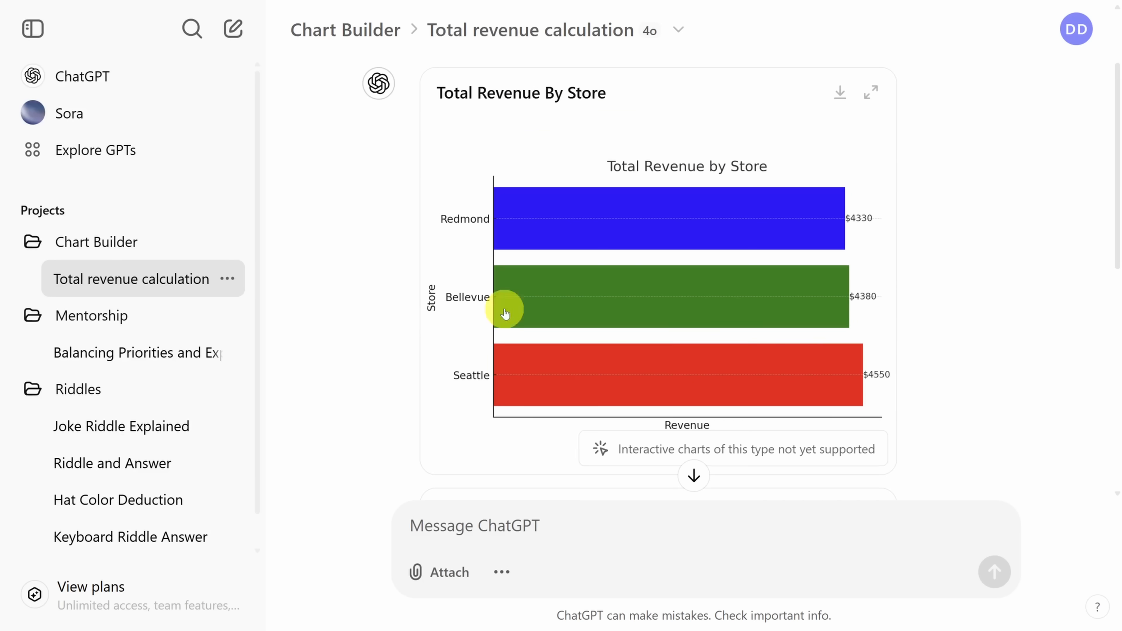
left_click(96, 242)
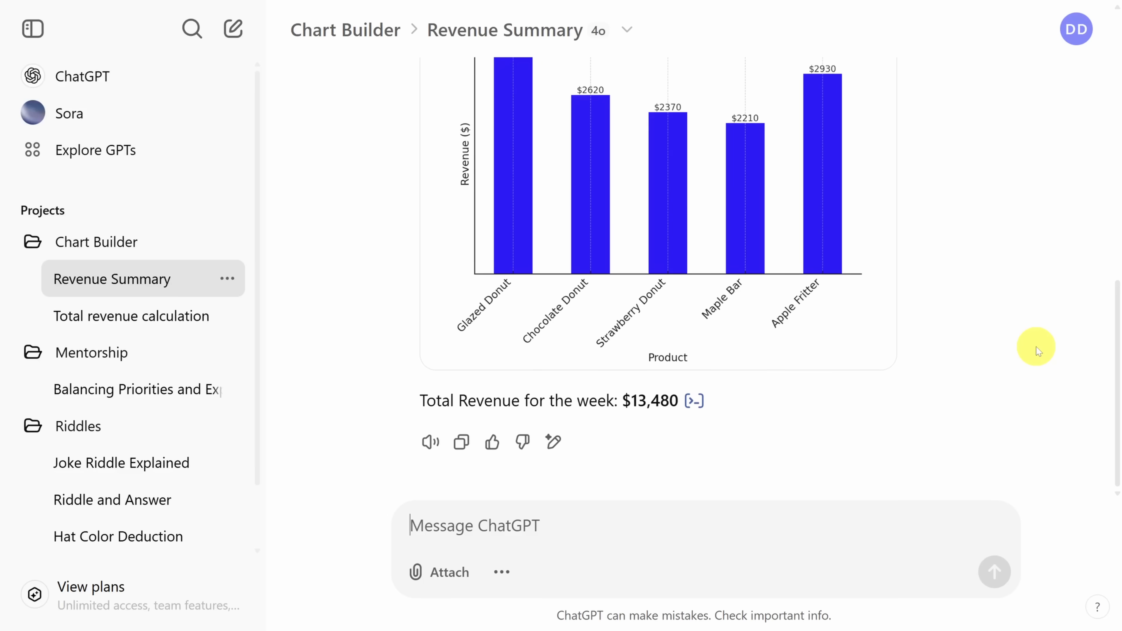
scroll("down", 3)
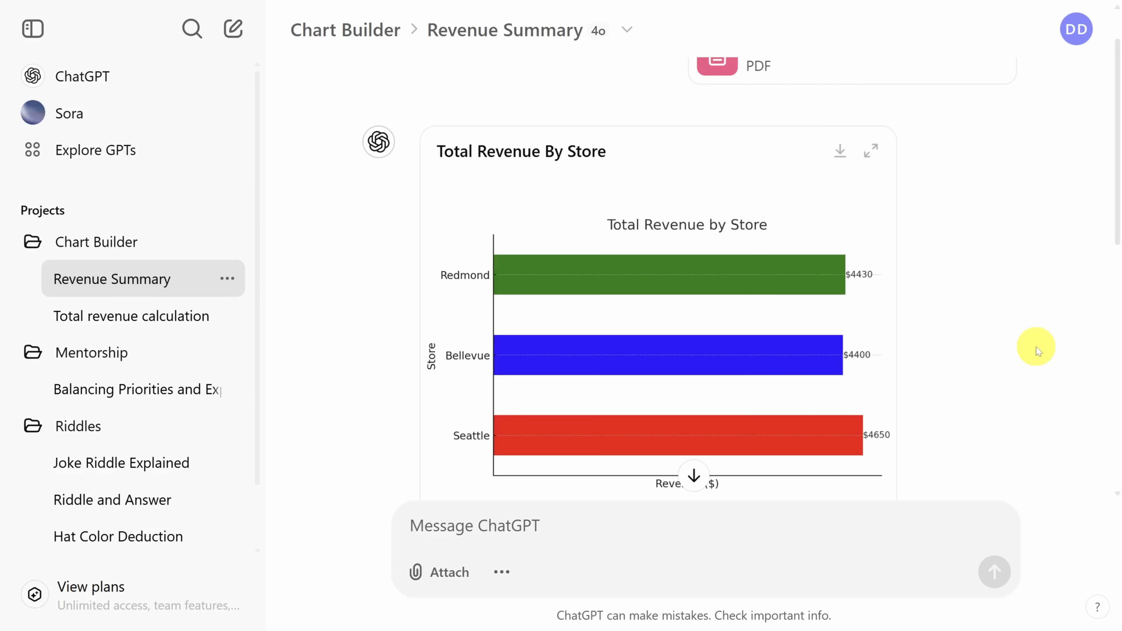
left_click(475, 526)
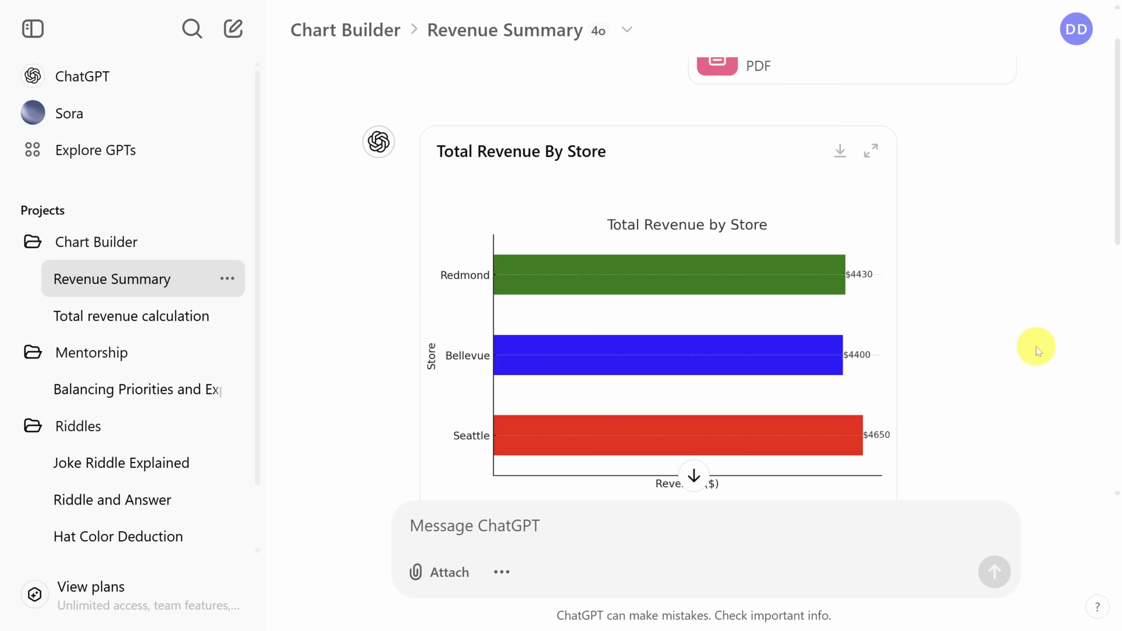
Step: Create a new project named Data Entry
left_click(228, 208)
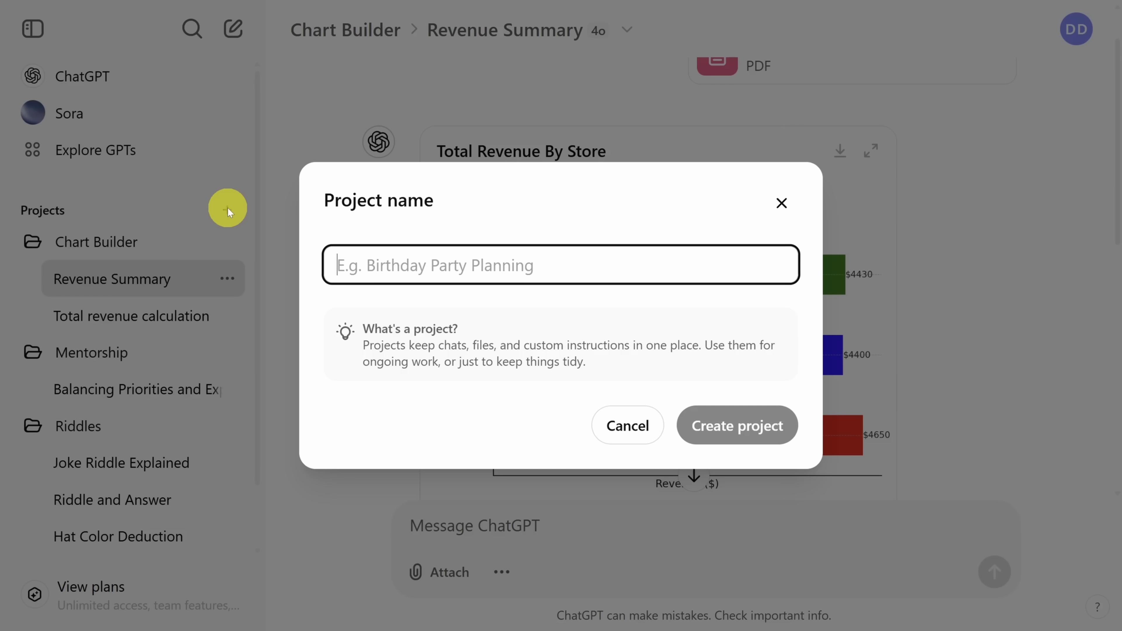
type("Data Entry")
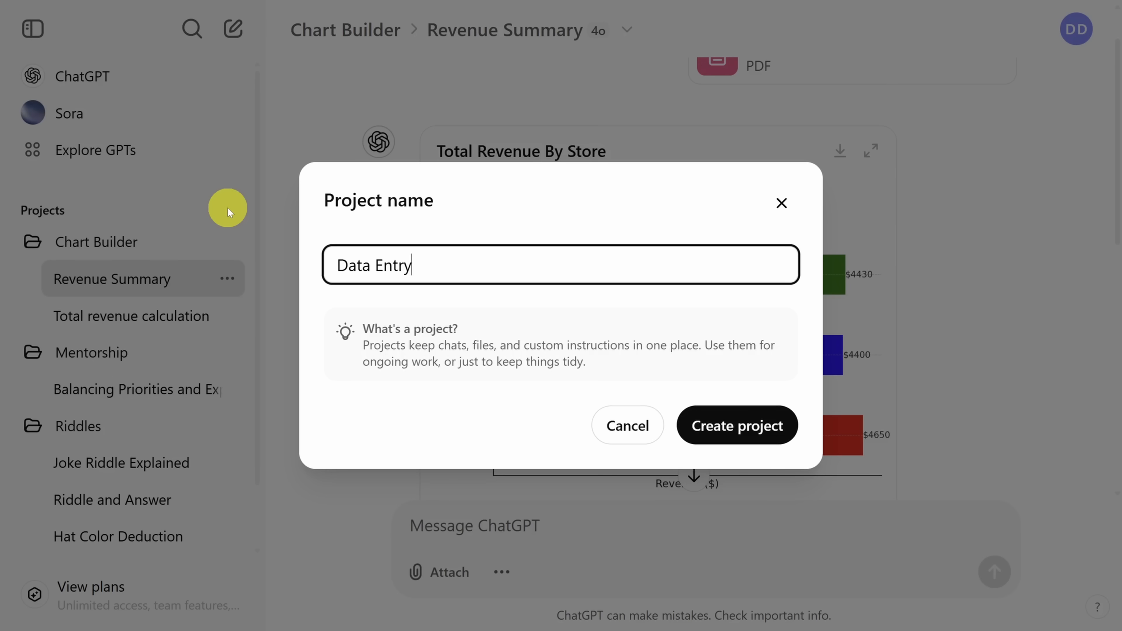
left_click(736, 425)
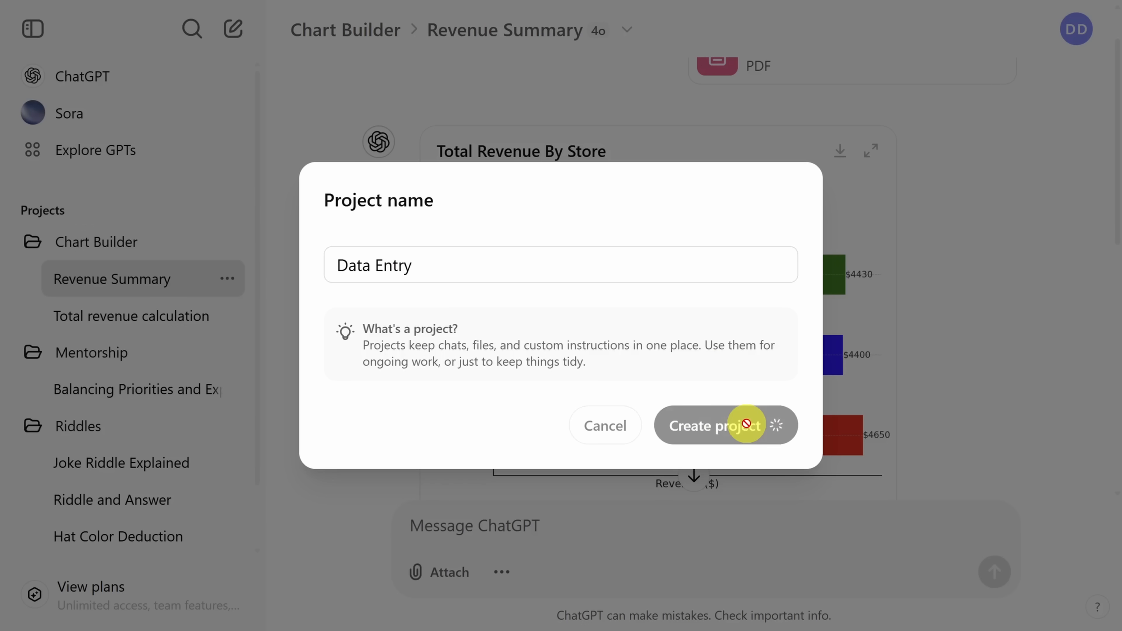
left_click(716, 425)
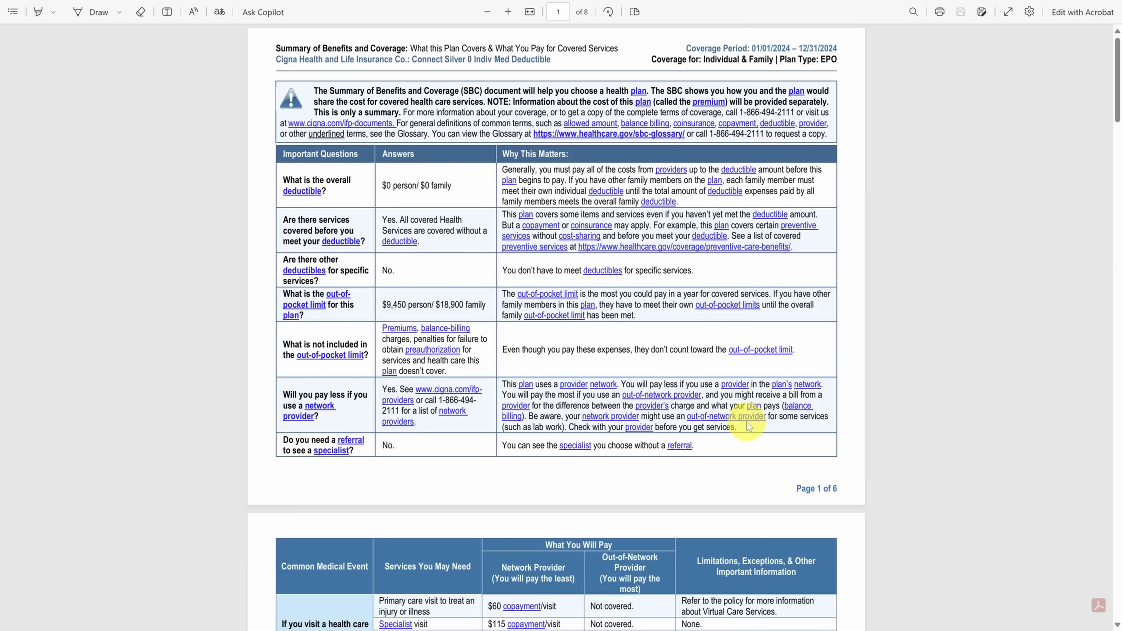
Step: Bring up the empty custom instructions editor for the Data Entry project
scroll("down", 3)
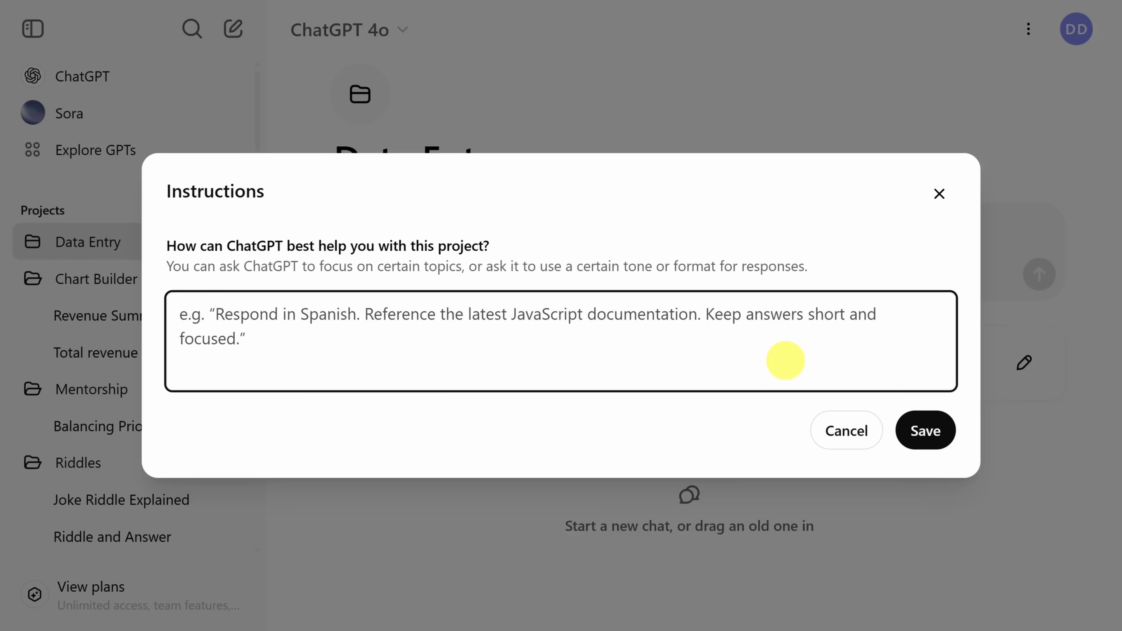
Step: Save instructions to extract uploaded PDF data into a CSV with columns Plan Name through Referral Required for Specialist
type("Extract data from the uploaded PDF(s) and transform them into a CSV with the following format:")
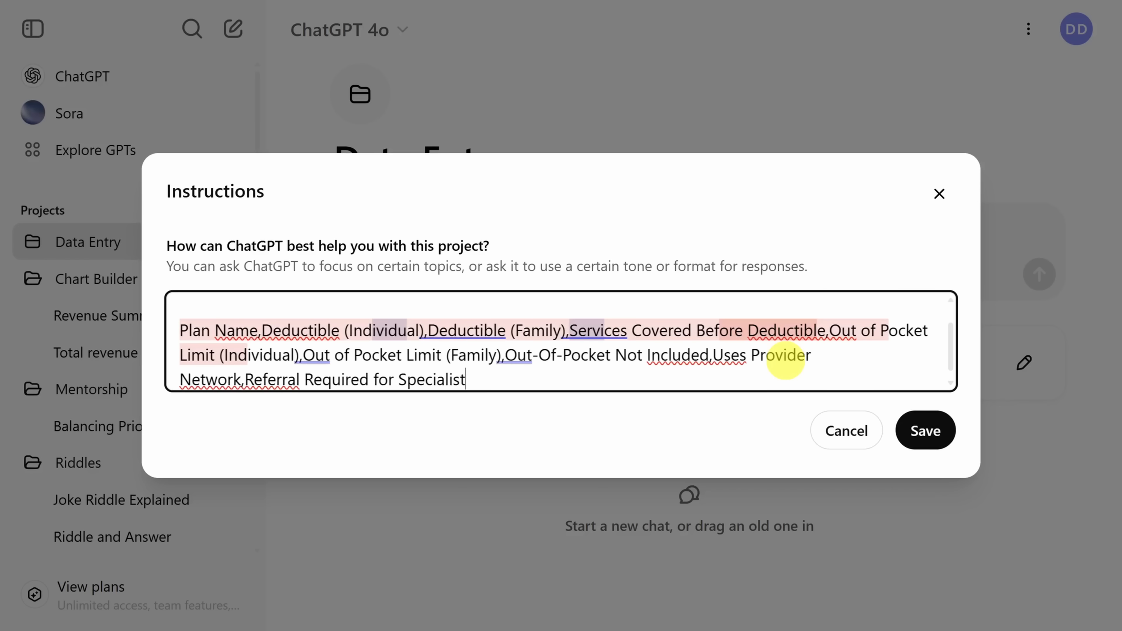
left_click(925, 431)
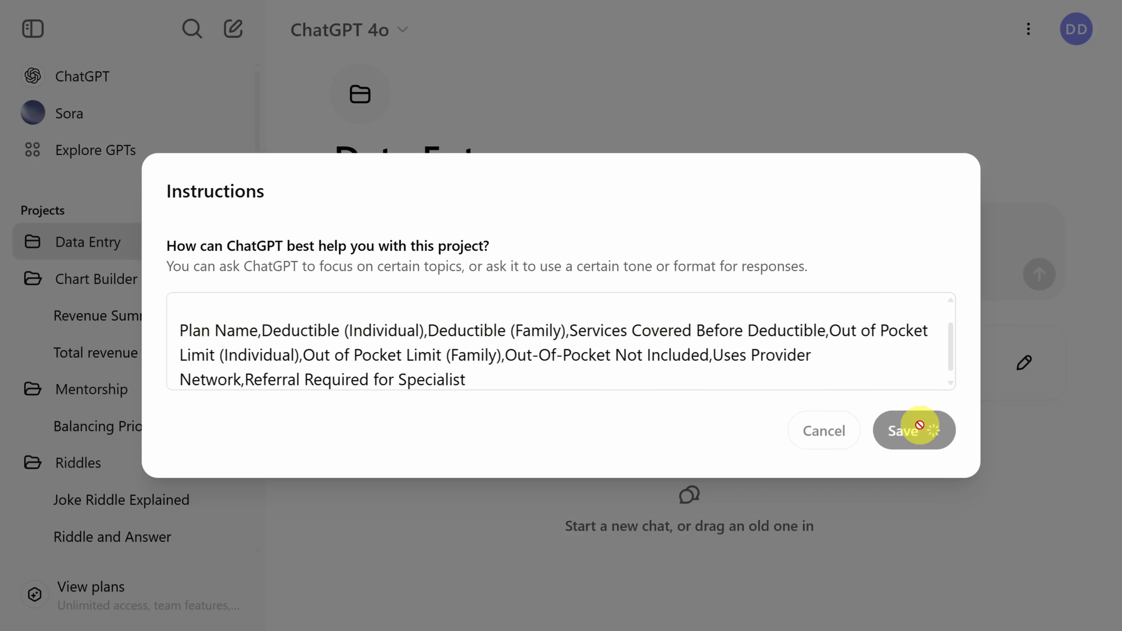
left_click(915, 431)
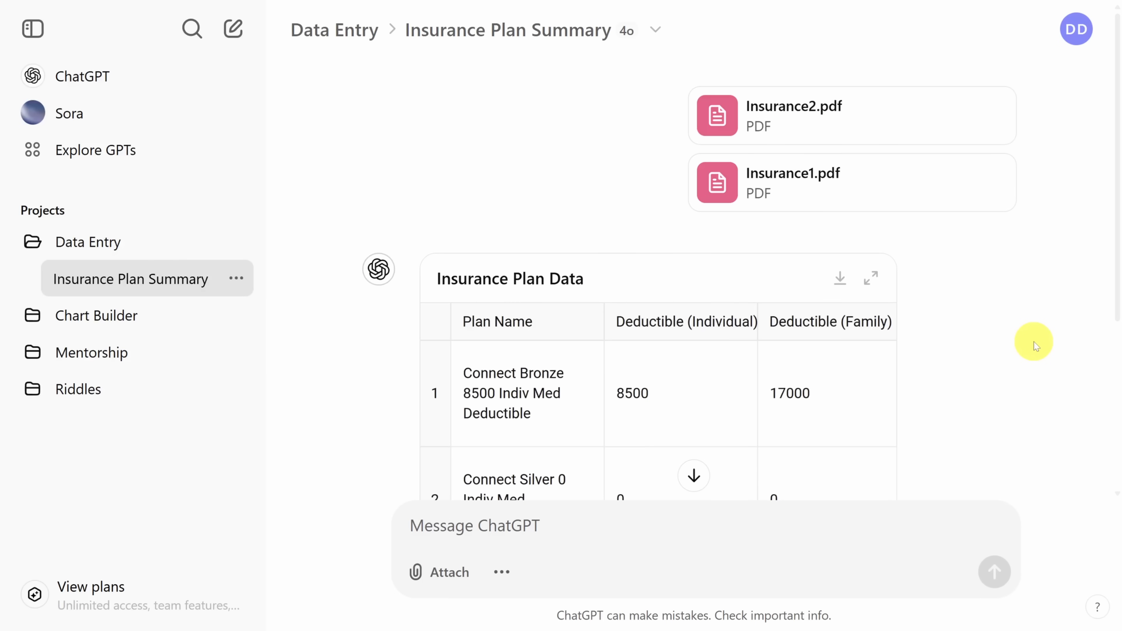
Step: Review the Insurance Plan Data table through Referral Required for Specialist and download it
scroll("down", 3)
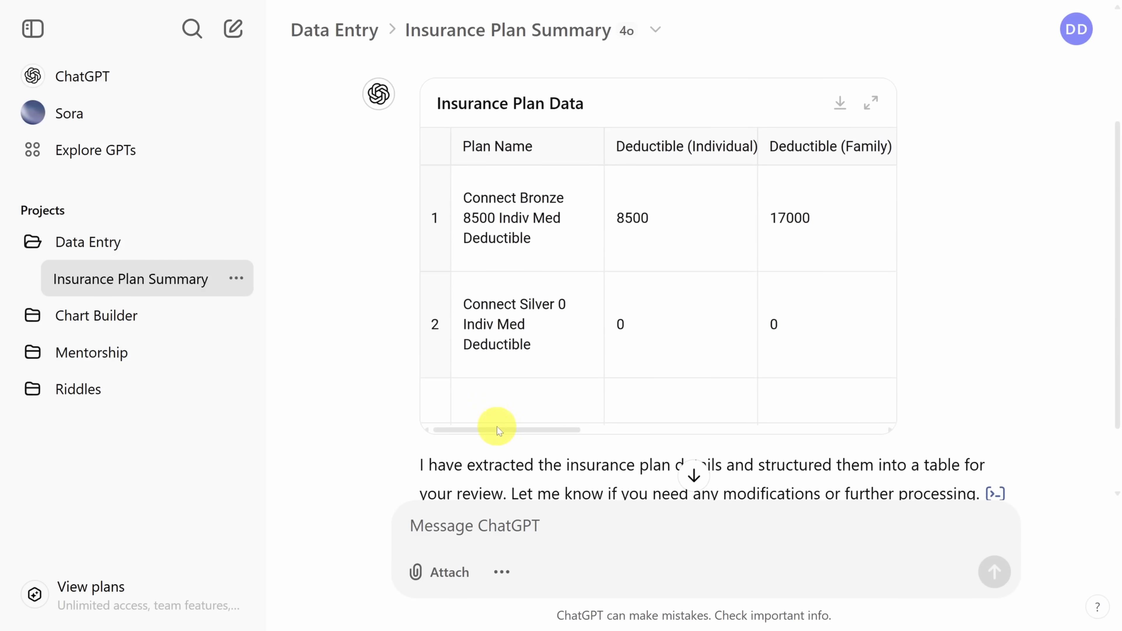
left_click_drag(498, 430, 526, 430)
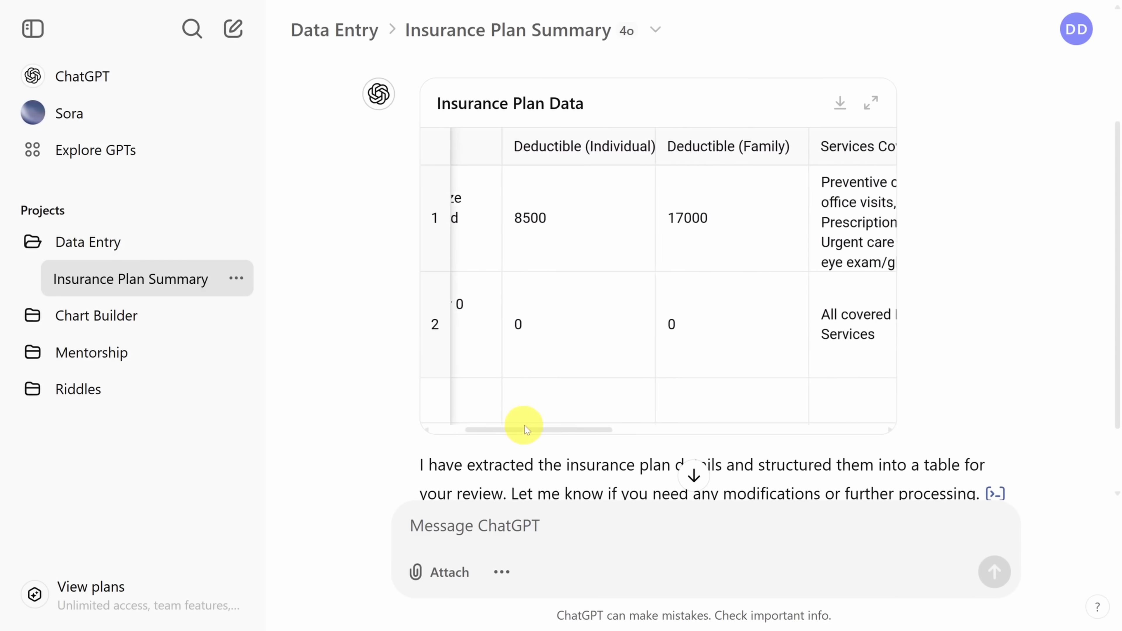
left_click_drag(523, 429, 676, 430)
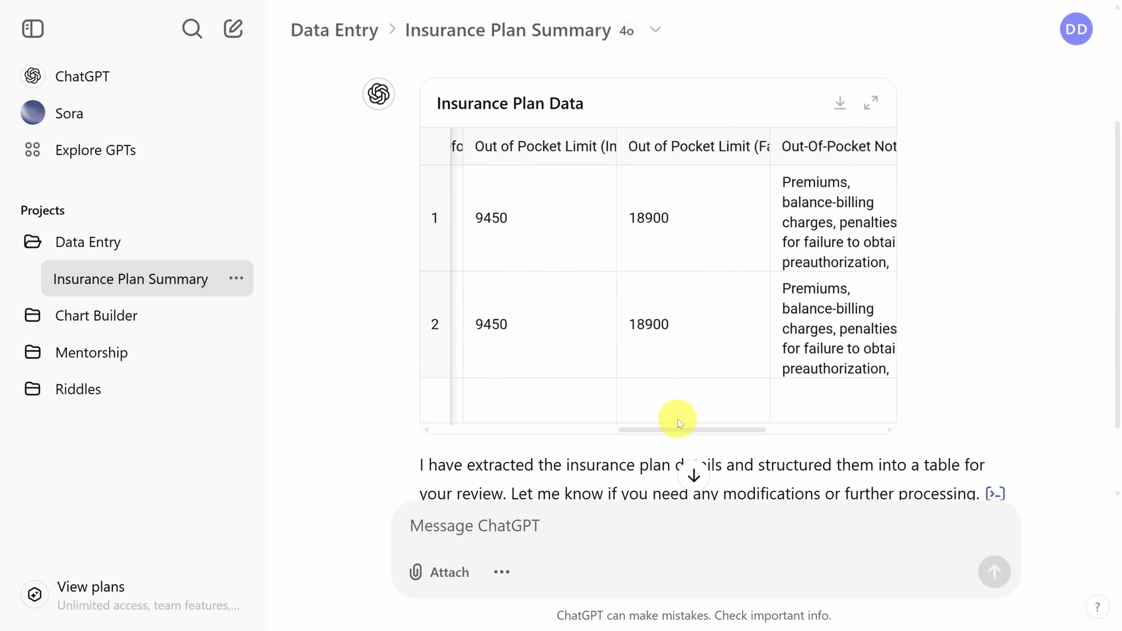
left_click_drag(673, 429, 764, 430)
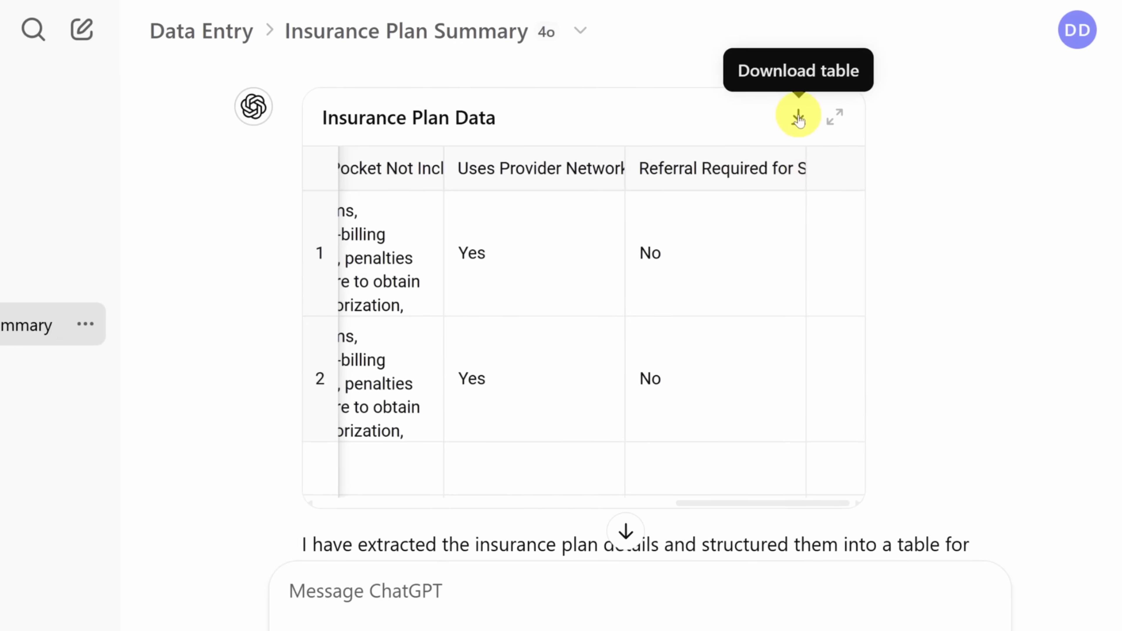
left_click(798, 114)
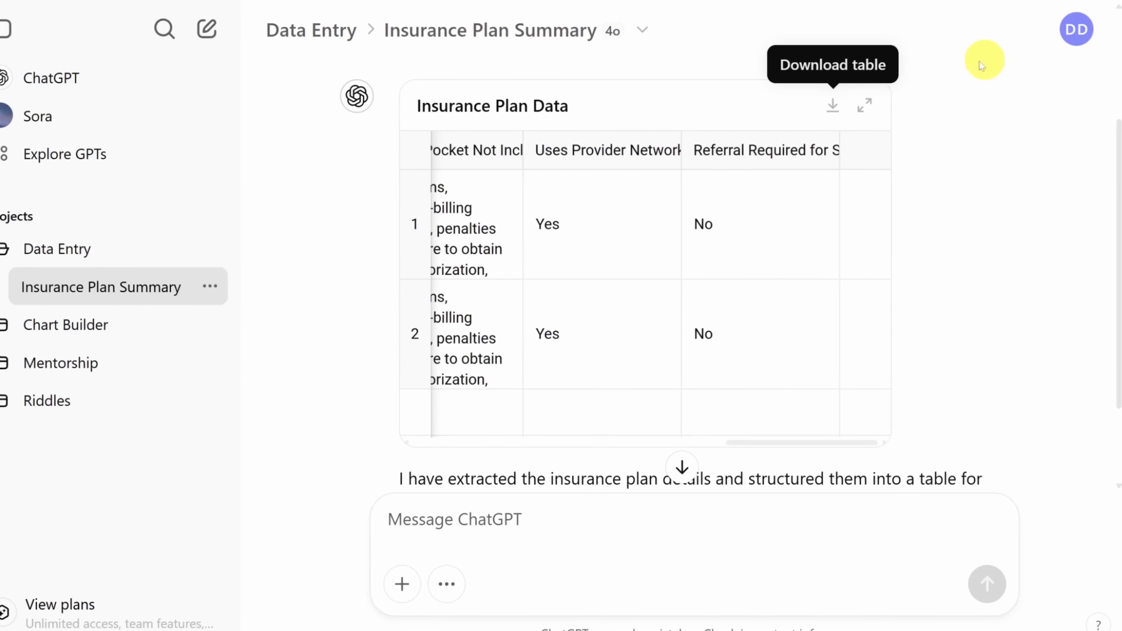
Step: Start creating a new project from the Projects sidebar
left_click(233, 211)
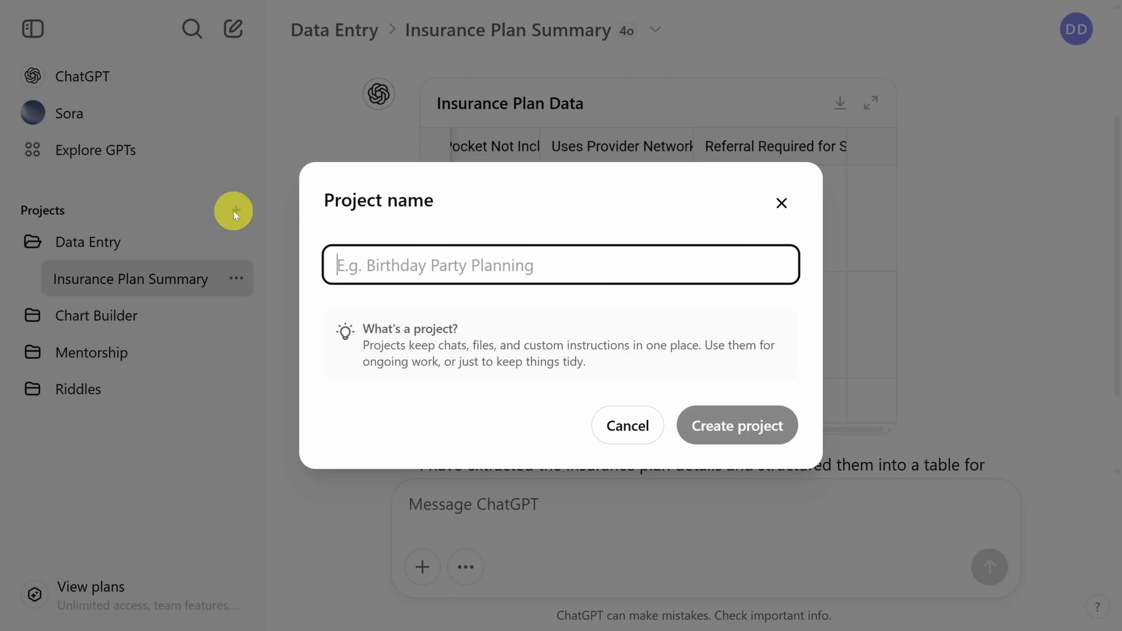
Step: Name the new project Customer Feedback and bring up its empty instructions editor
type("Cu")
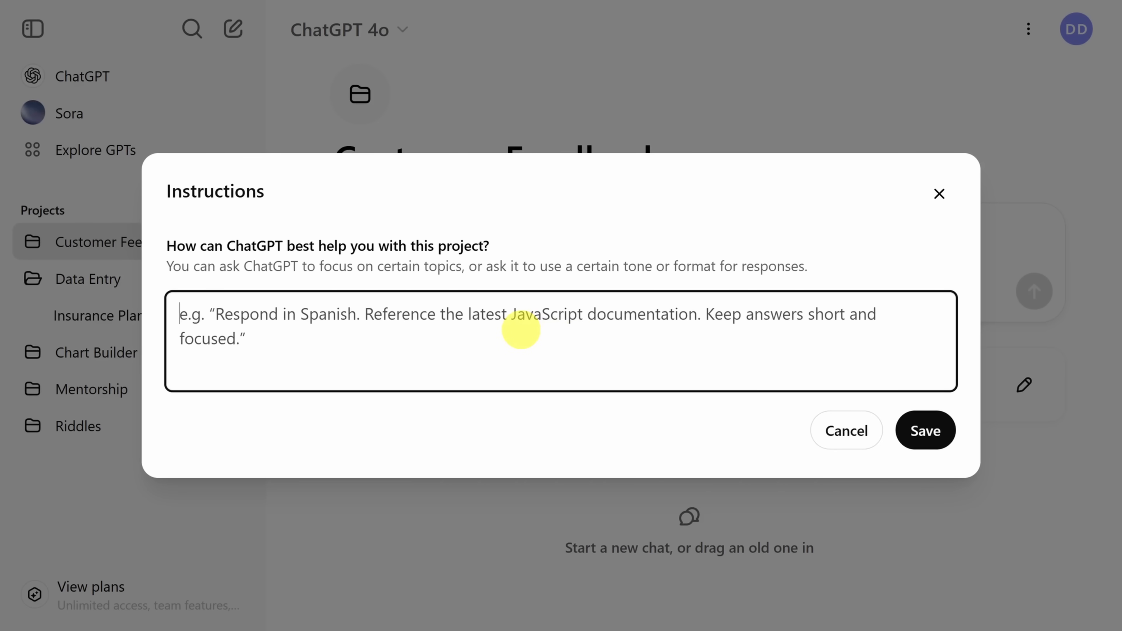
Step: Save instructions to build a markdown action plan addressing the most common negative feedback in uploaded CSVs
type("Then I want you to create an action plan to address that feedback. Output it in markdown with the following format. Make sure the \"Raw Feedback\" has at least one example of negative feedback.")
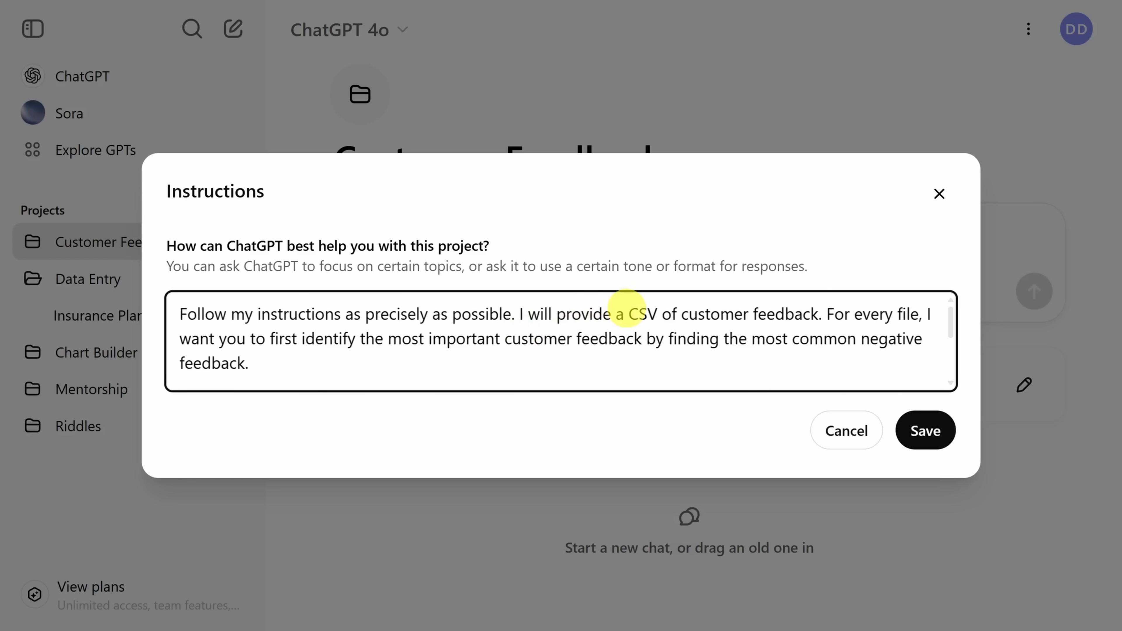
left_click_drag(630, 313, 807, 313)
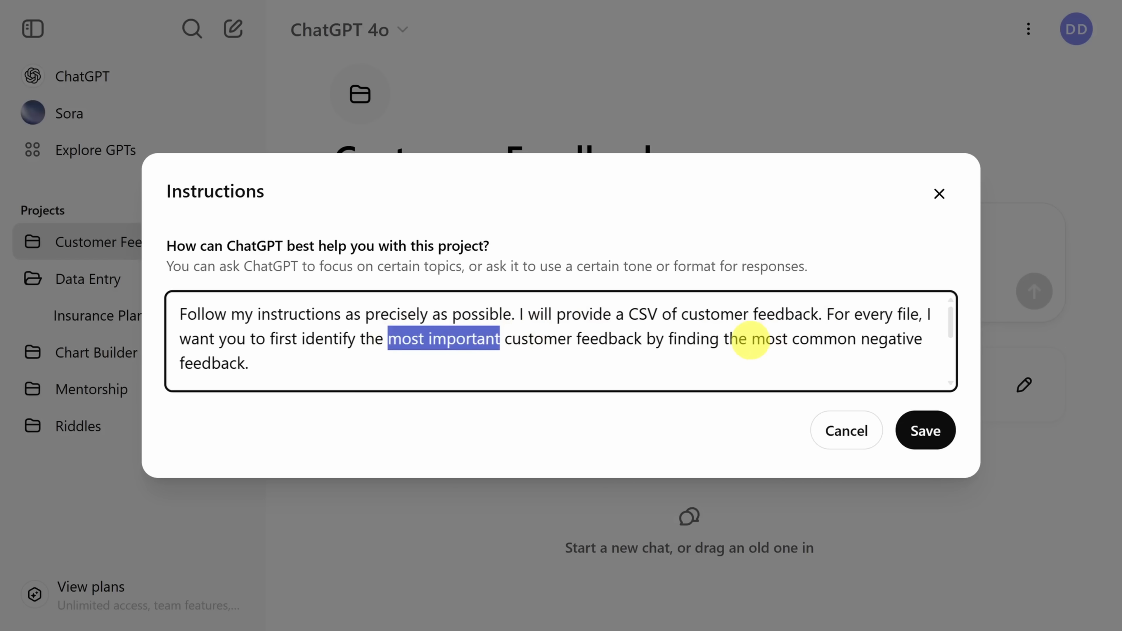
left_click_drag(750, 339, 926, 339)
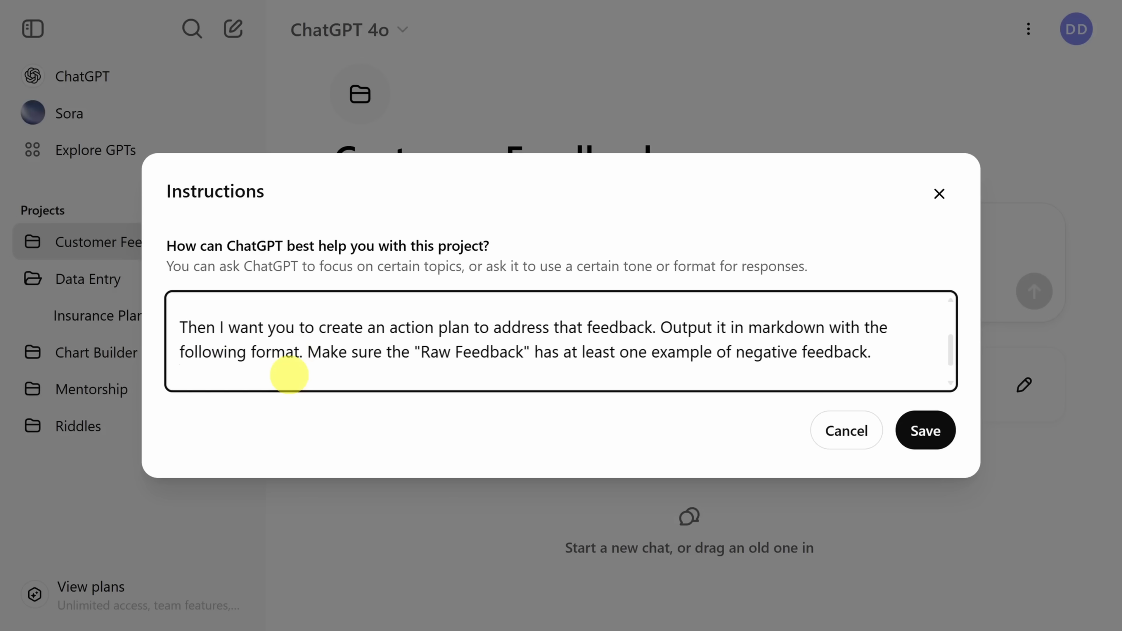
scroll("down", 3)
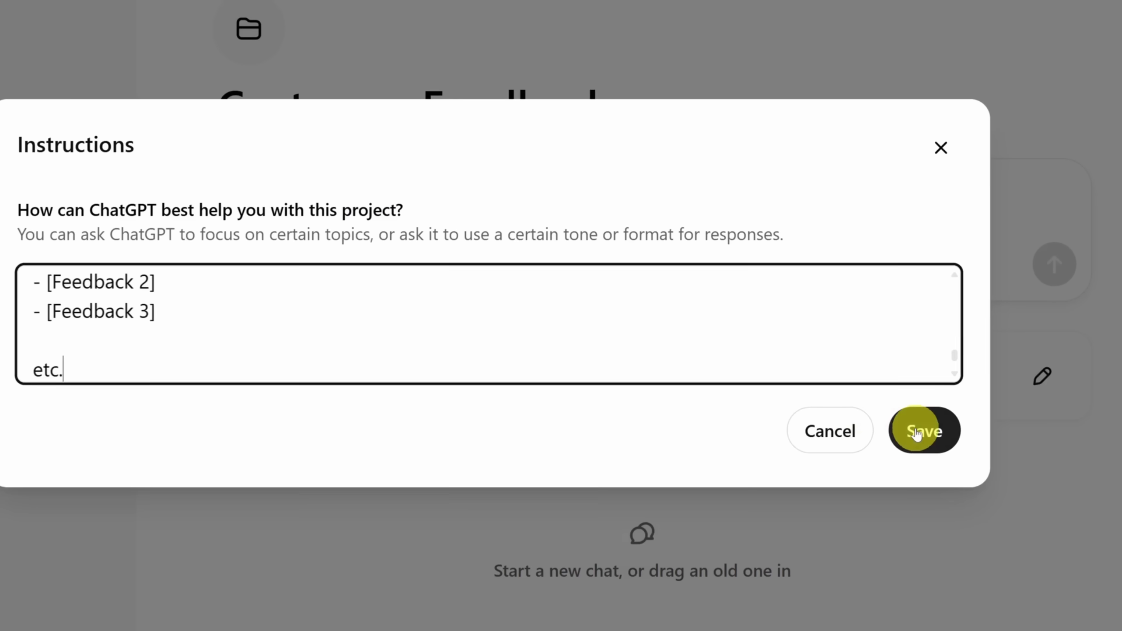
left_click(925, 430)
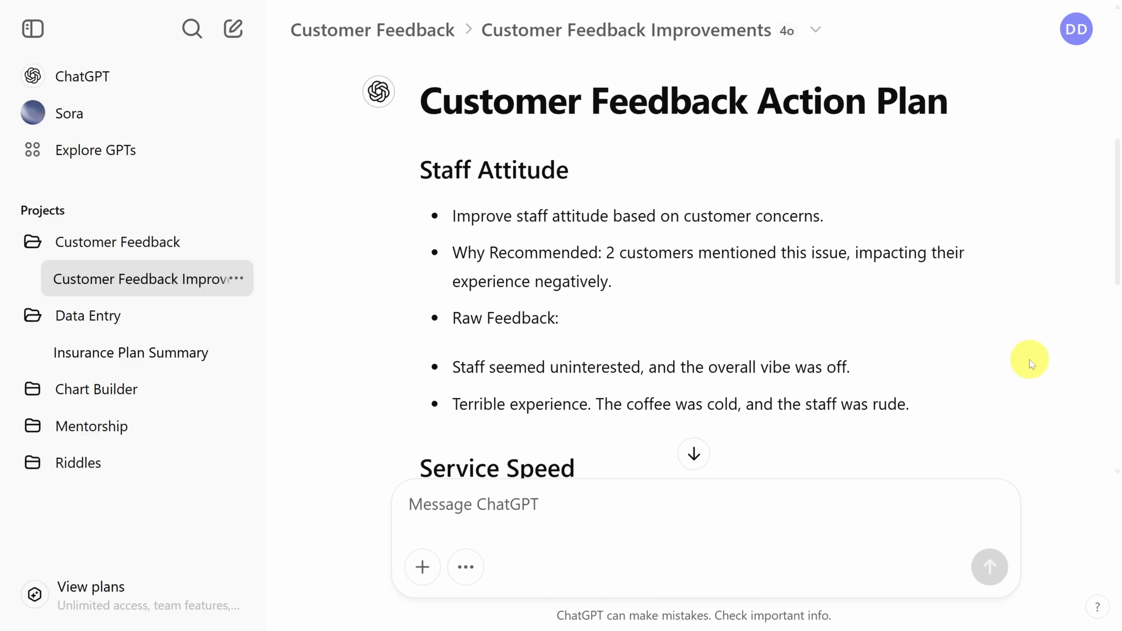
Step: Review the Customer Feedback Improvements action plan, highlighting the raw quotes under Staff Attitude
scroll("down", 3)
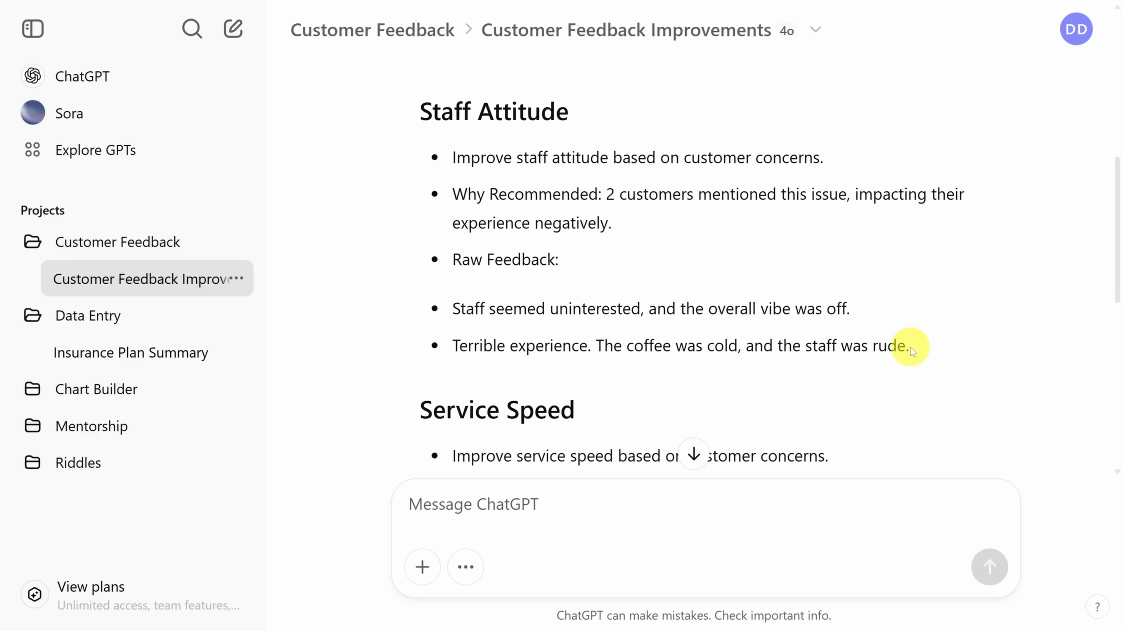
left_click_drag(909, 346, 443, 308)
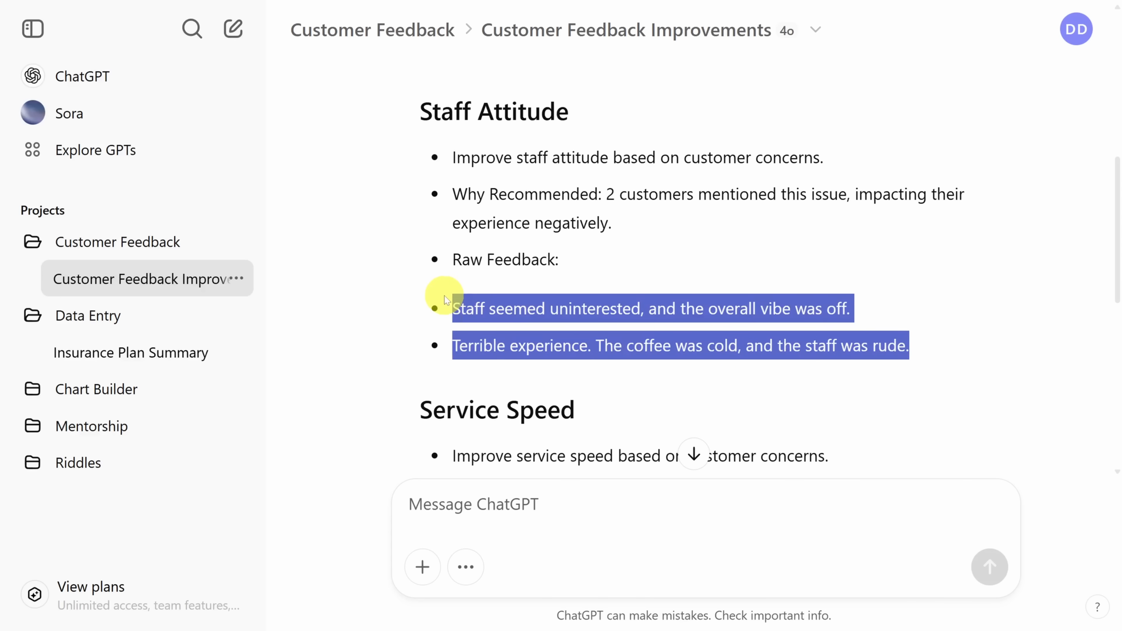
scroll("down", 3)
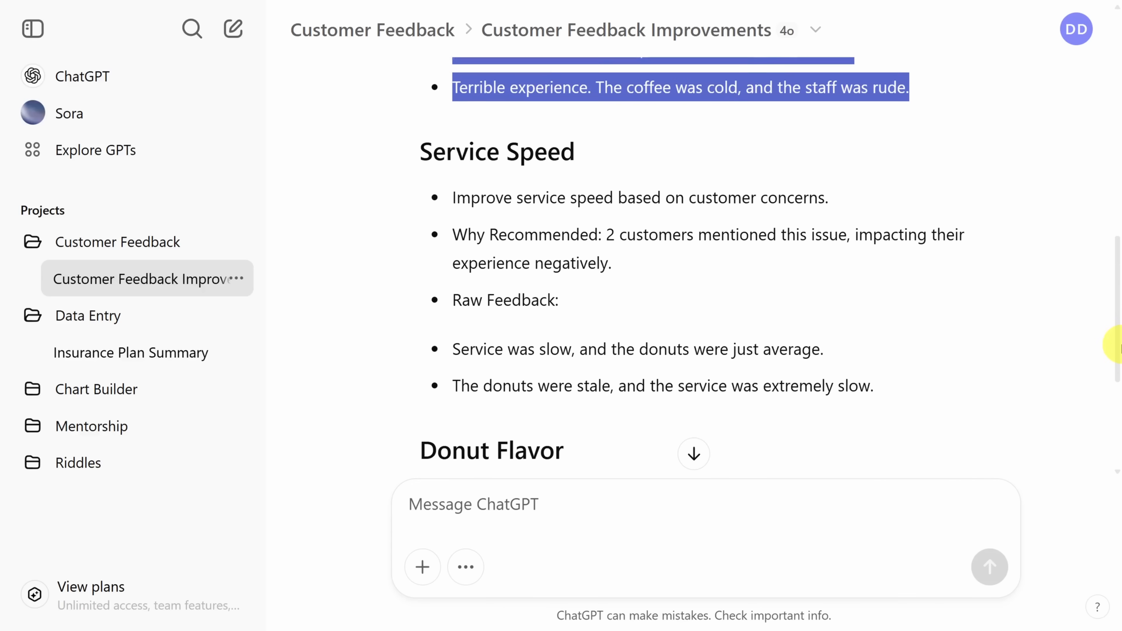
scroll("down", 3)
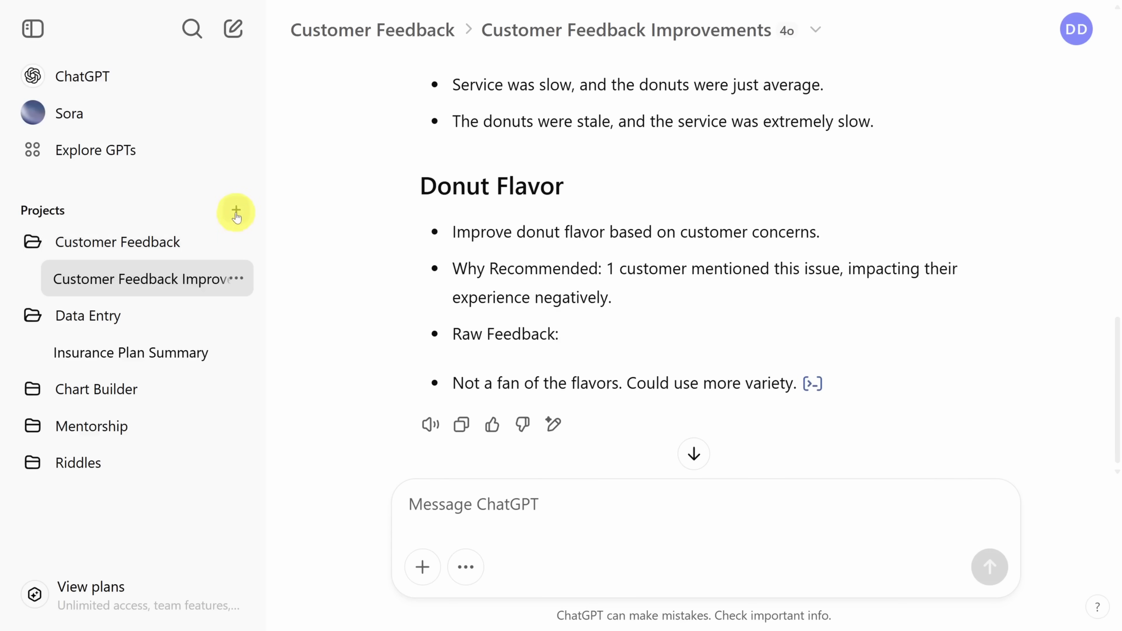
Step: Create a new project named Negotiation Email
left_click(237, 213)
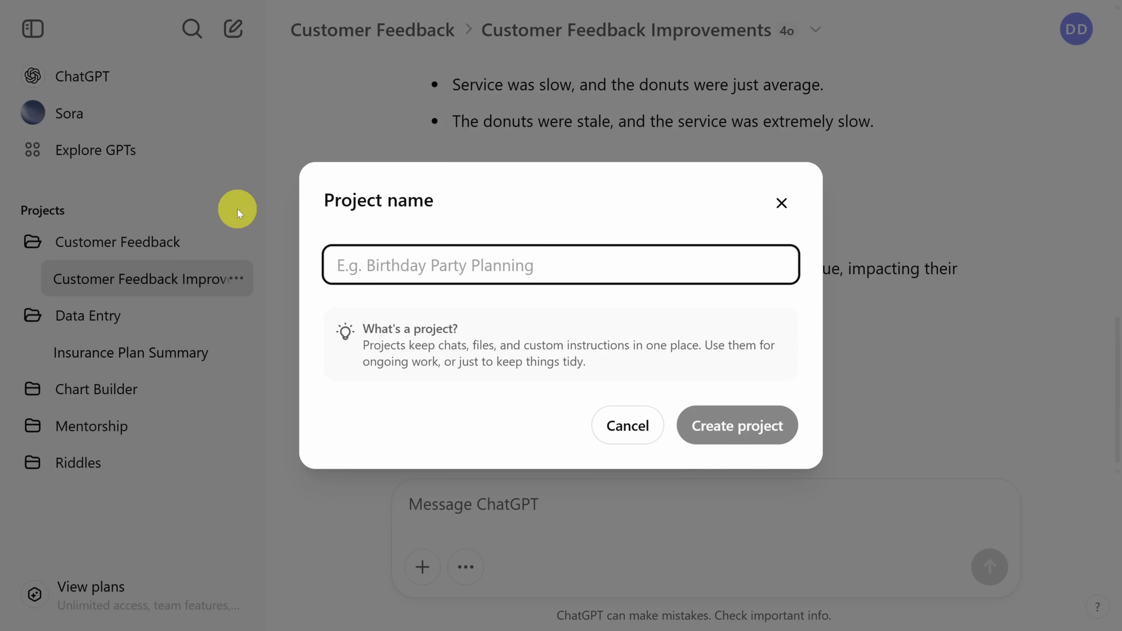
type("Negotiation Email")
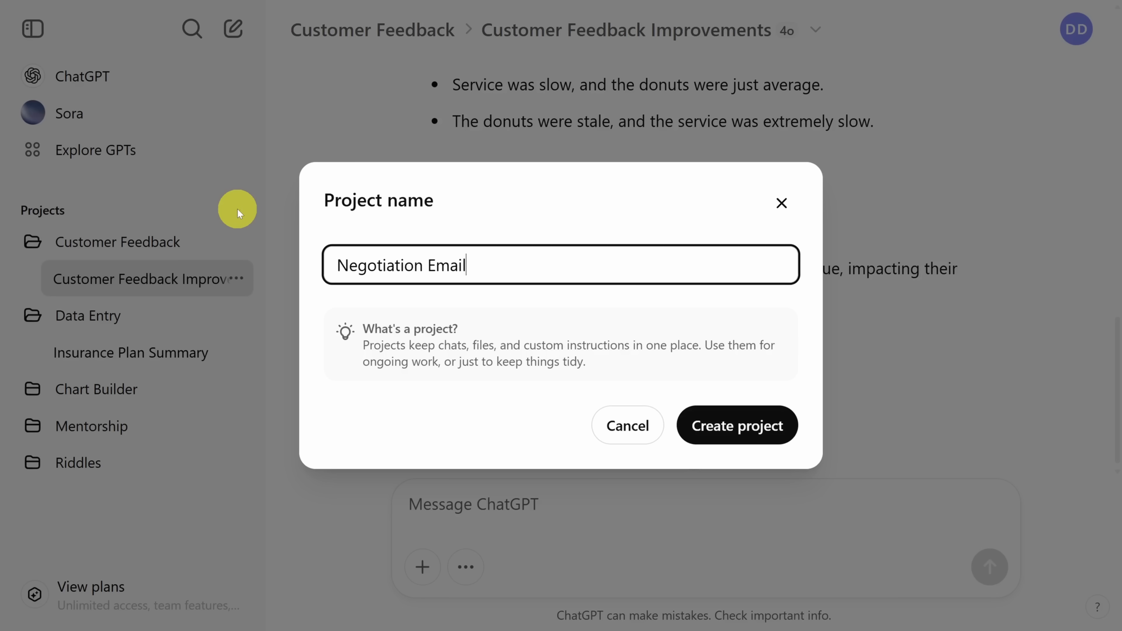
left_click(736, 425)
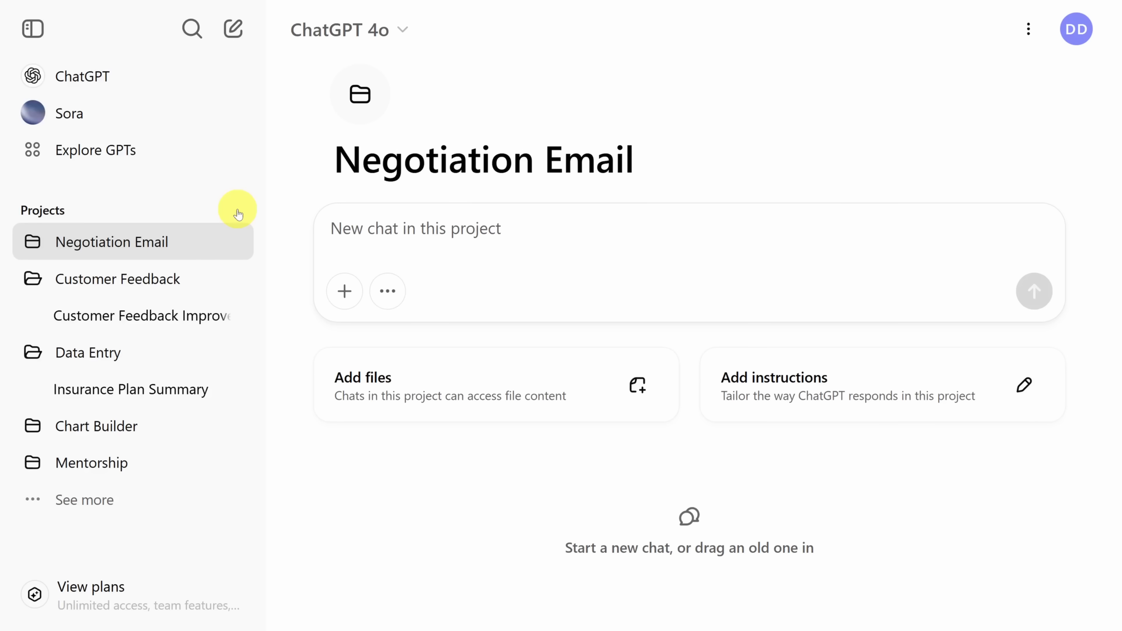
mouse_move(680, 315)
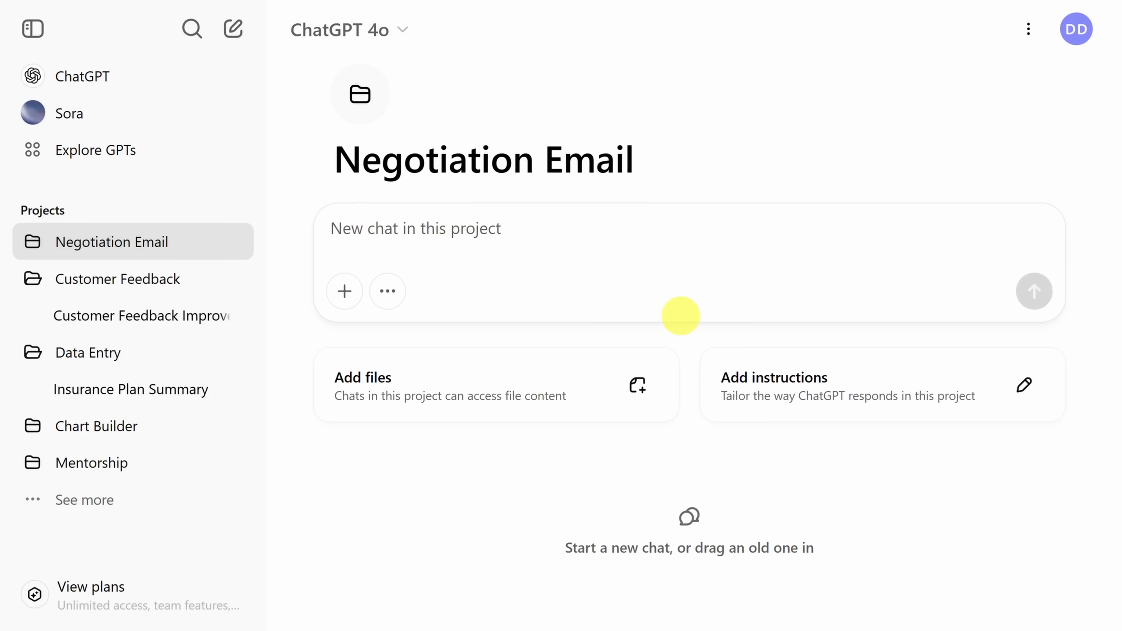
Step: Add and save the Negotiation Email project instructions and prepare the 20% discount request message
left_click(880, 385)
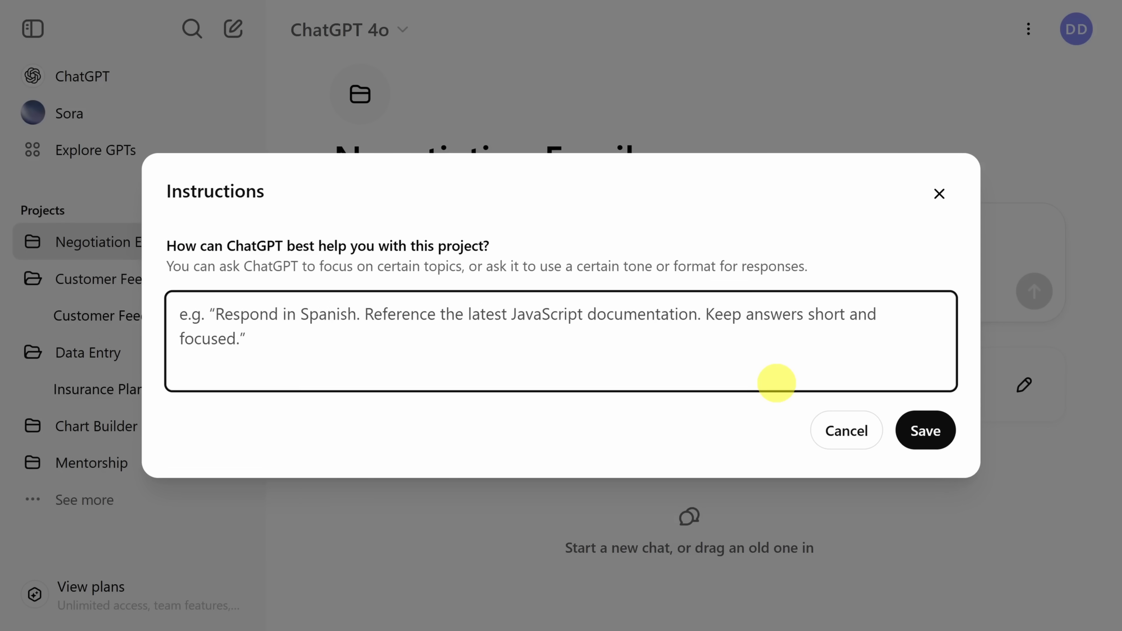
left_click(179, 315)
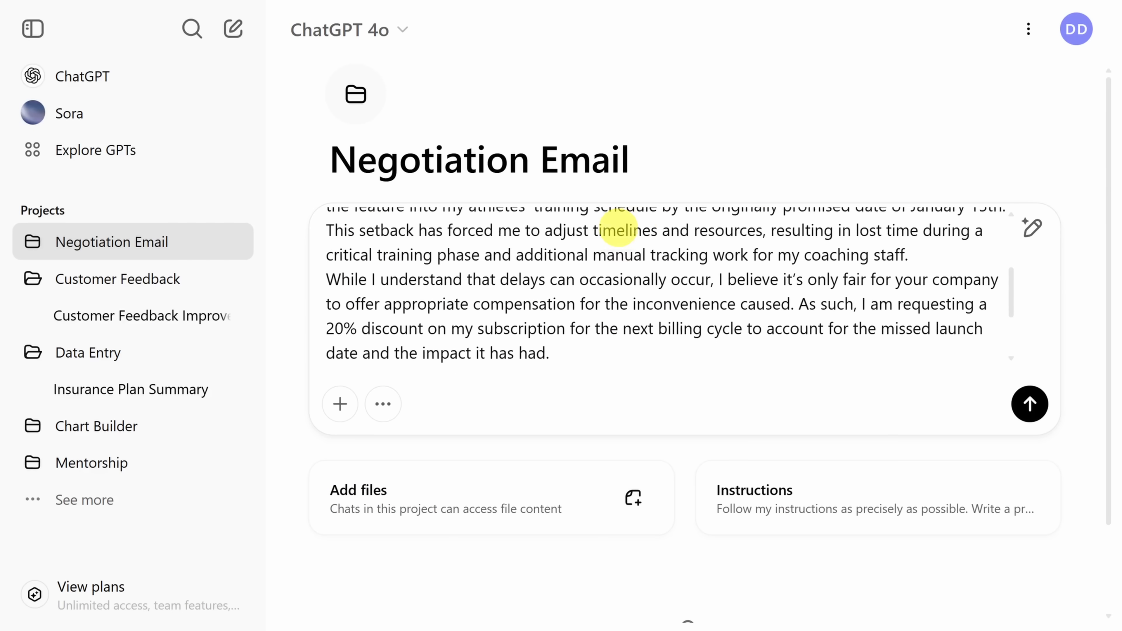
Step: Send the complaint email, highlight the reply offering priority access instead of a discount, then go to Explore GPTs
scroll("down", 3)
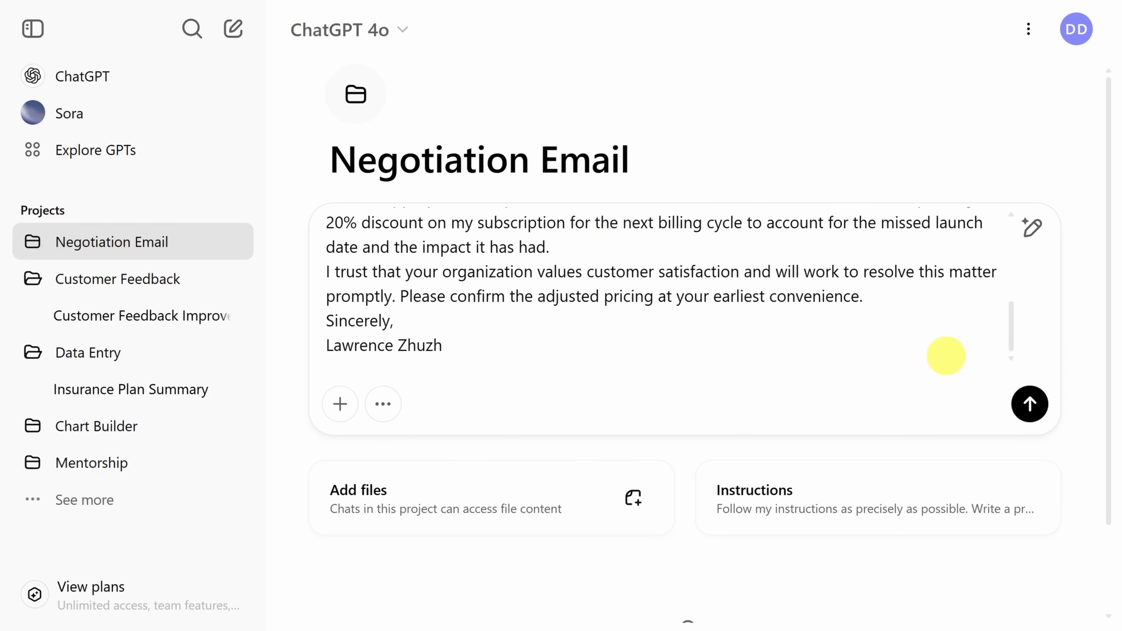
left_click(1030, 404)
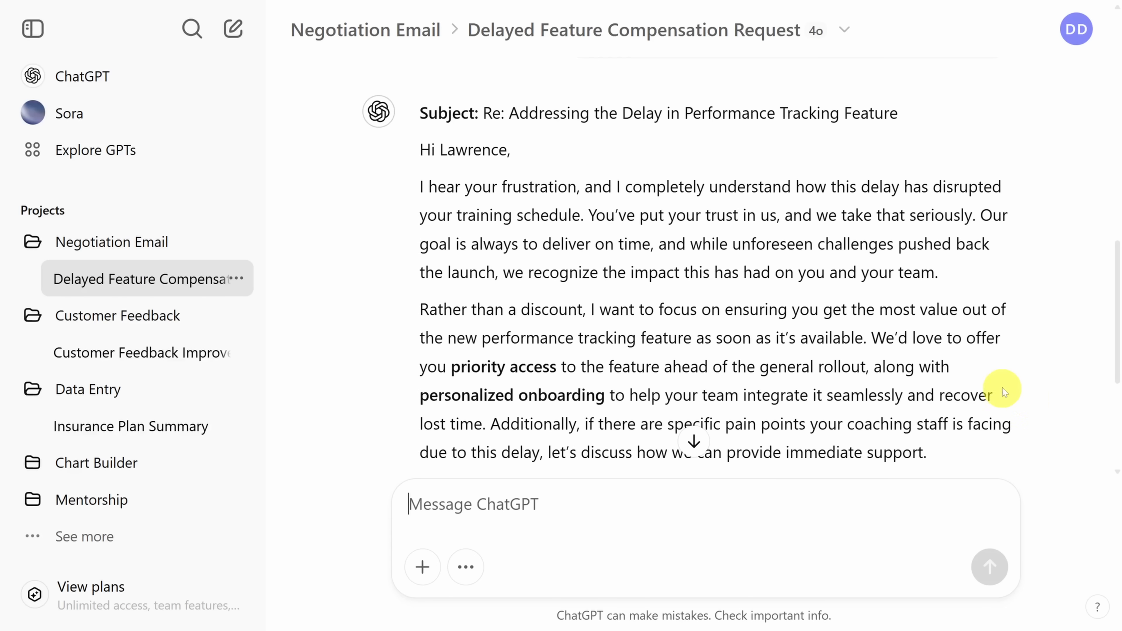
left_click_drag(1005, 338, 508, 431)
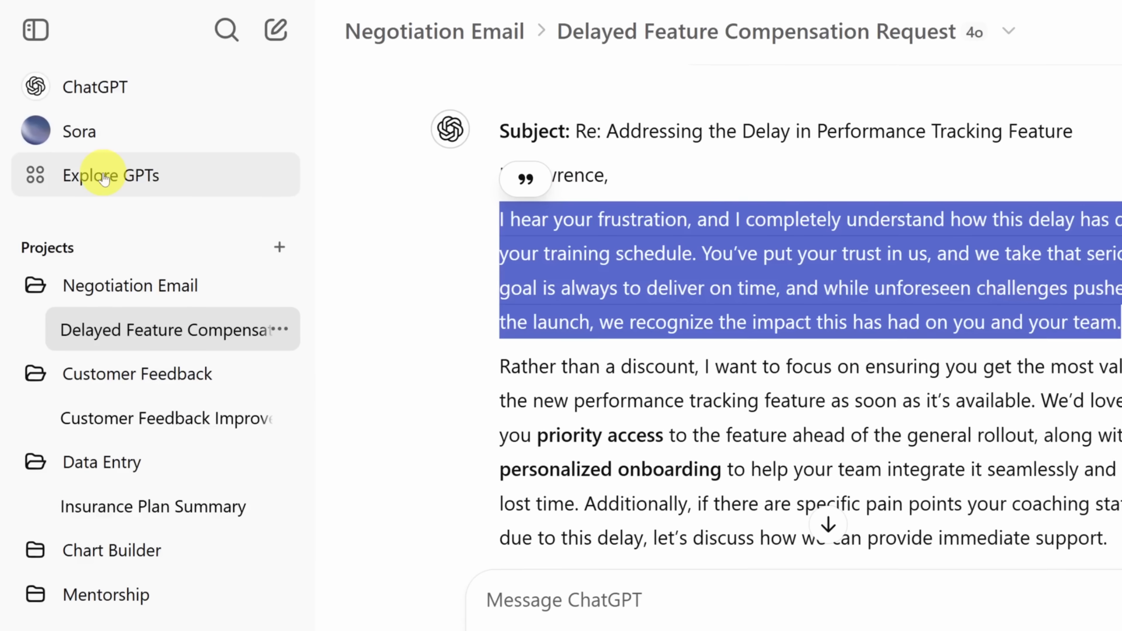
left_click(111, 175)
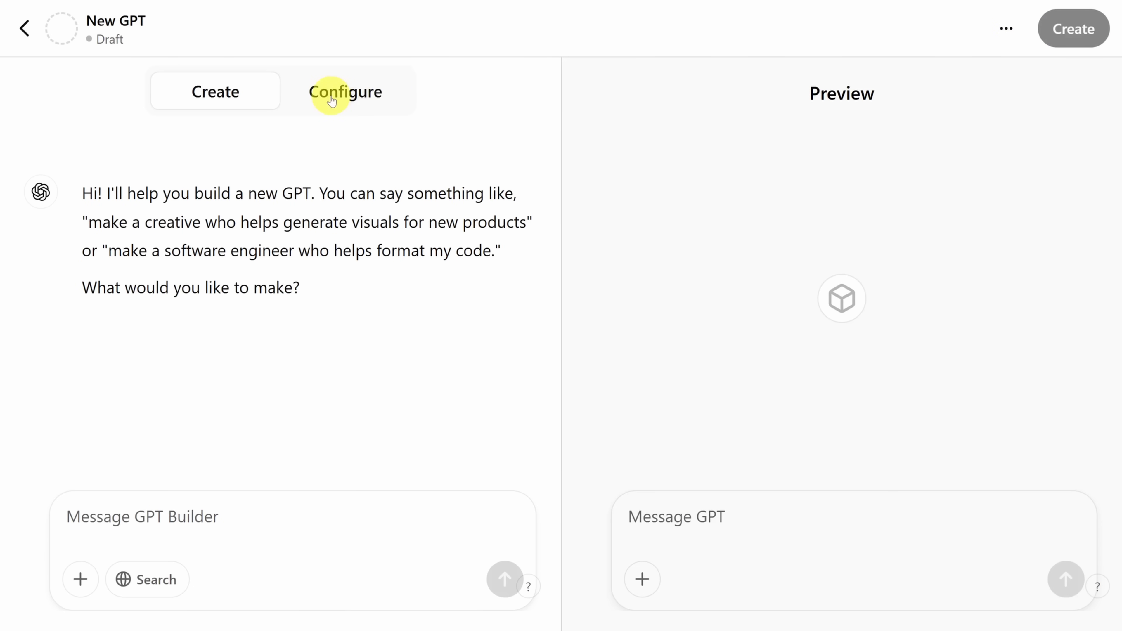
Step: Review the new GPT's Configure fields, pointing out its instructions setting
left_click(345, 91)
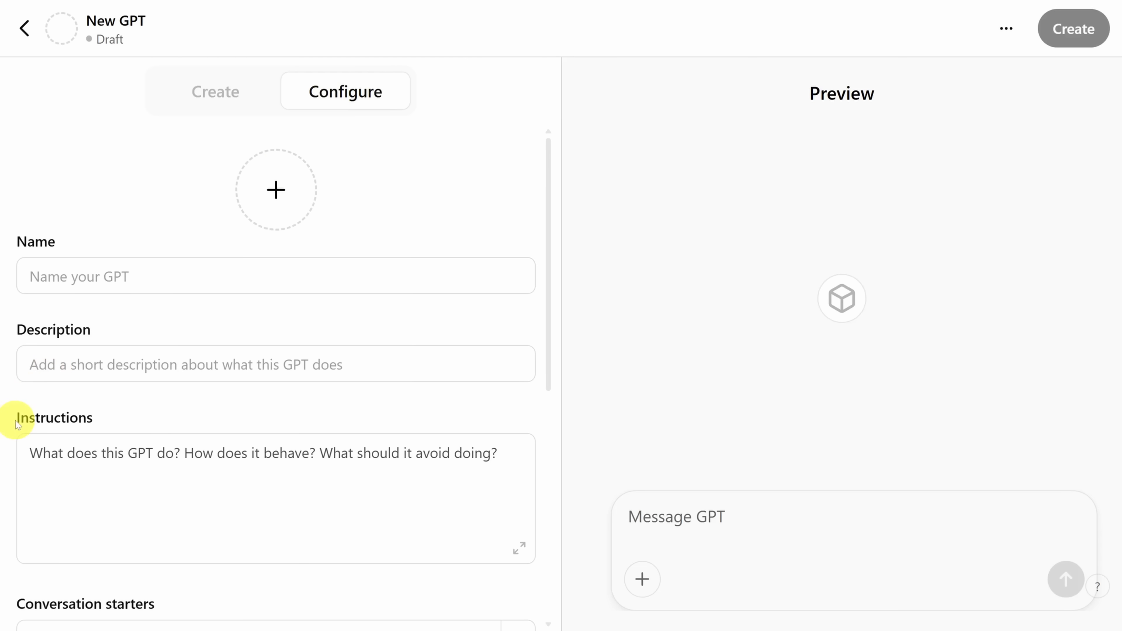
double_click(53, 418)
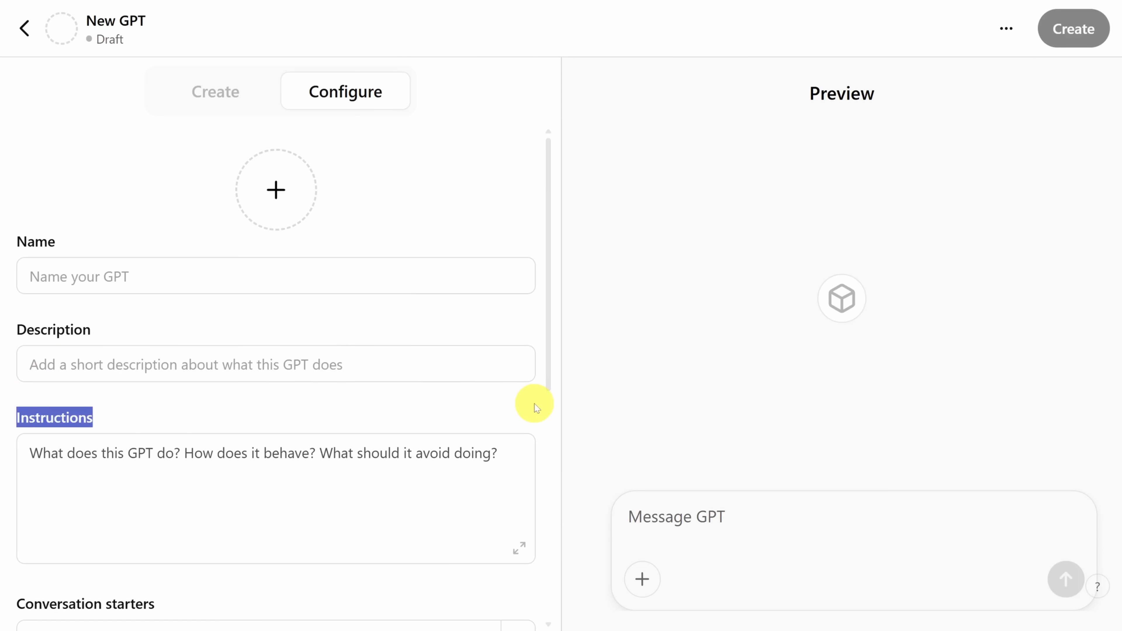
scroll("down", 3)
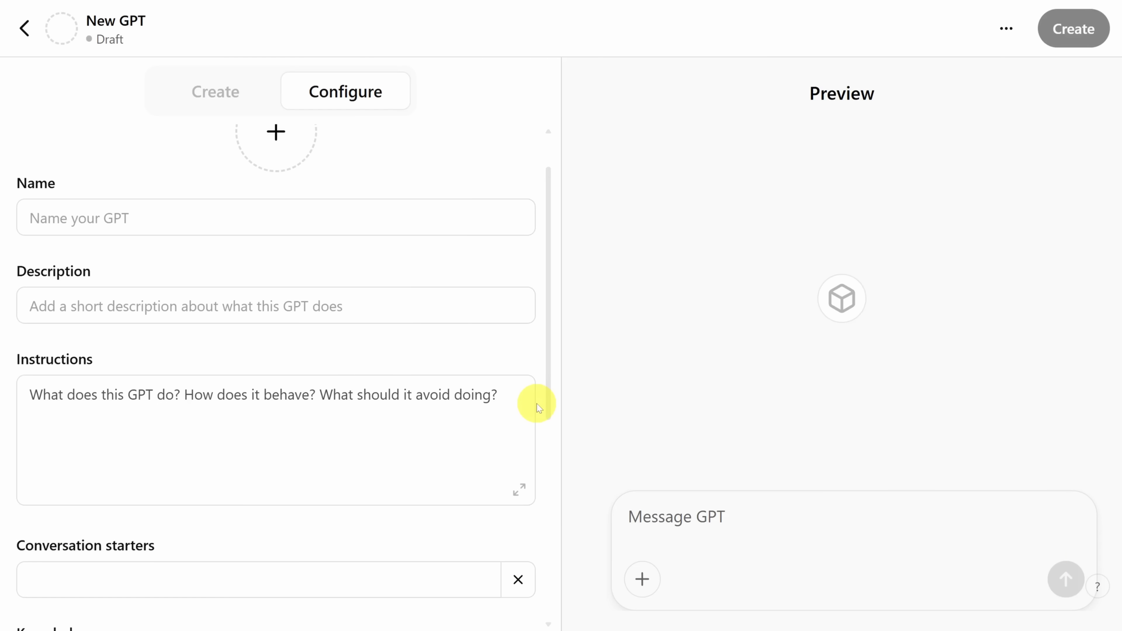
scroll("down", 3)
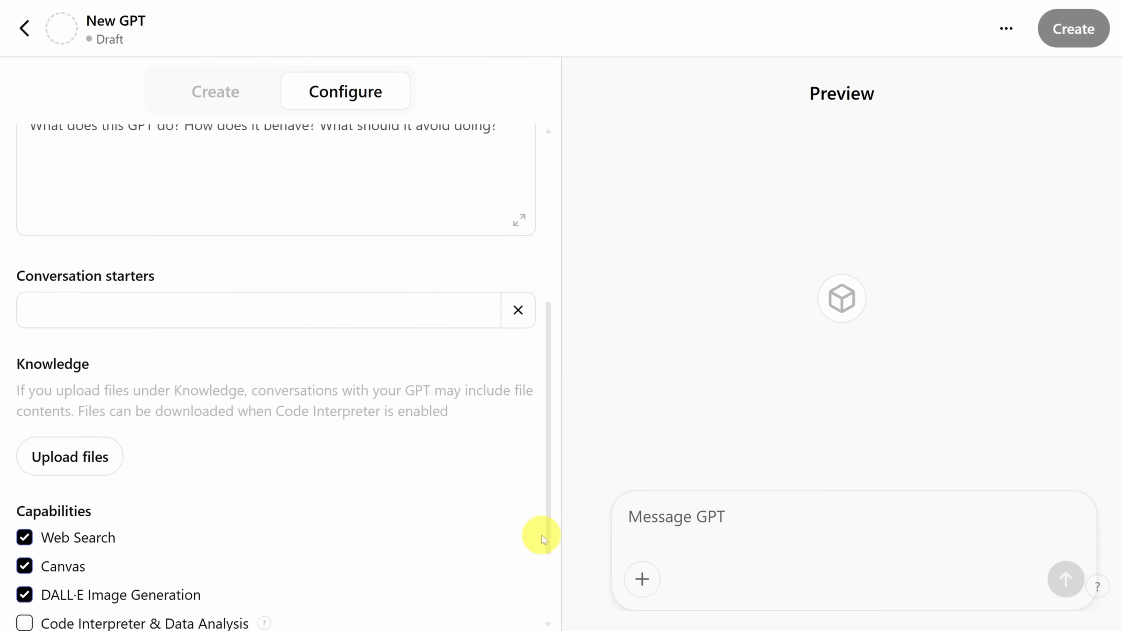
scroll("down", 3)
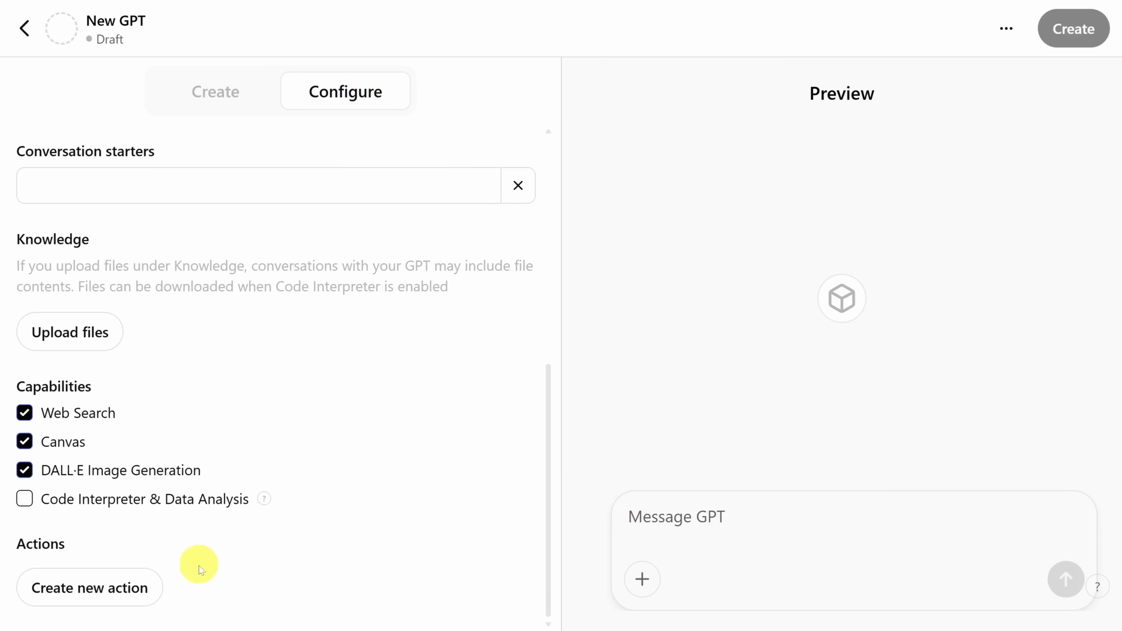
Step: Look at the Create new action setup, then abandon the draft and return to the GPTs catalogue
left_click(89, 587)
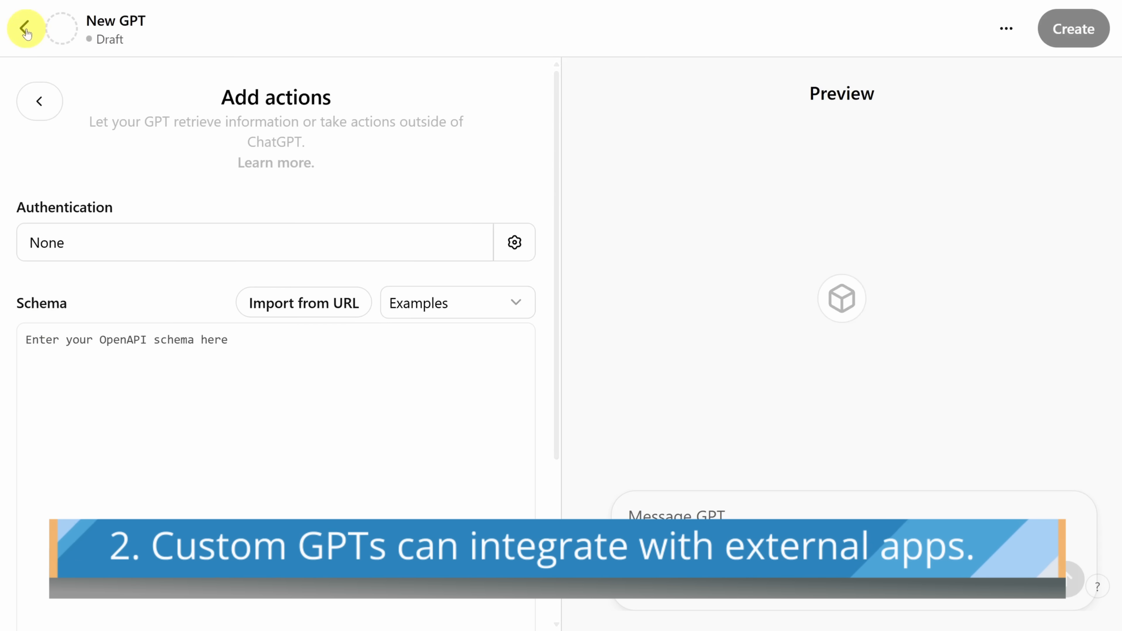
left_click(26, 28)
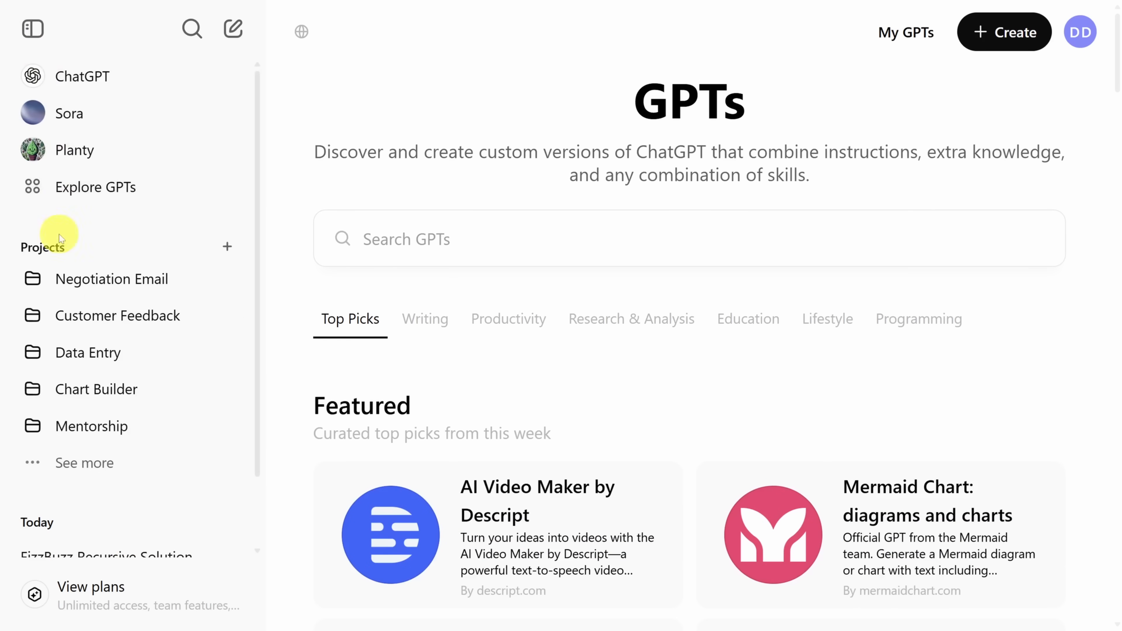
Step: View Planty's Winter Plant Watering Tips chat, then open the Customer Feedback project
scroll("down", 3)
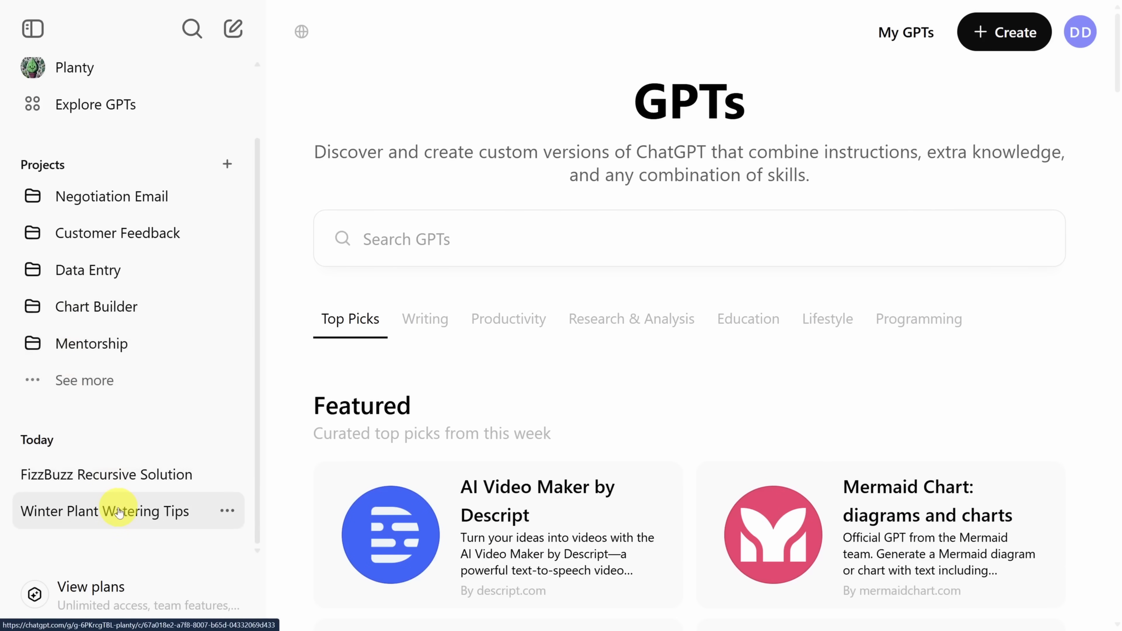
left_click(104, 511)
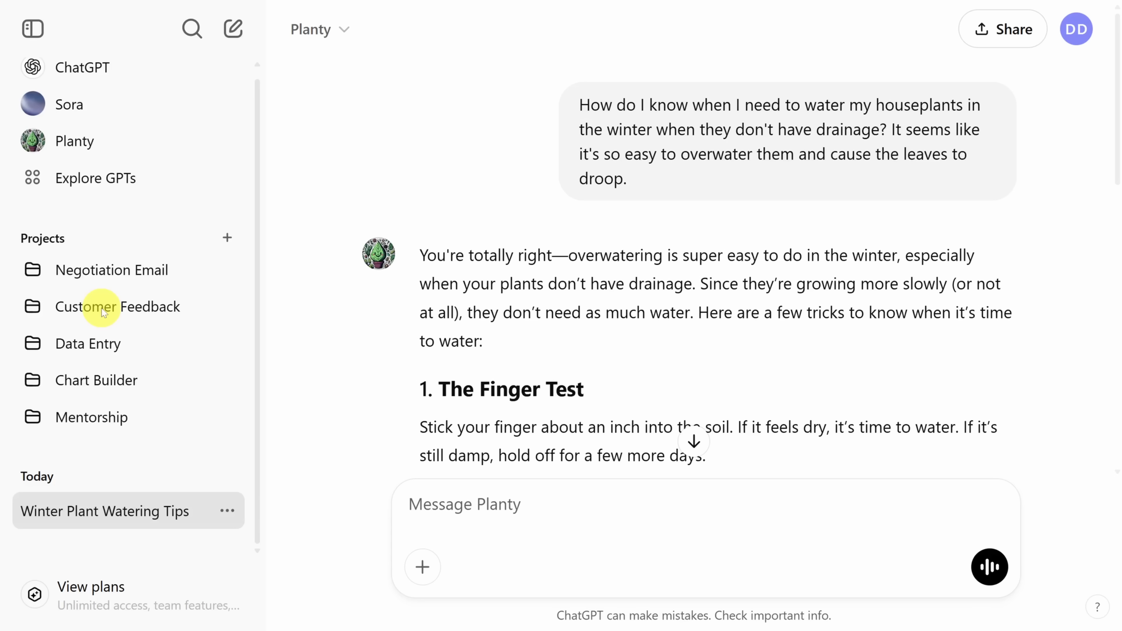
left_click(118, 306)
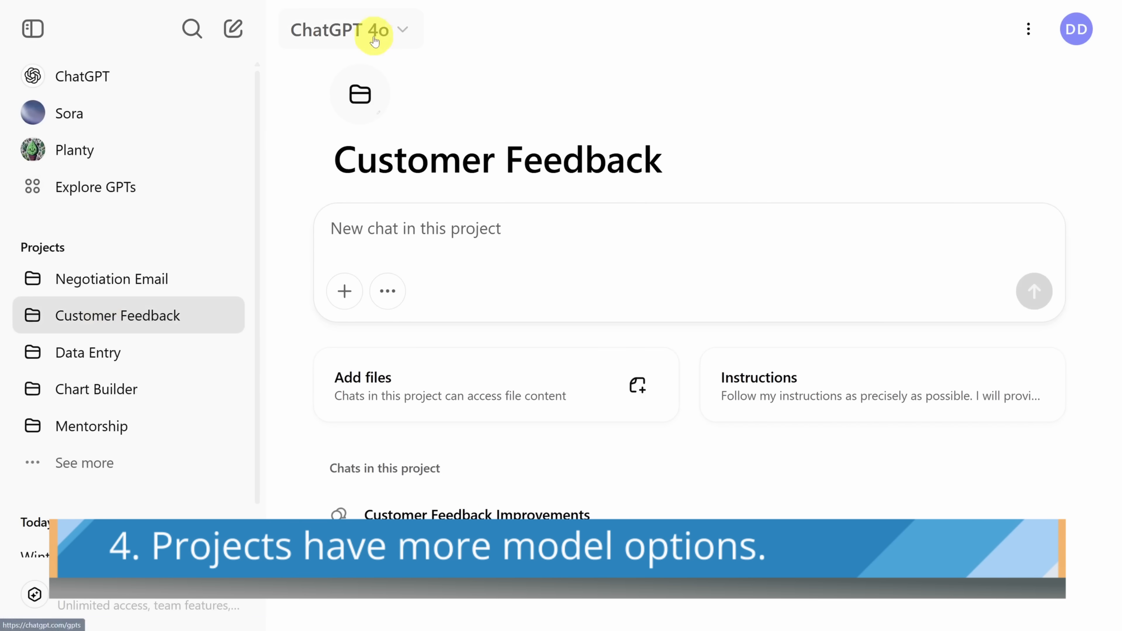
left_click(350, 30)
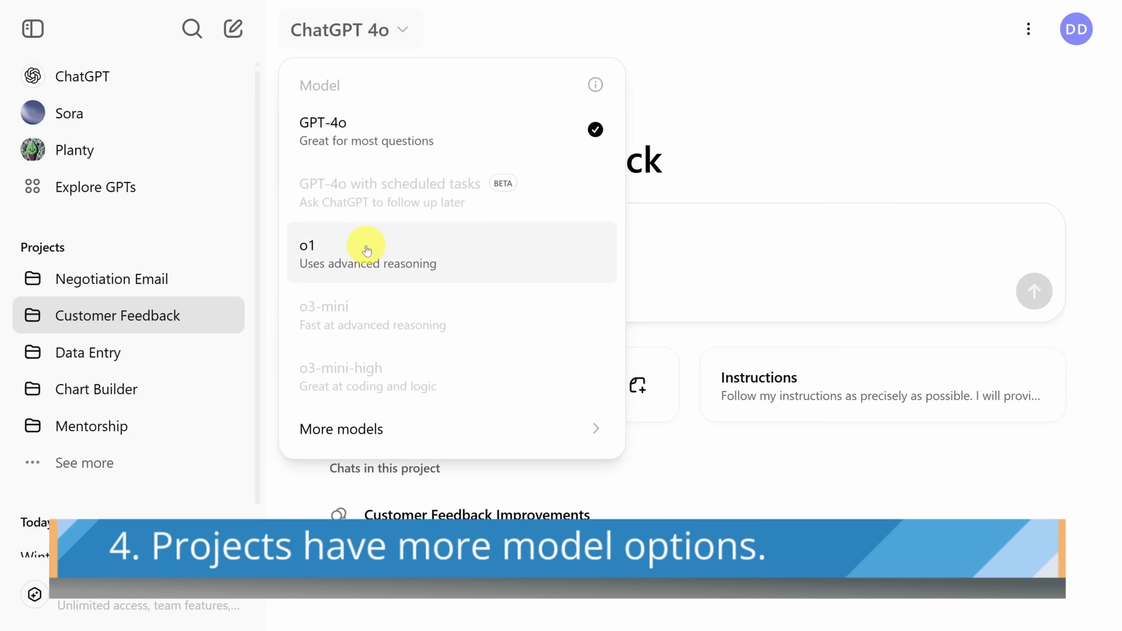
mouse_move(340, 429)
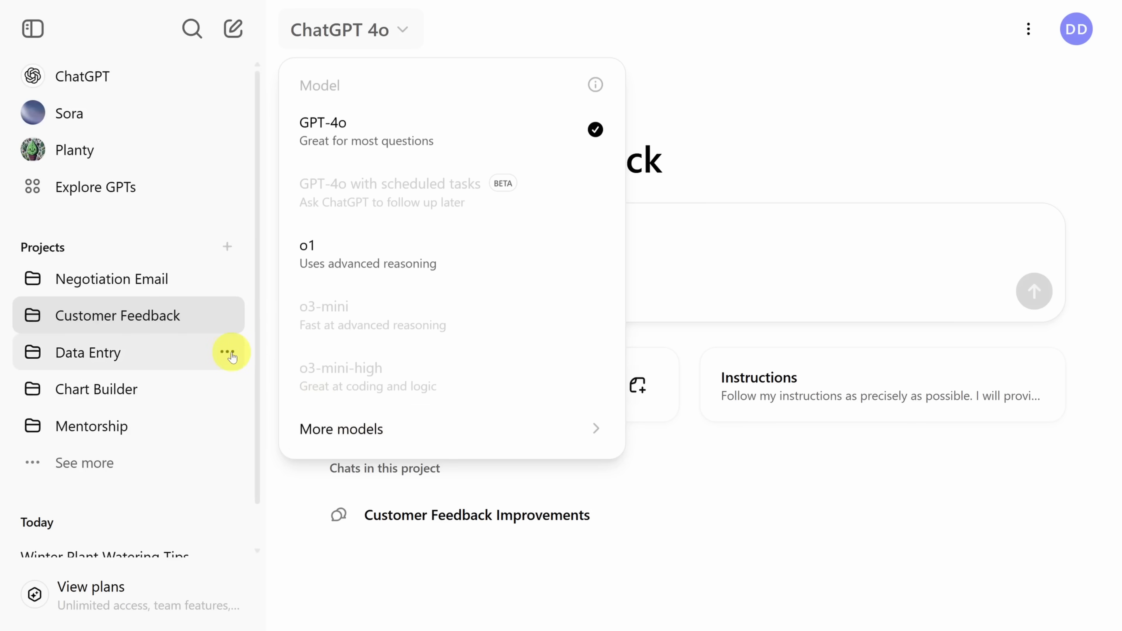
left_click(232, 353)
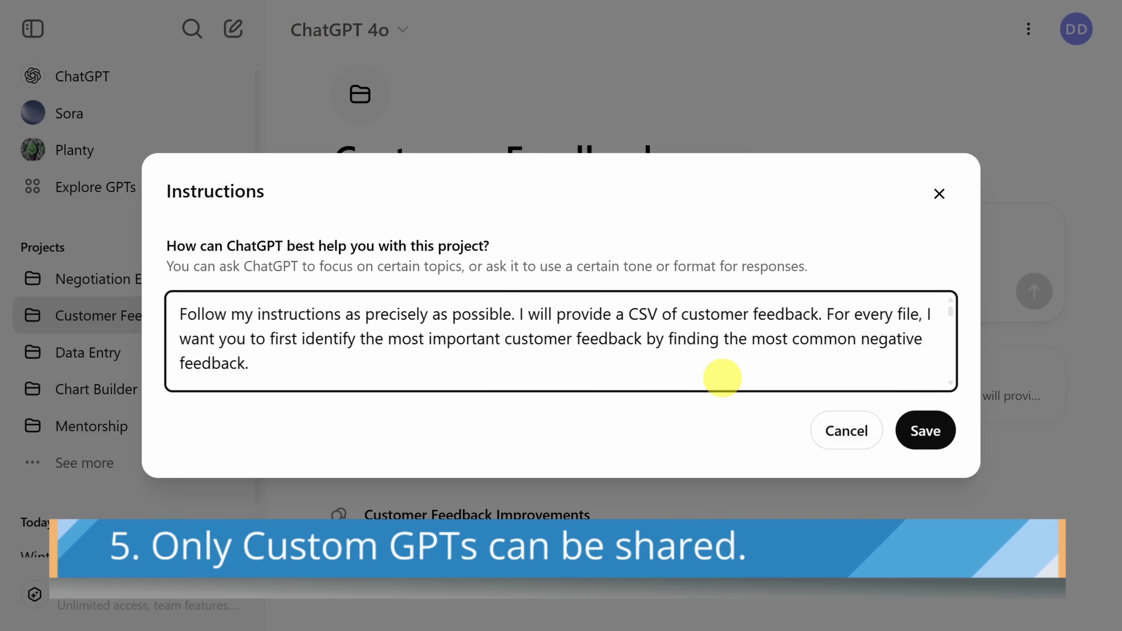
left_click(846, 430)
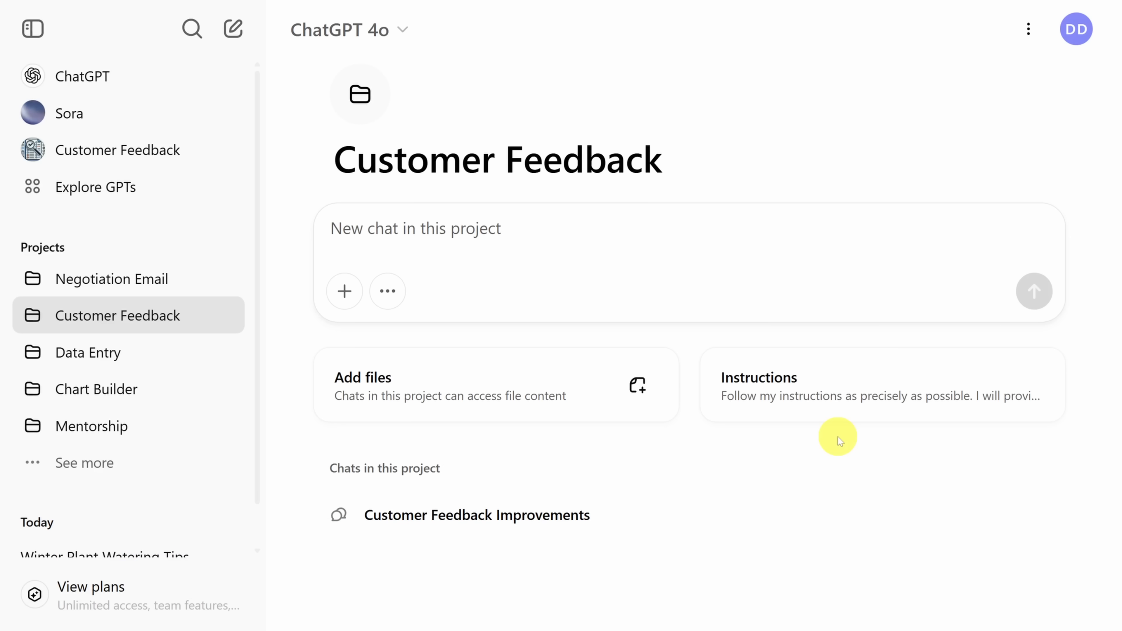
mouse_move(138, 151)
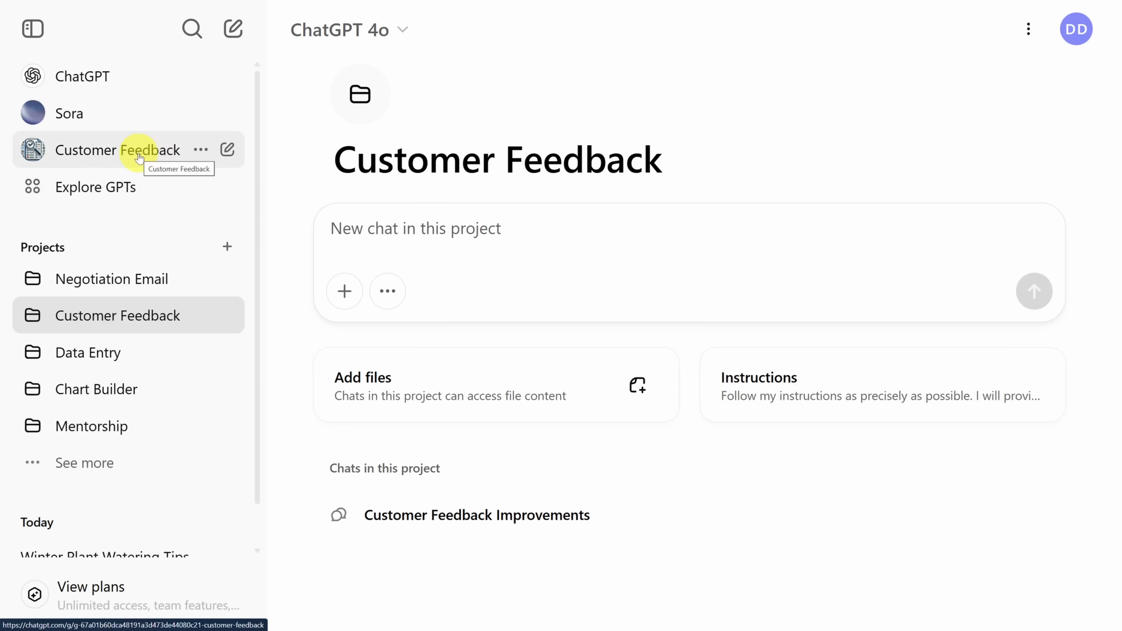
Step: Open the Customer Feedback custom GPT for comparison, then the Data Entry project with its two chats
left_click(118, 150)
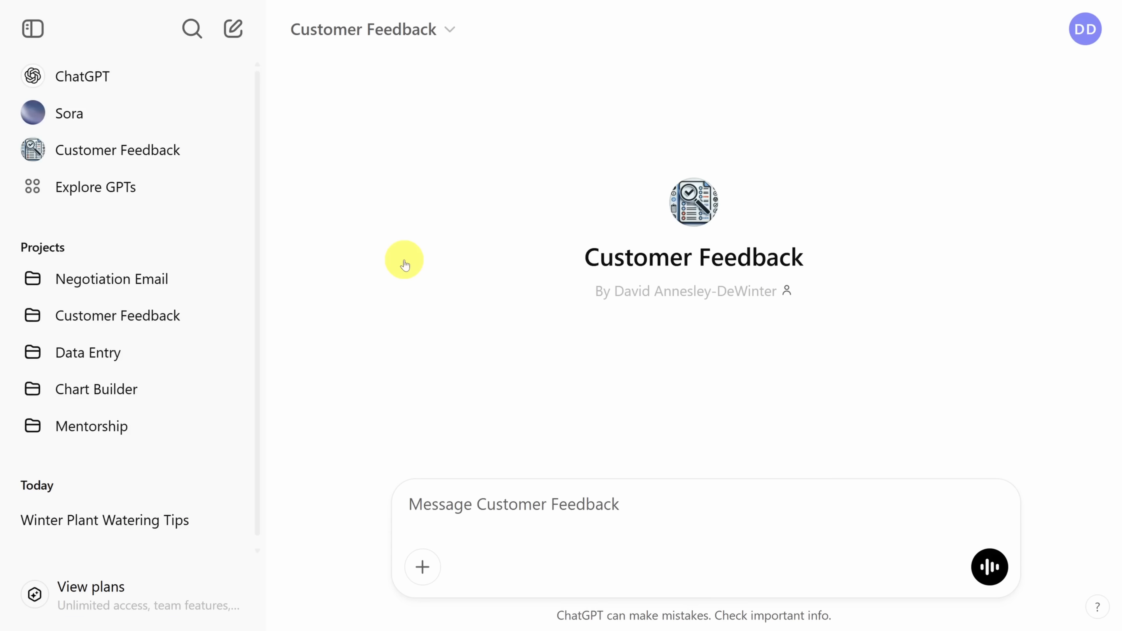
mouse_move(412, 260)
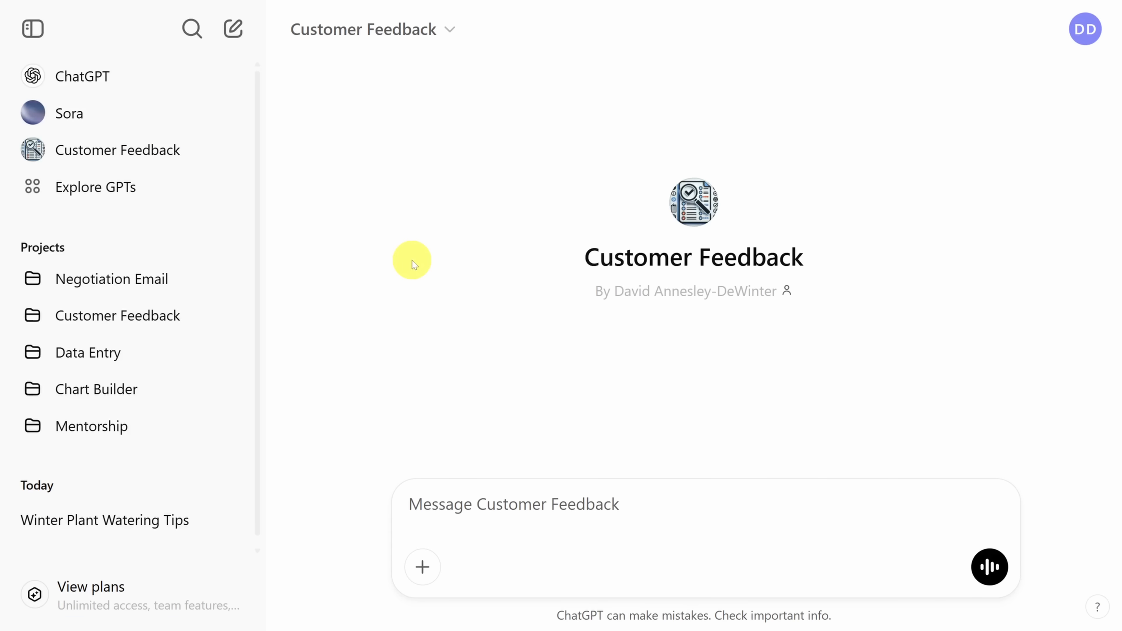
left_click(89, 352)
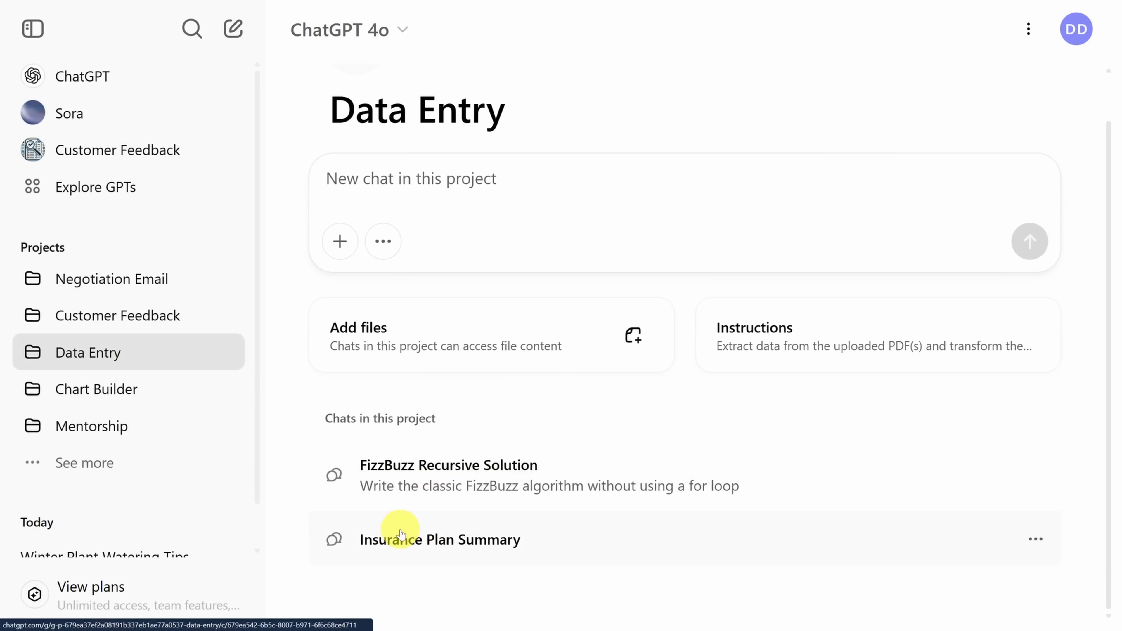
Step: Ask the Data Entry project 'Can you recall the last two insurance plans I provided?' and send it
type("Can you recall the last two insurance plans I provided?")
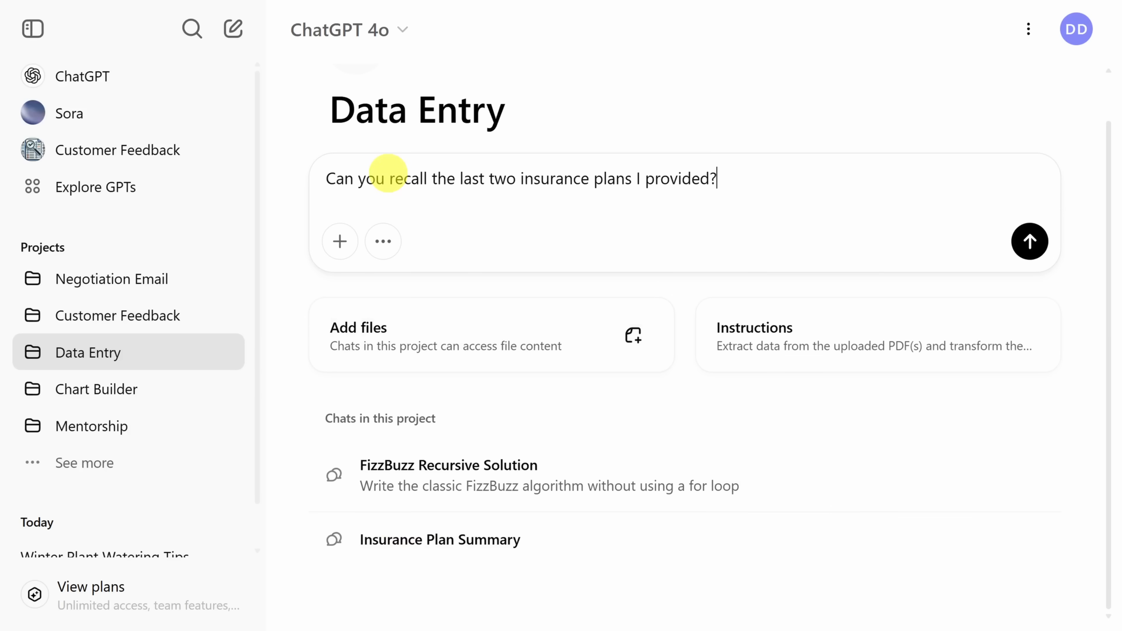
left_click(1029, 240)
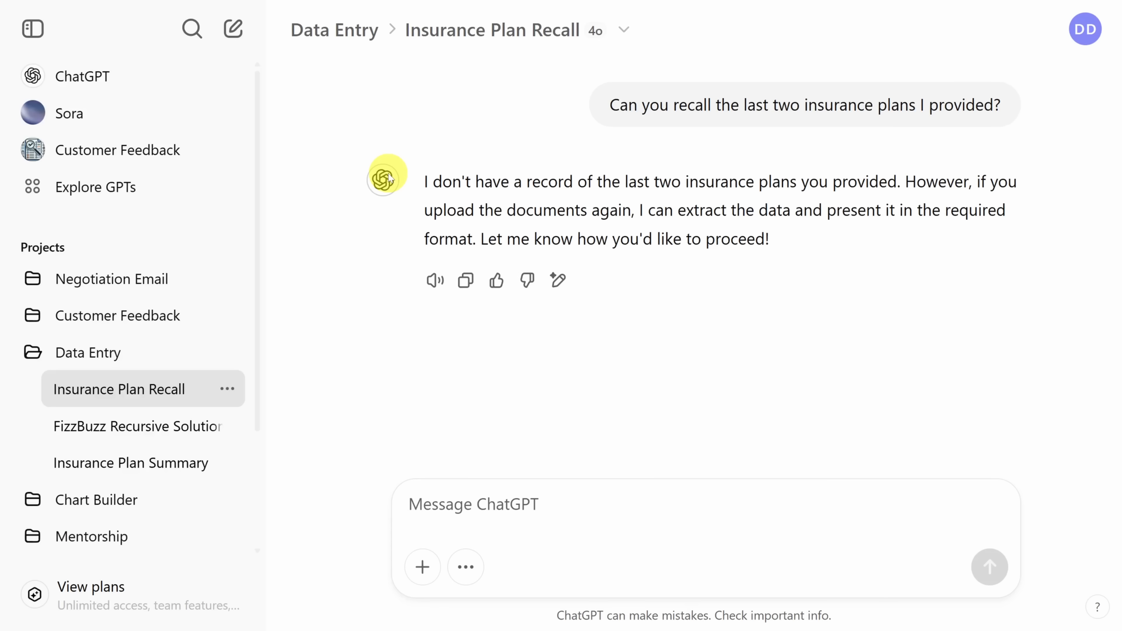